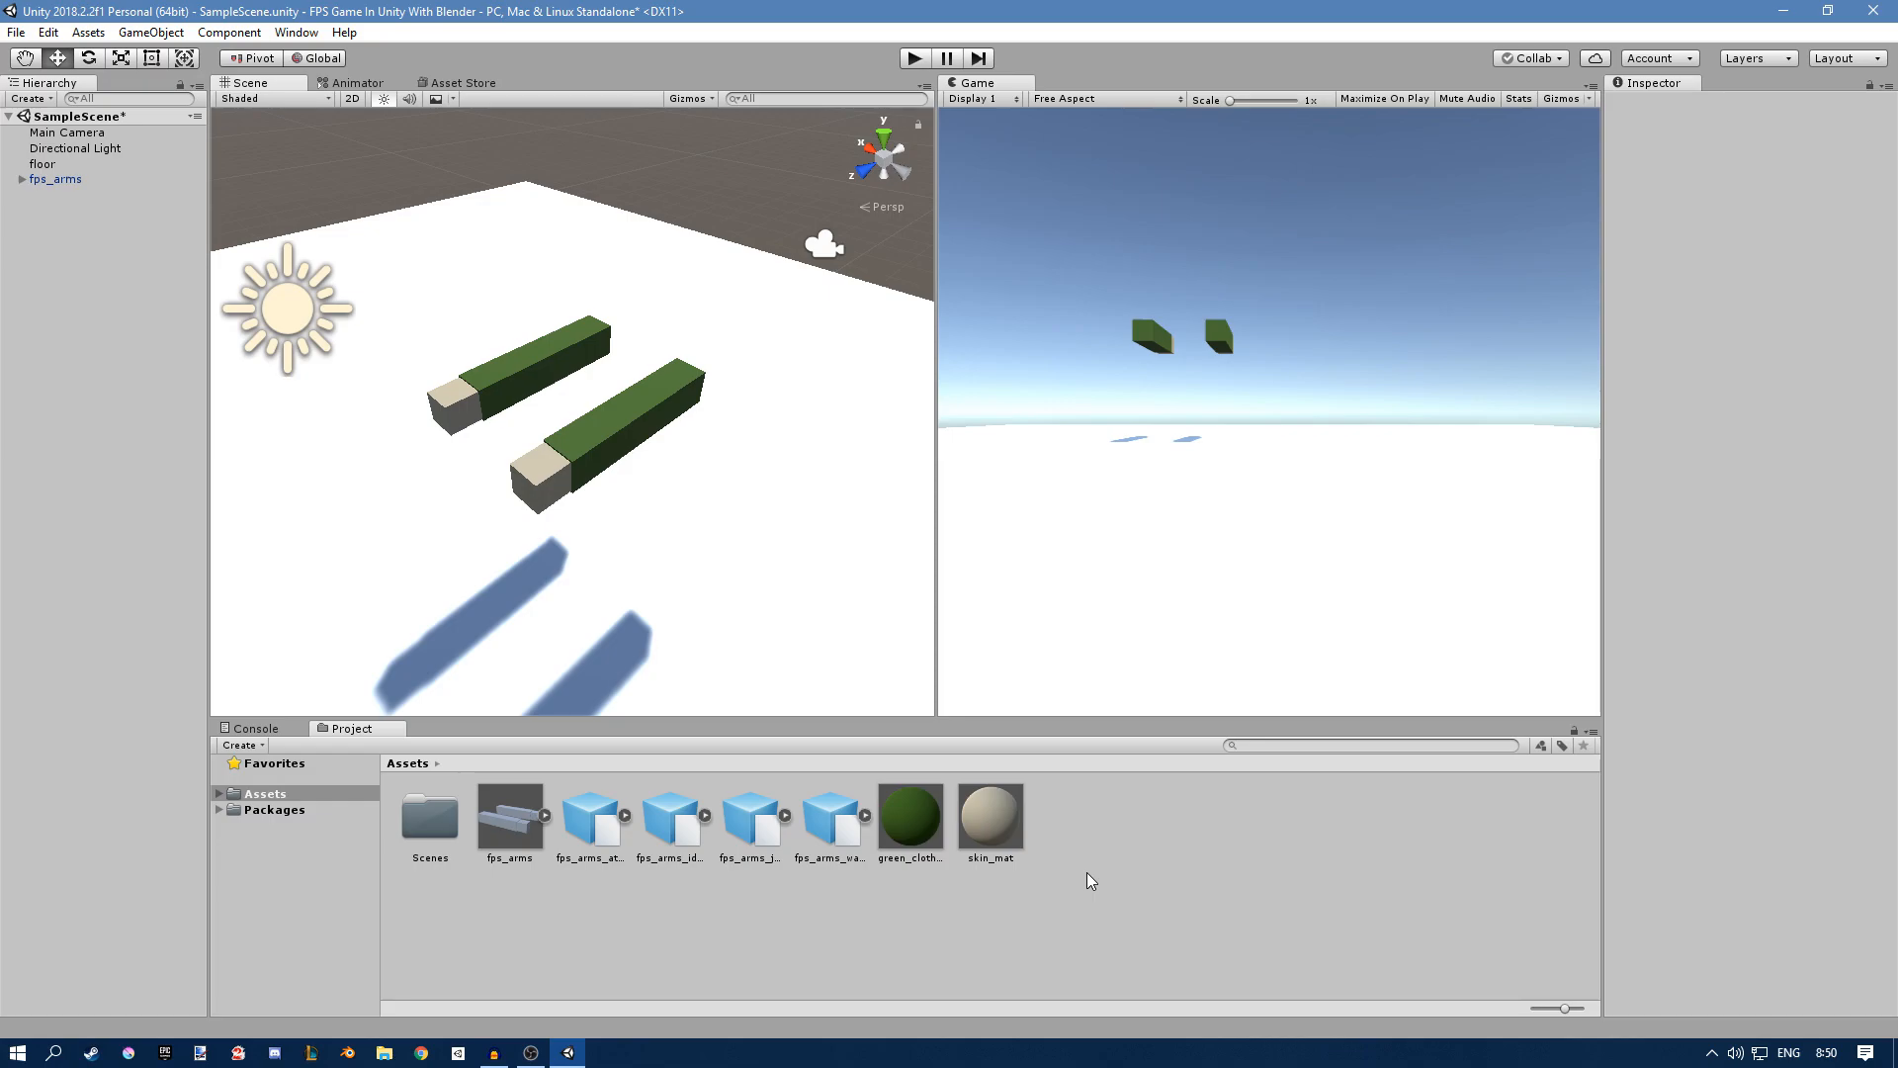
Step: Create an empty object named player and raise it to Y 1.6 above the origin
click(56, 180)
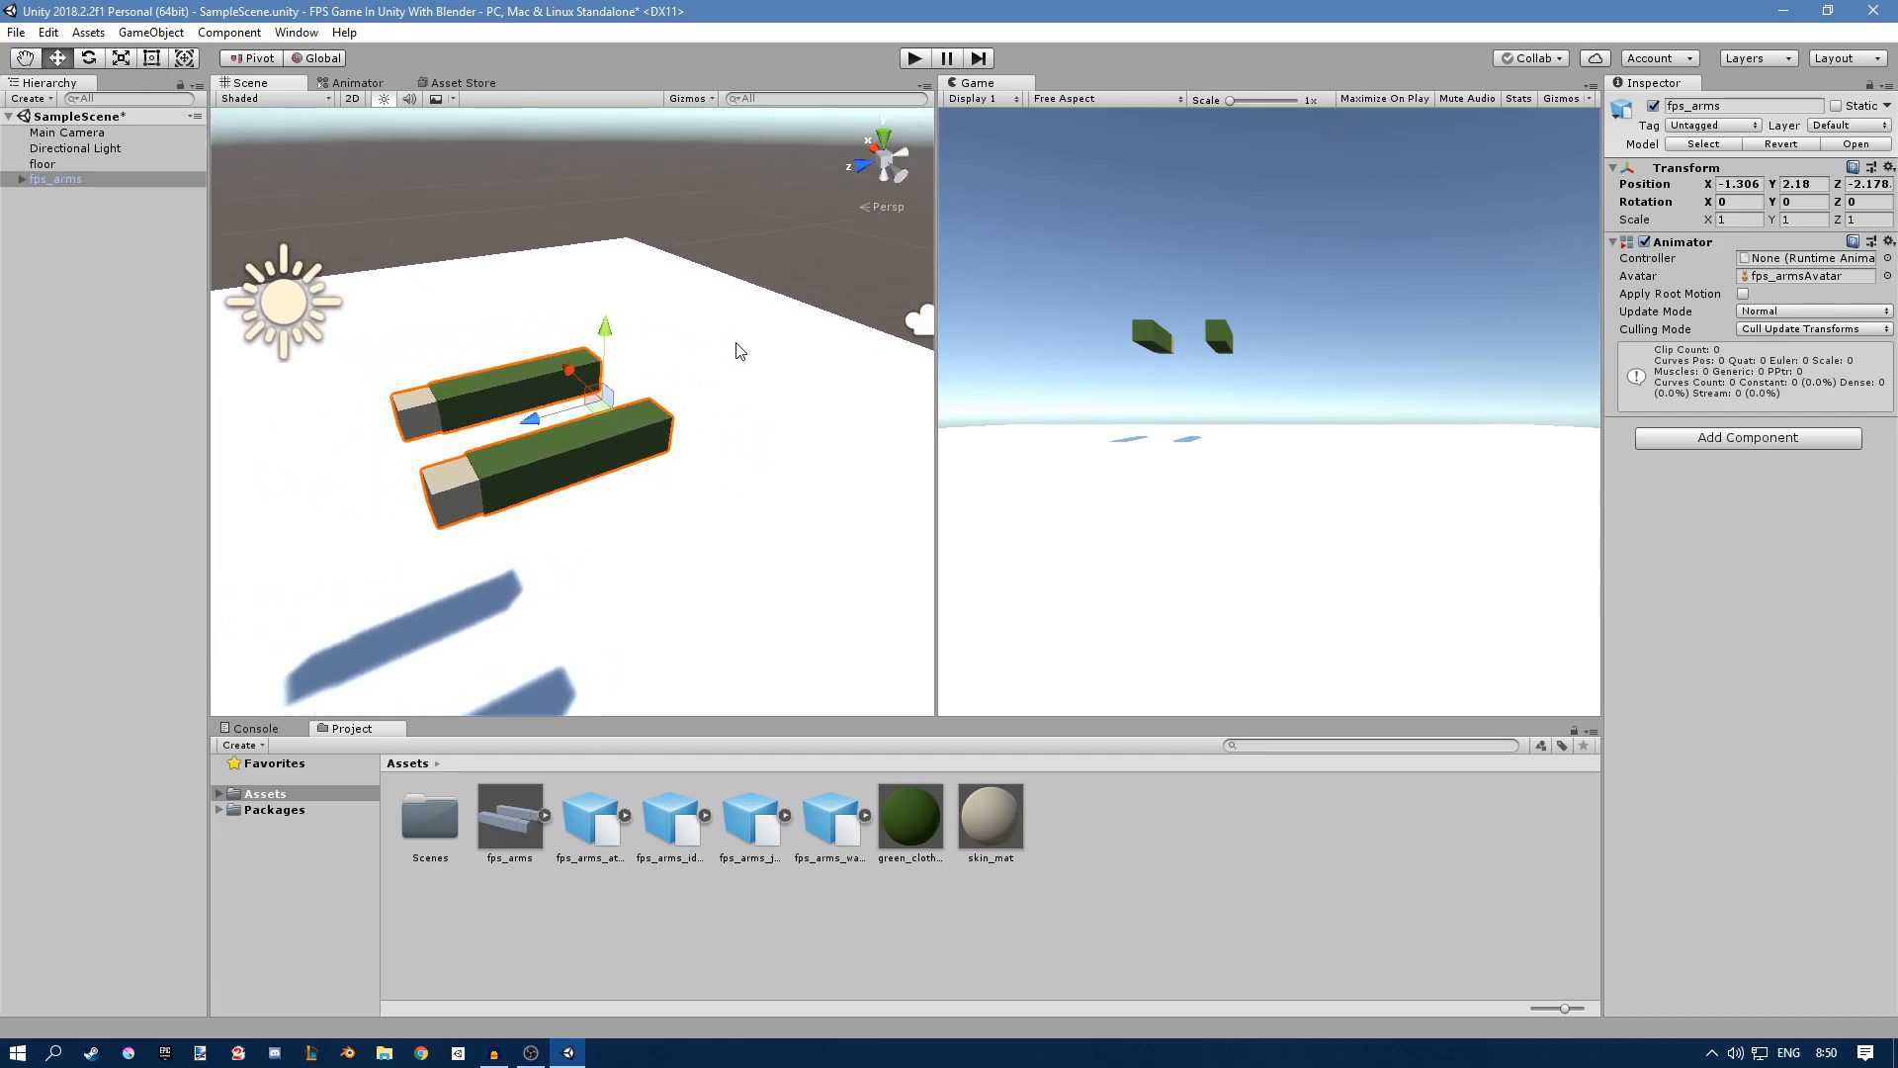
click(73, 255)
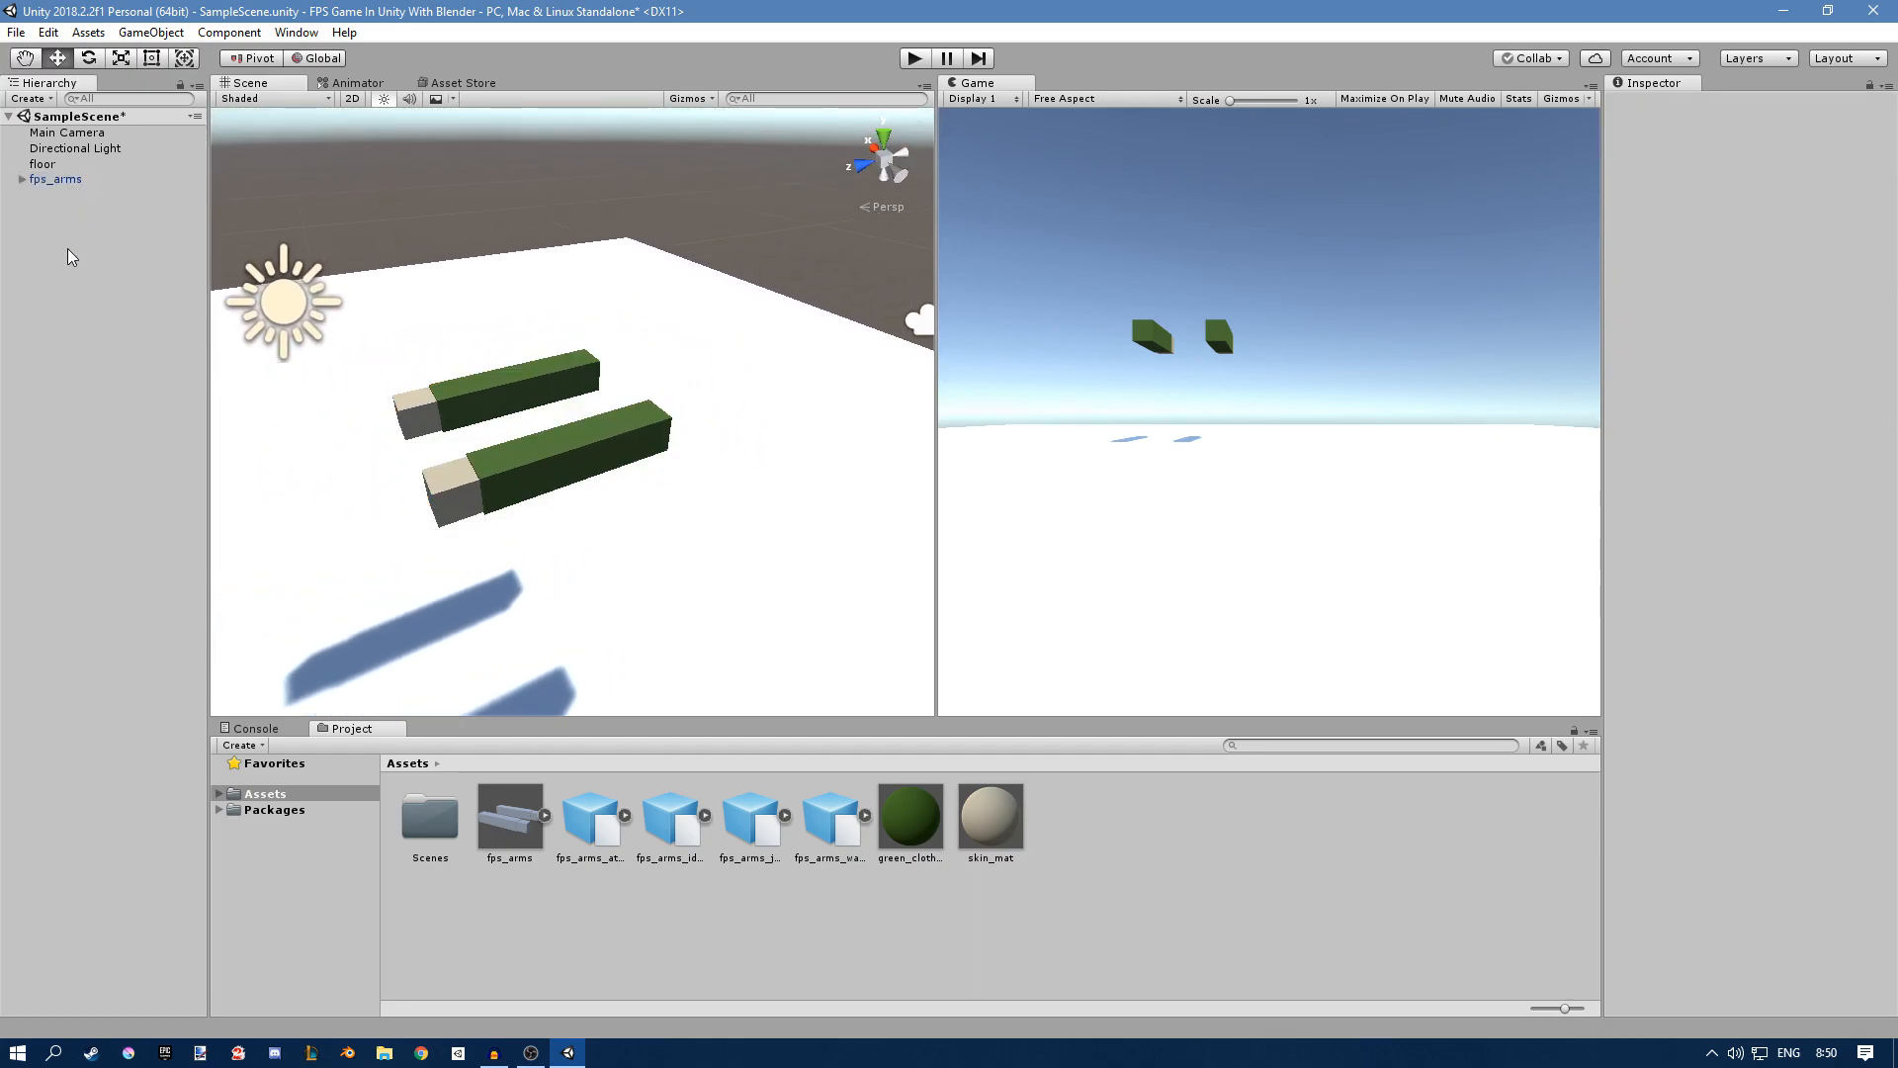
right_click(69, 255)
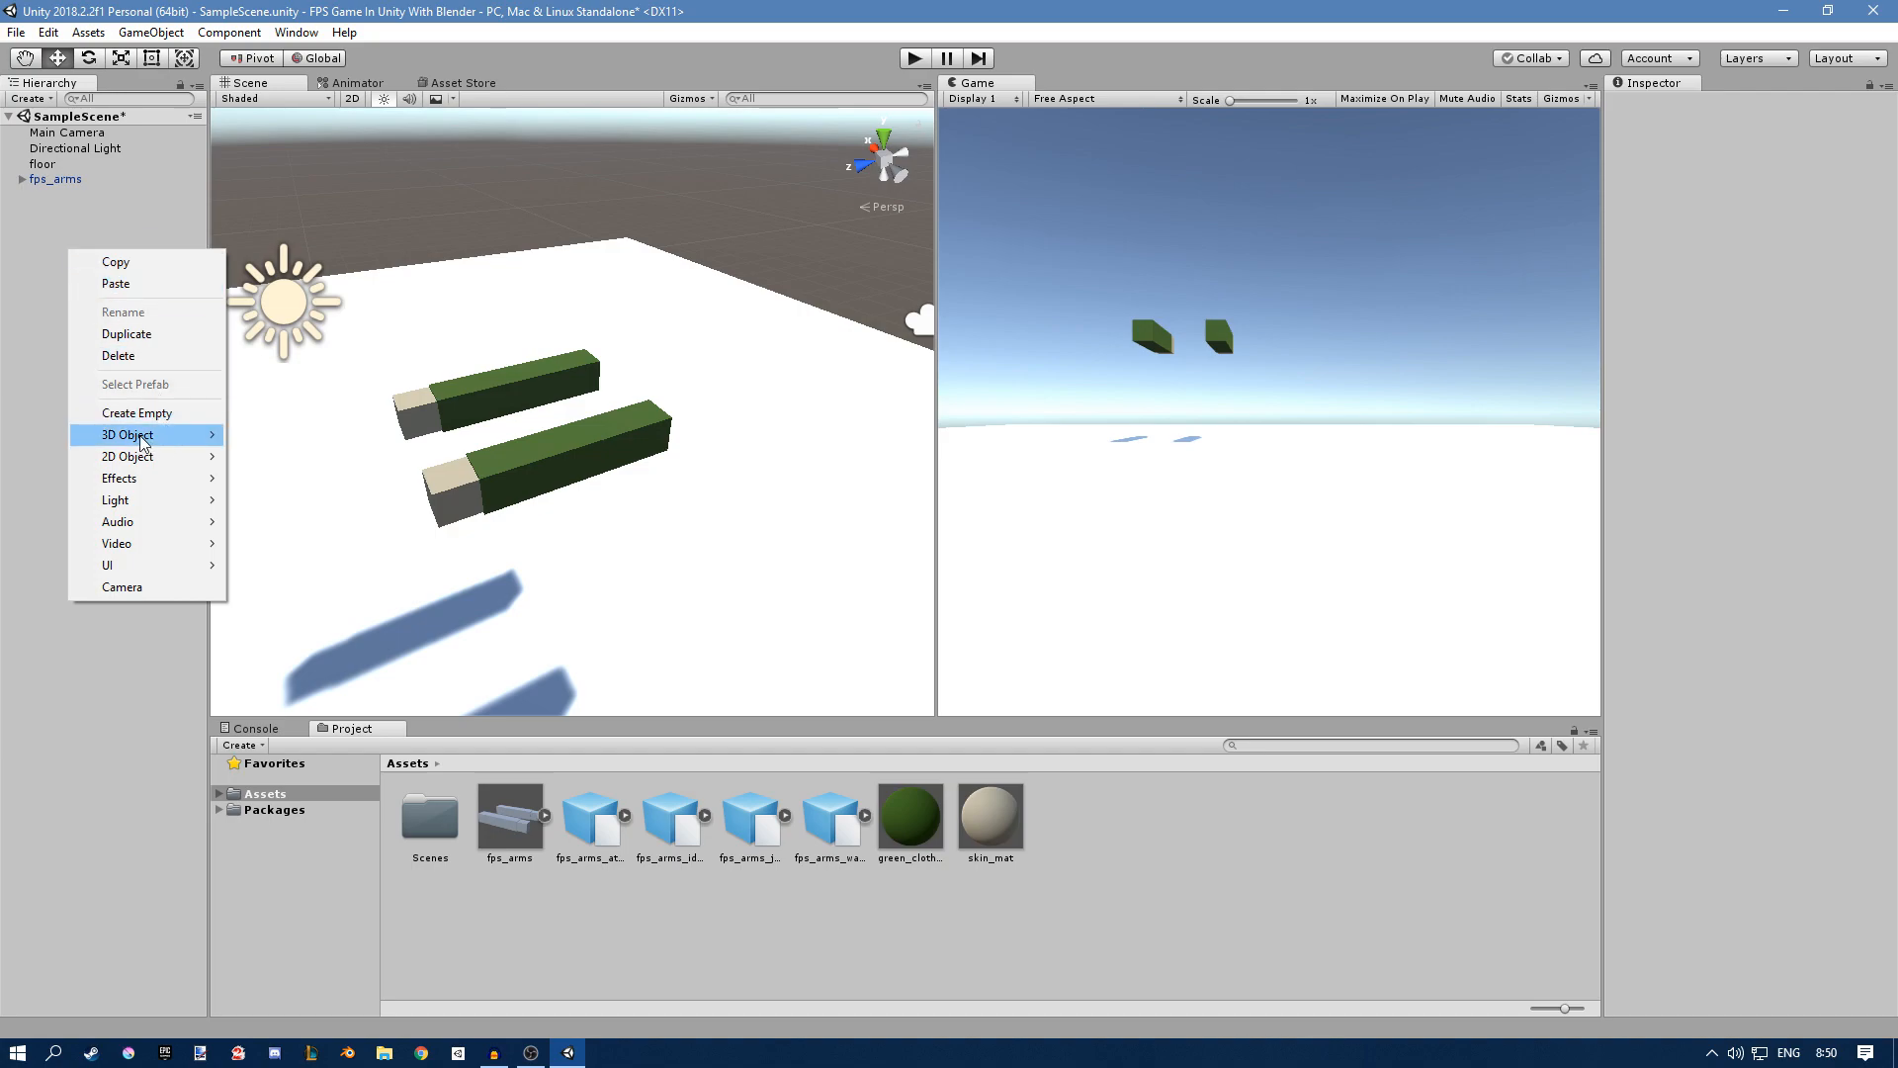
click(137, 411)
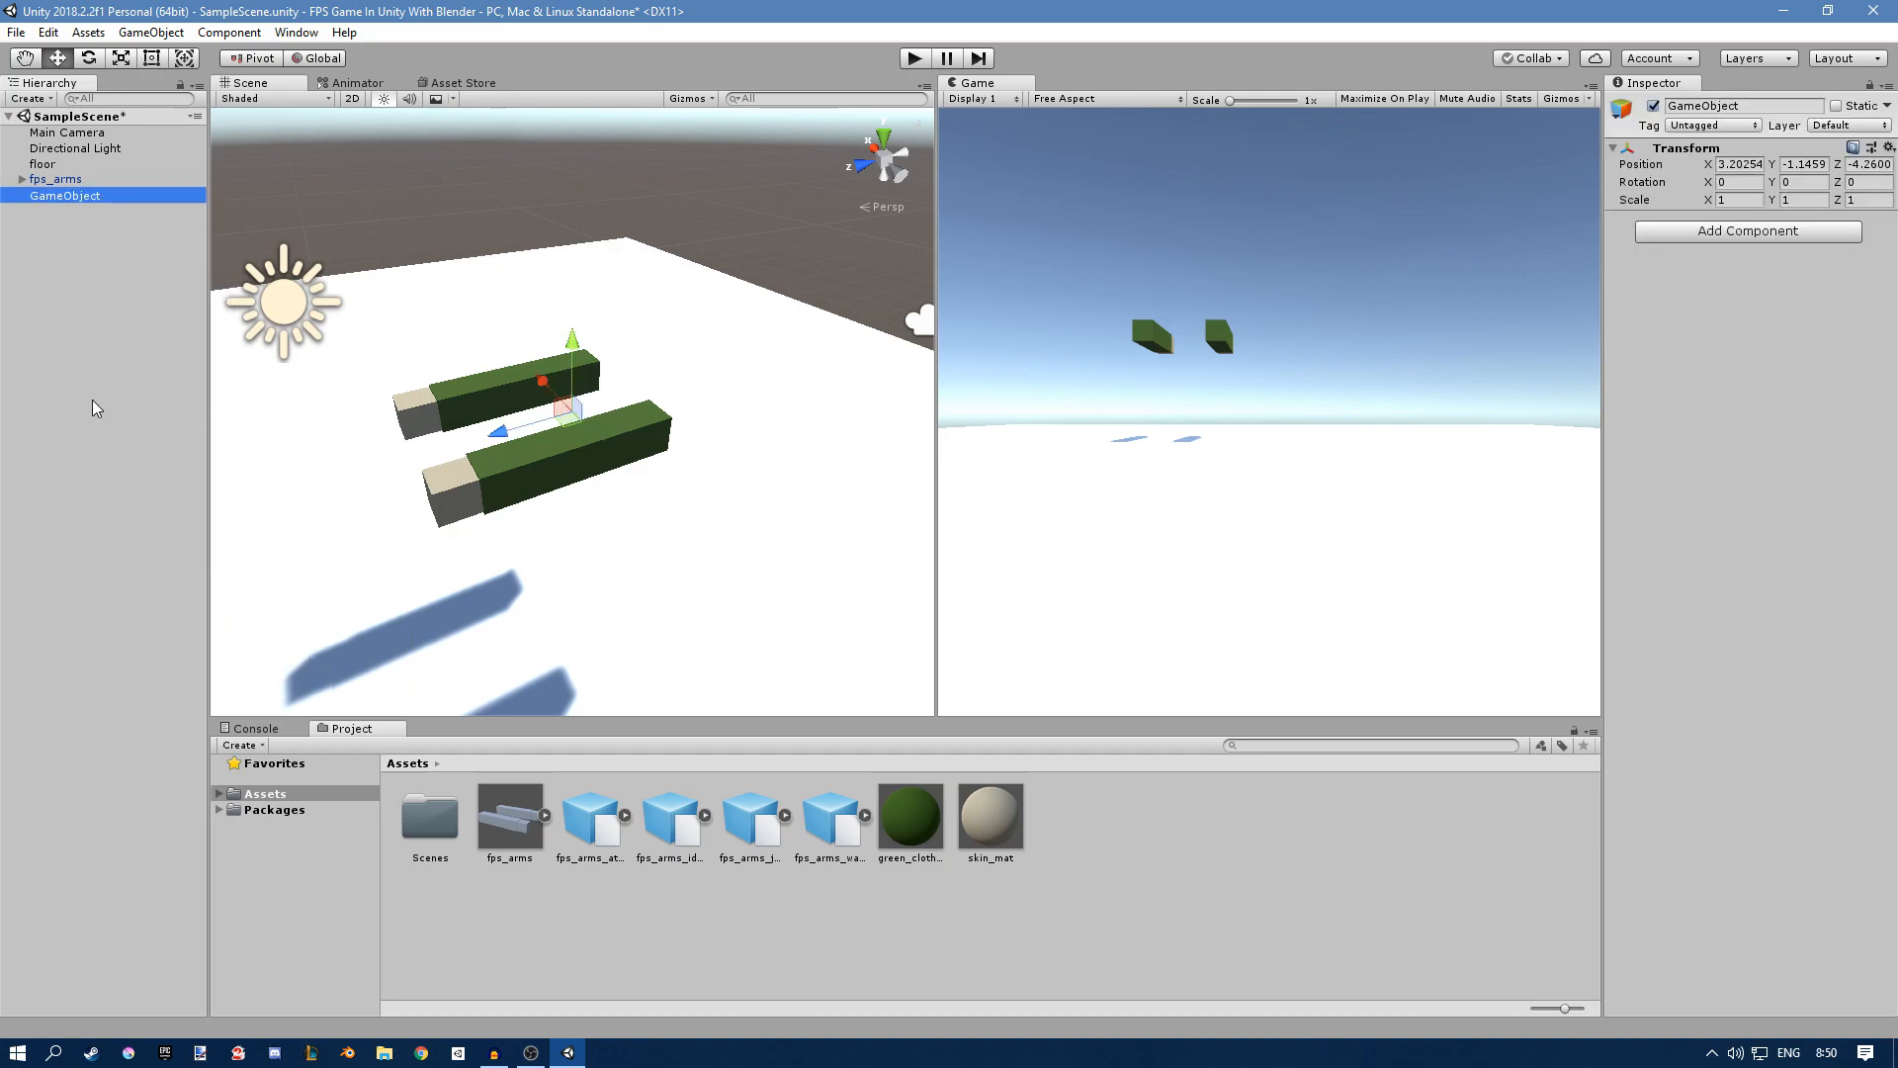
mouse_move(63, 202)
text(pla)
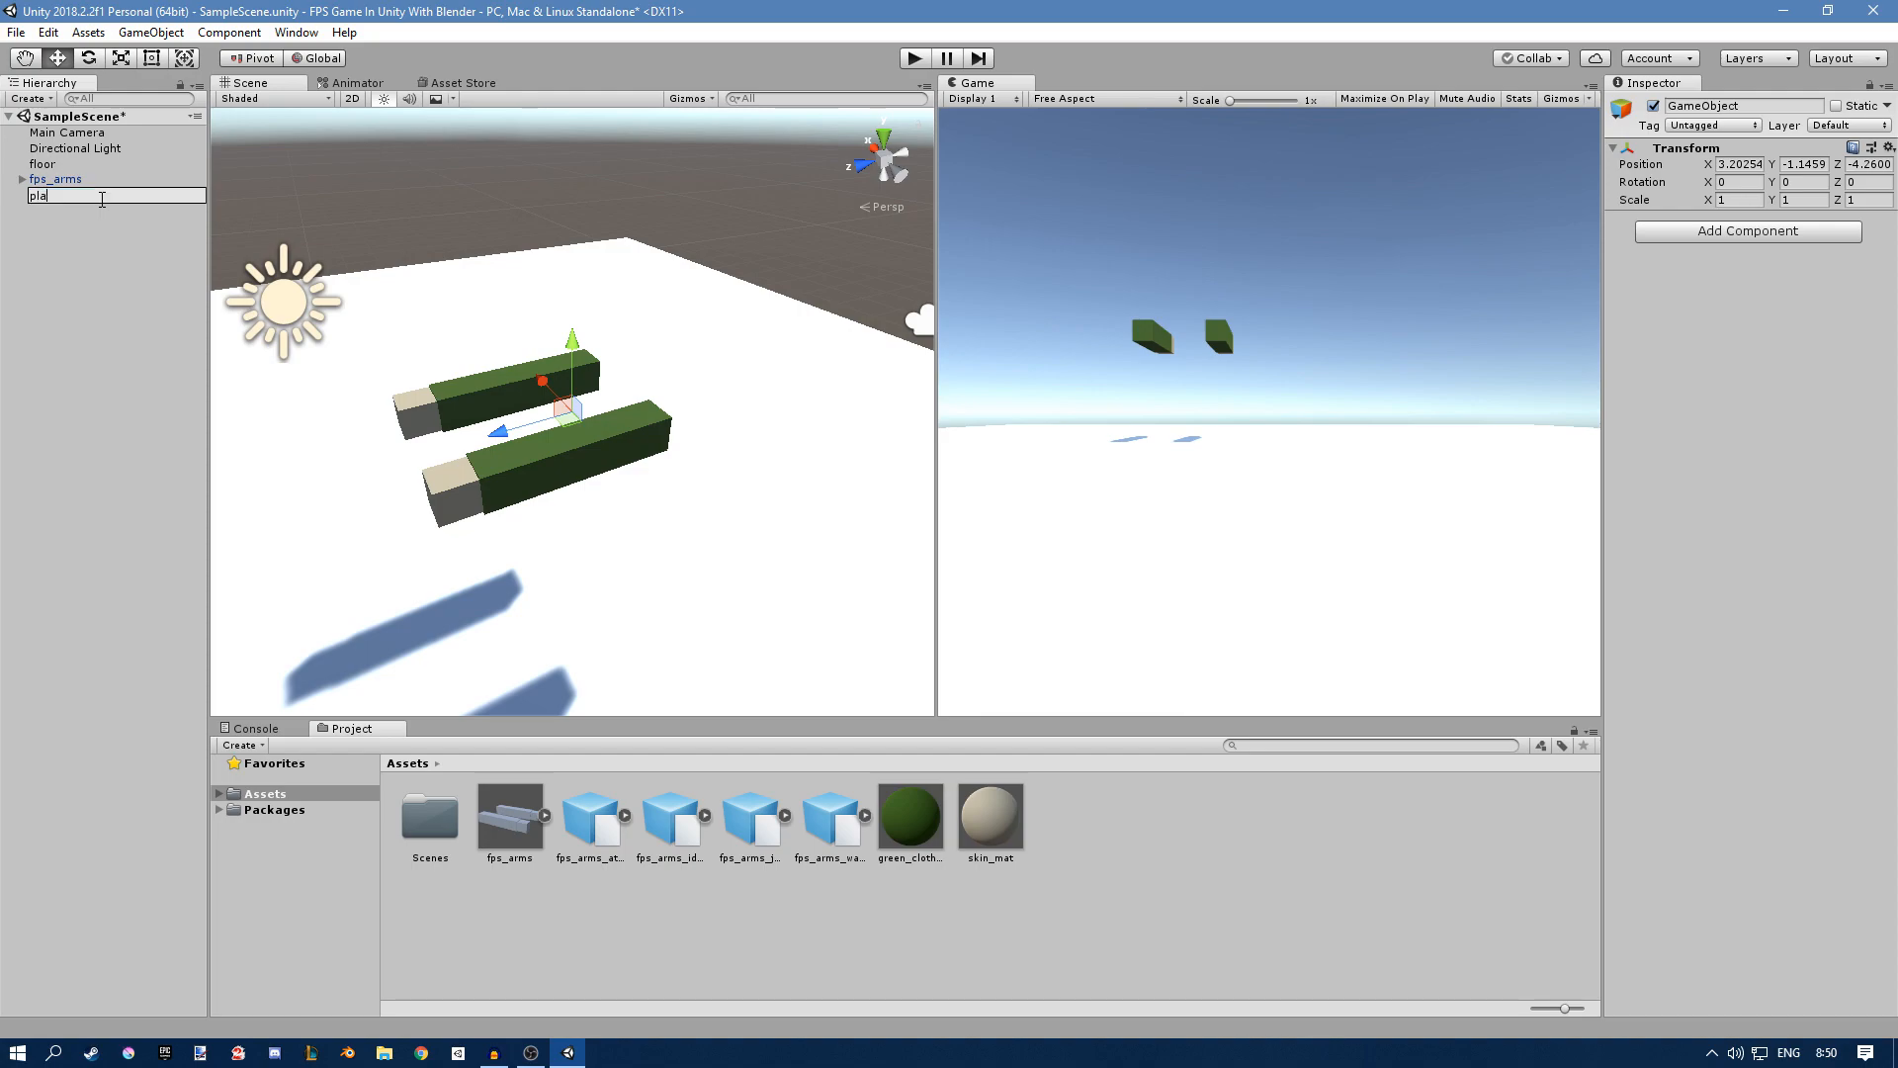
key(Return)
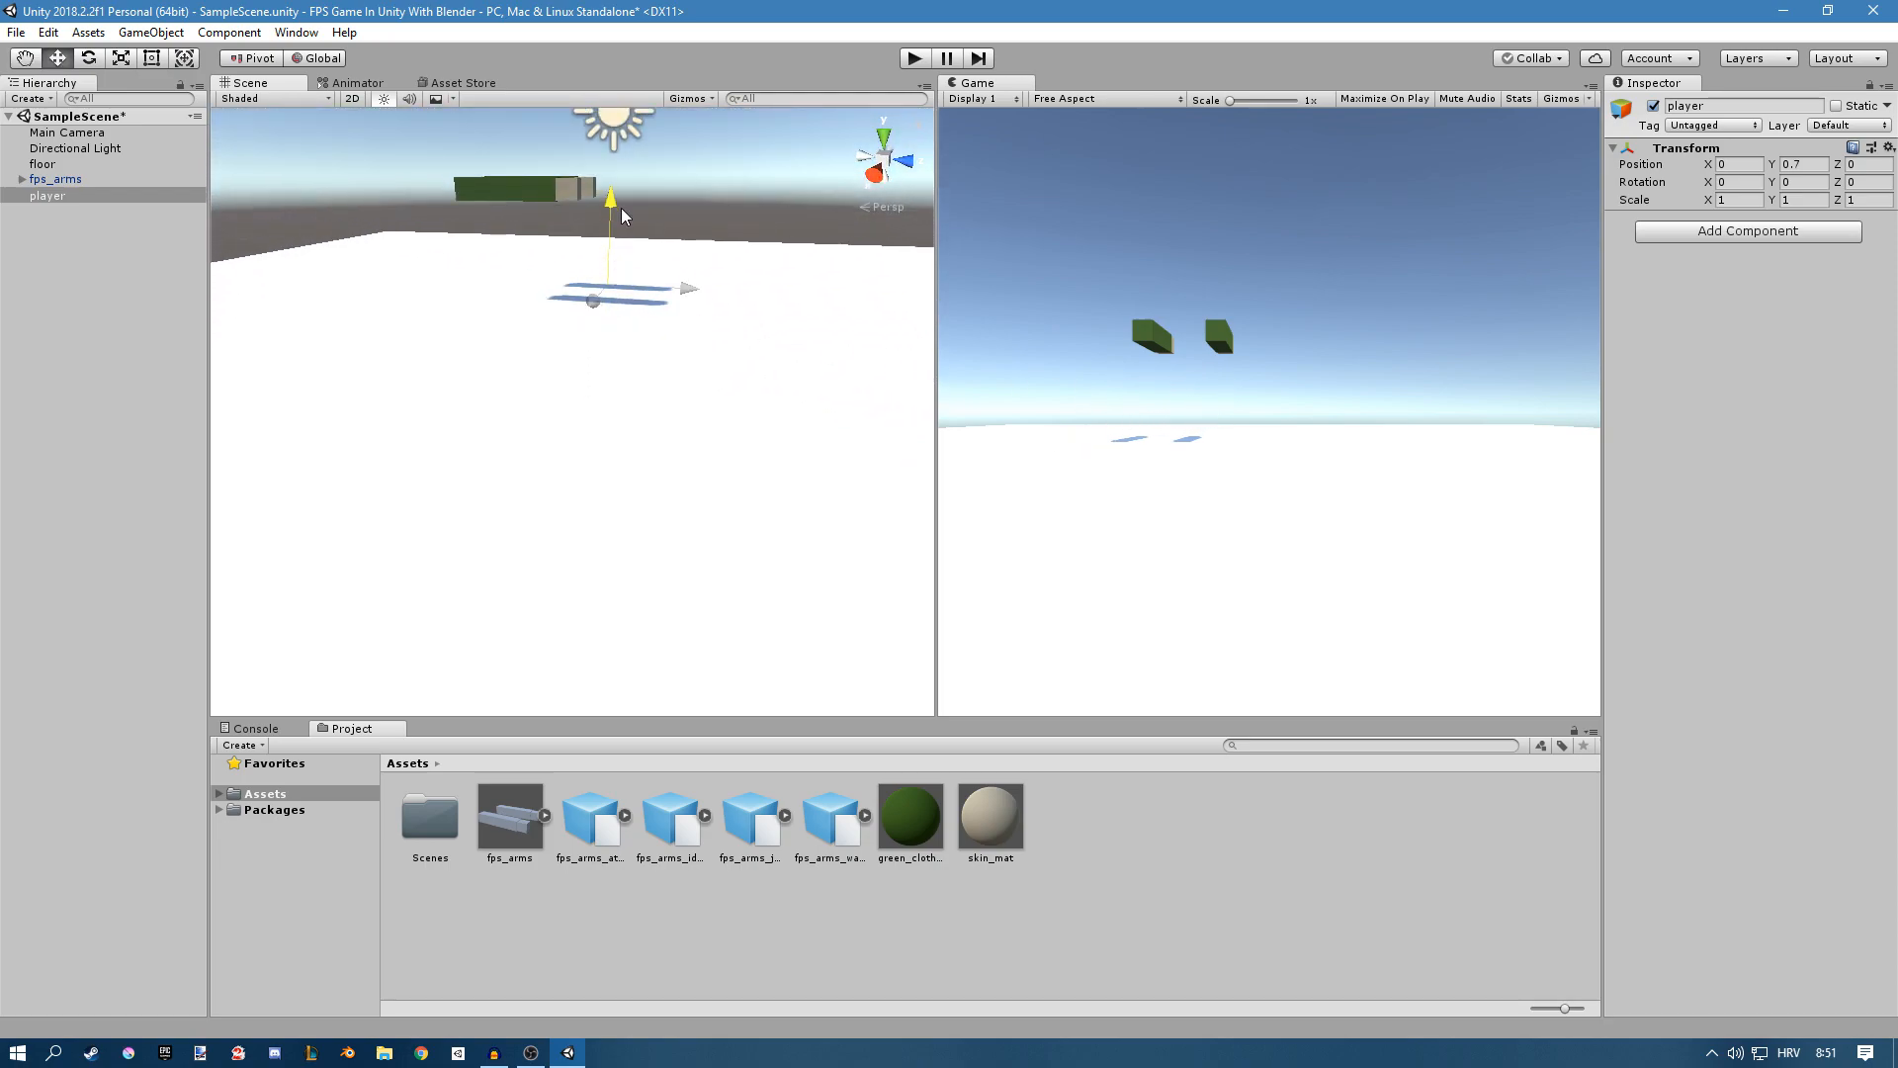
drag(611, 199, 605, 234)
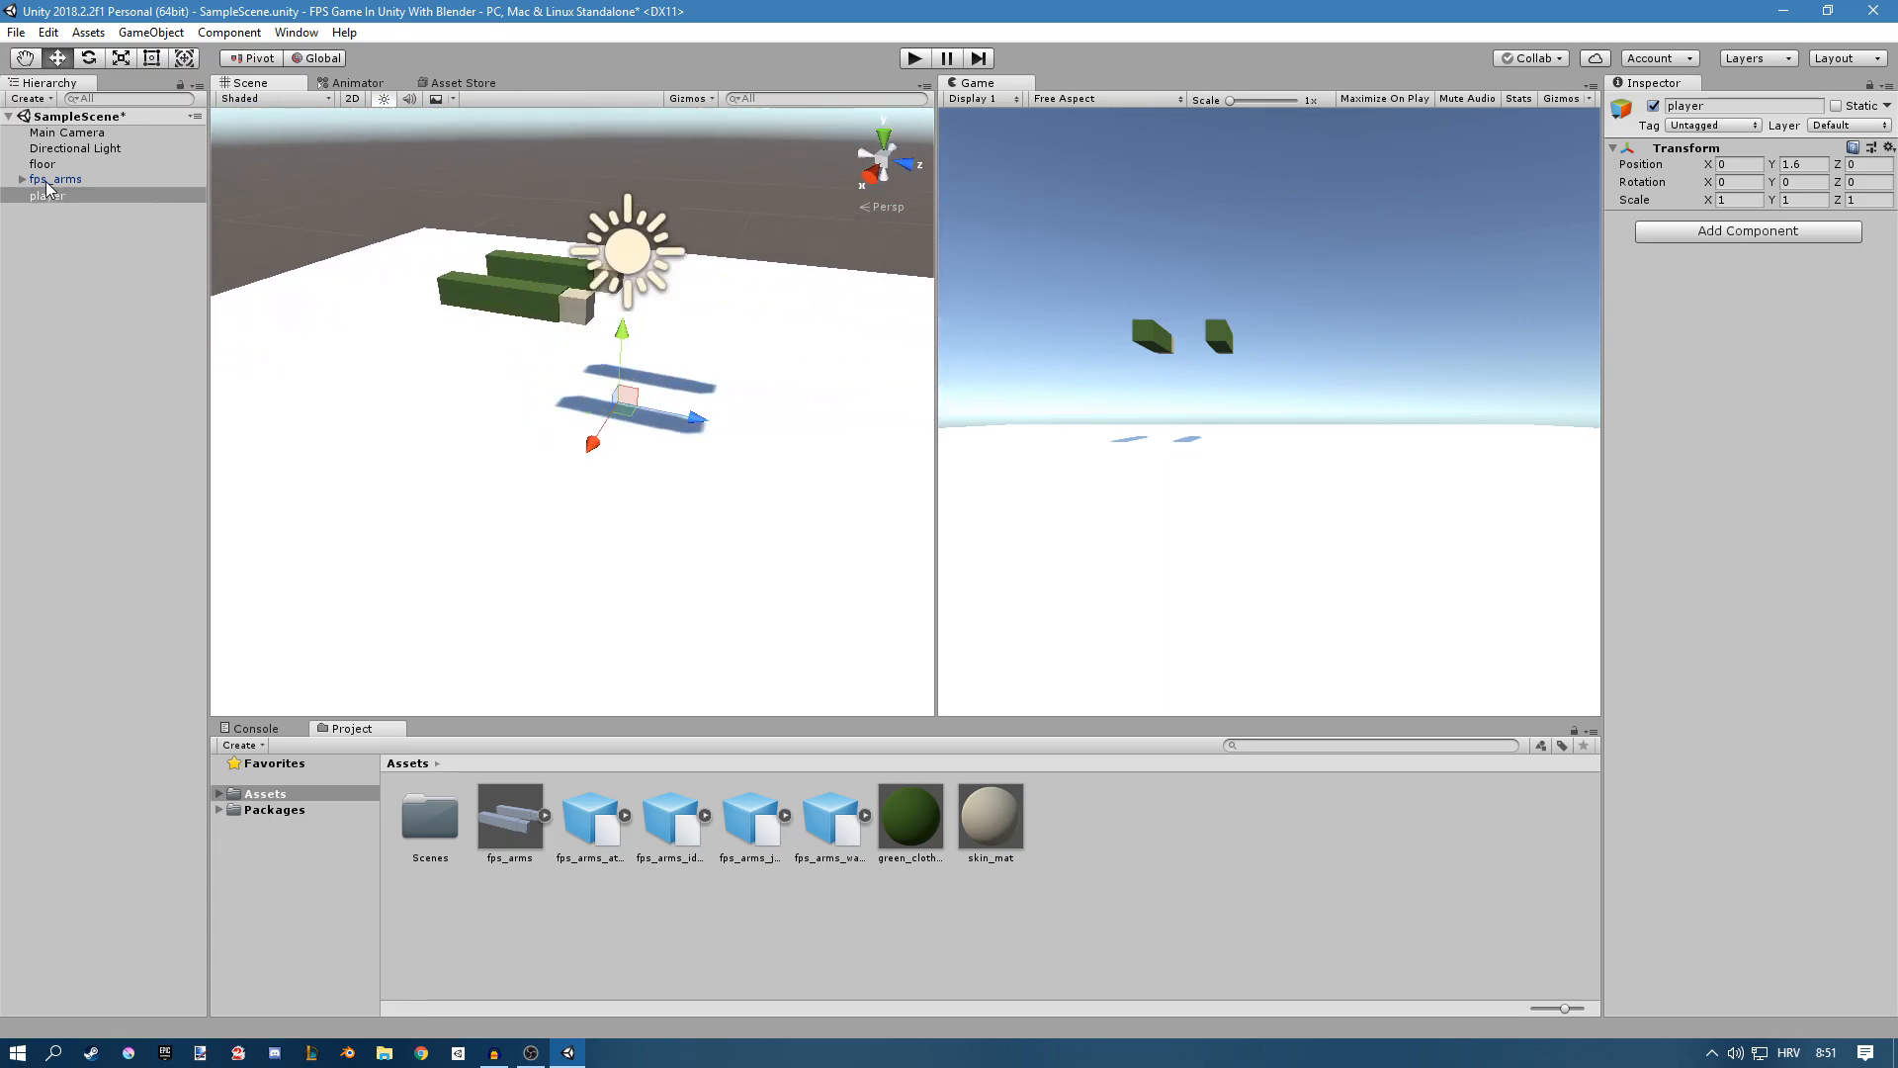
Step: Nest fps_arms under player and reset its local position to the player's origin
click(56, 180)
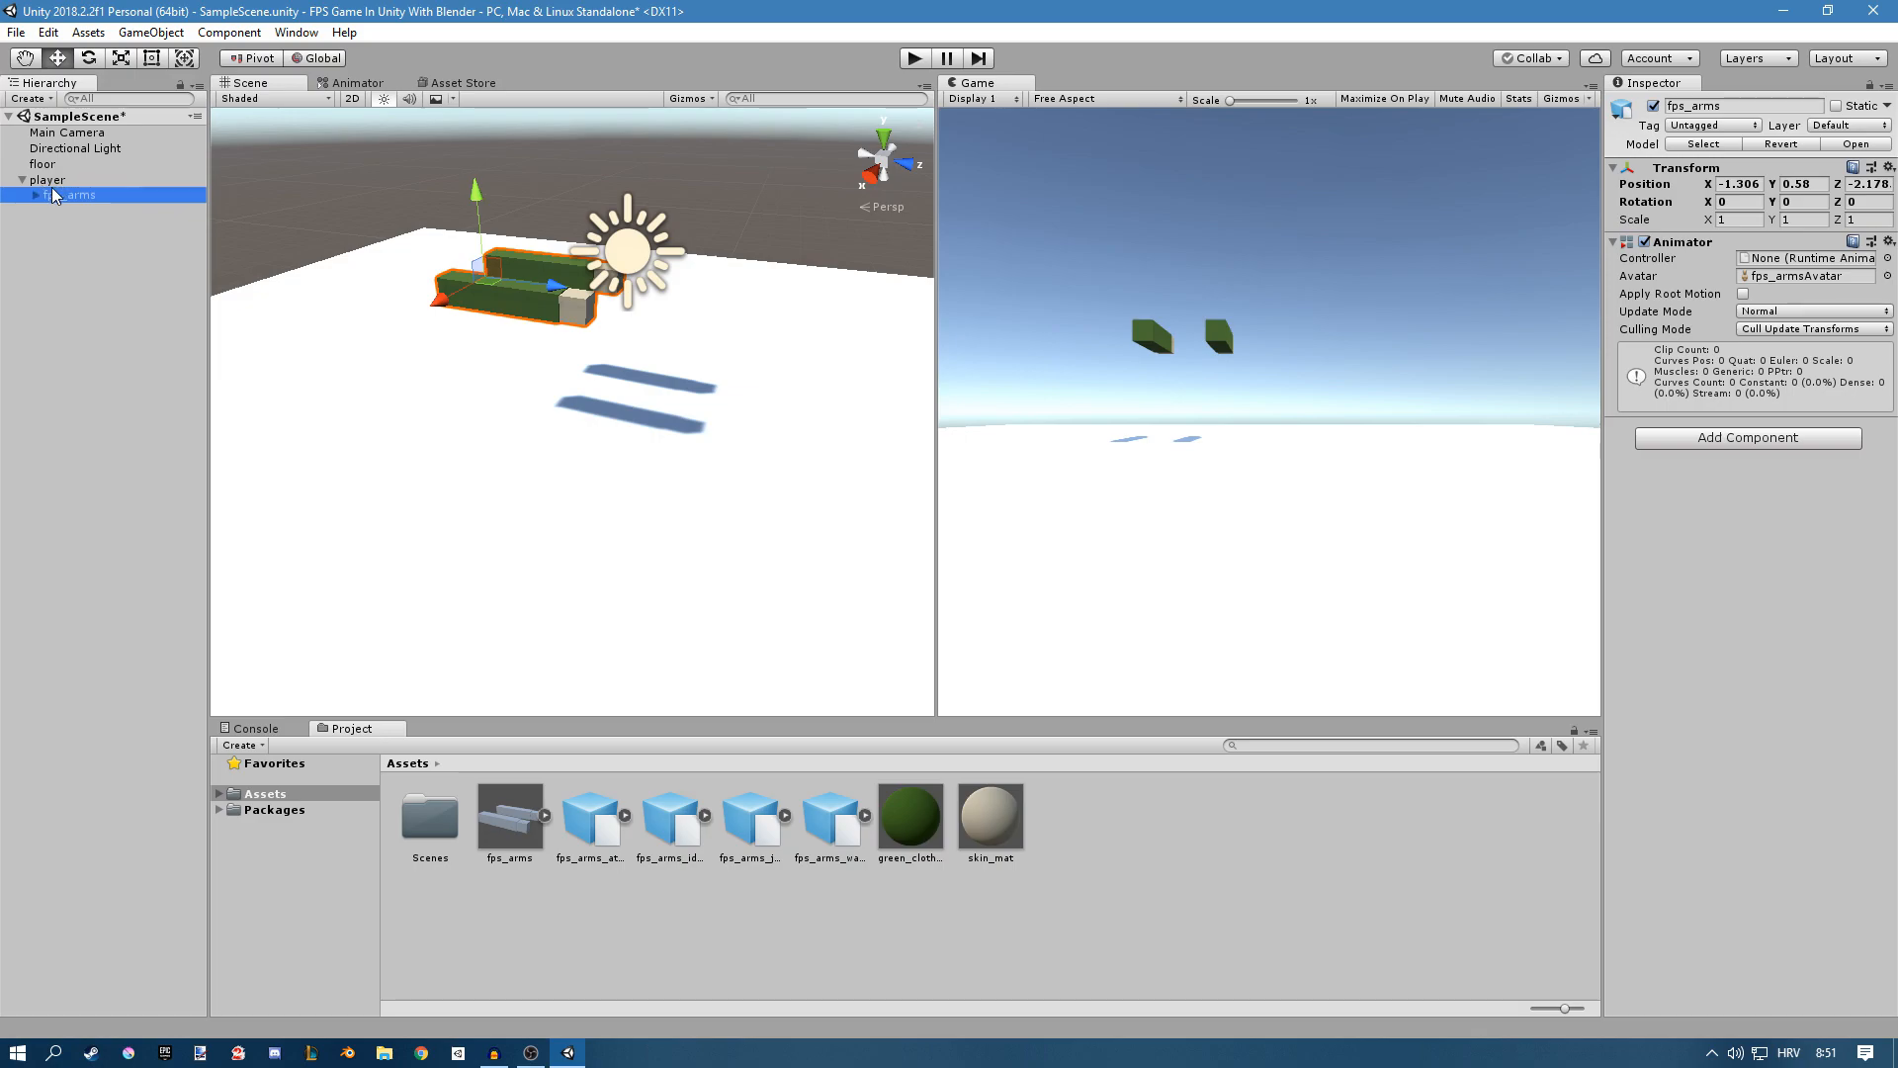
mouse_move(205, 203)
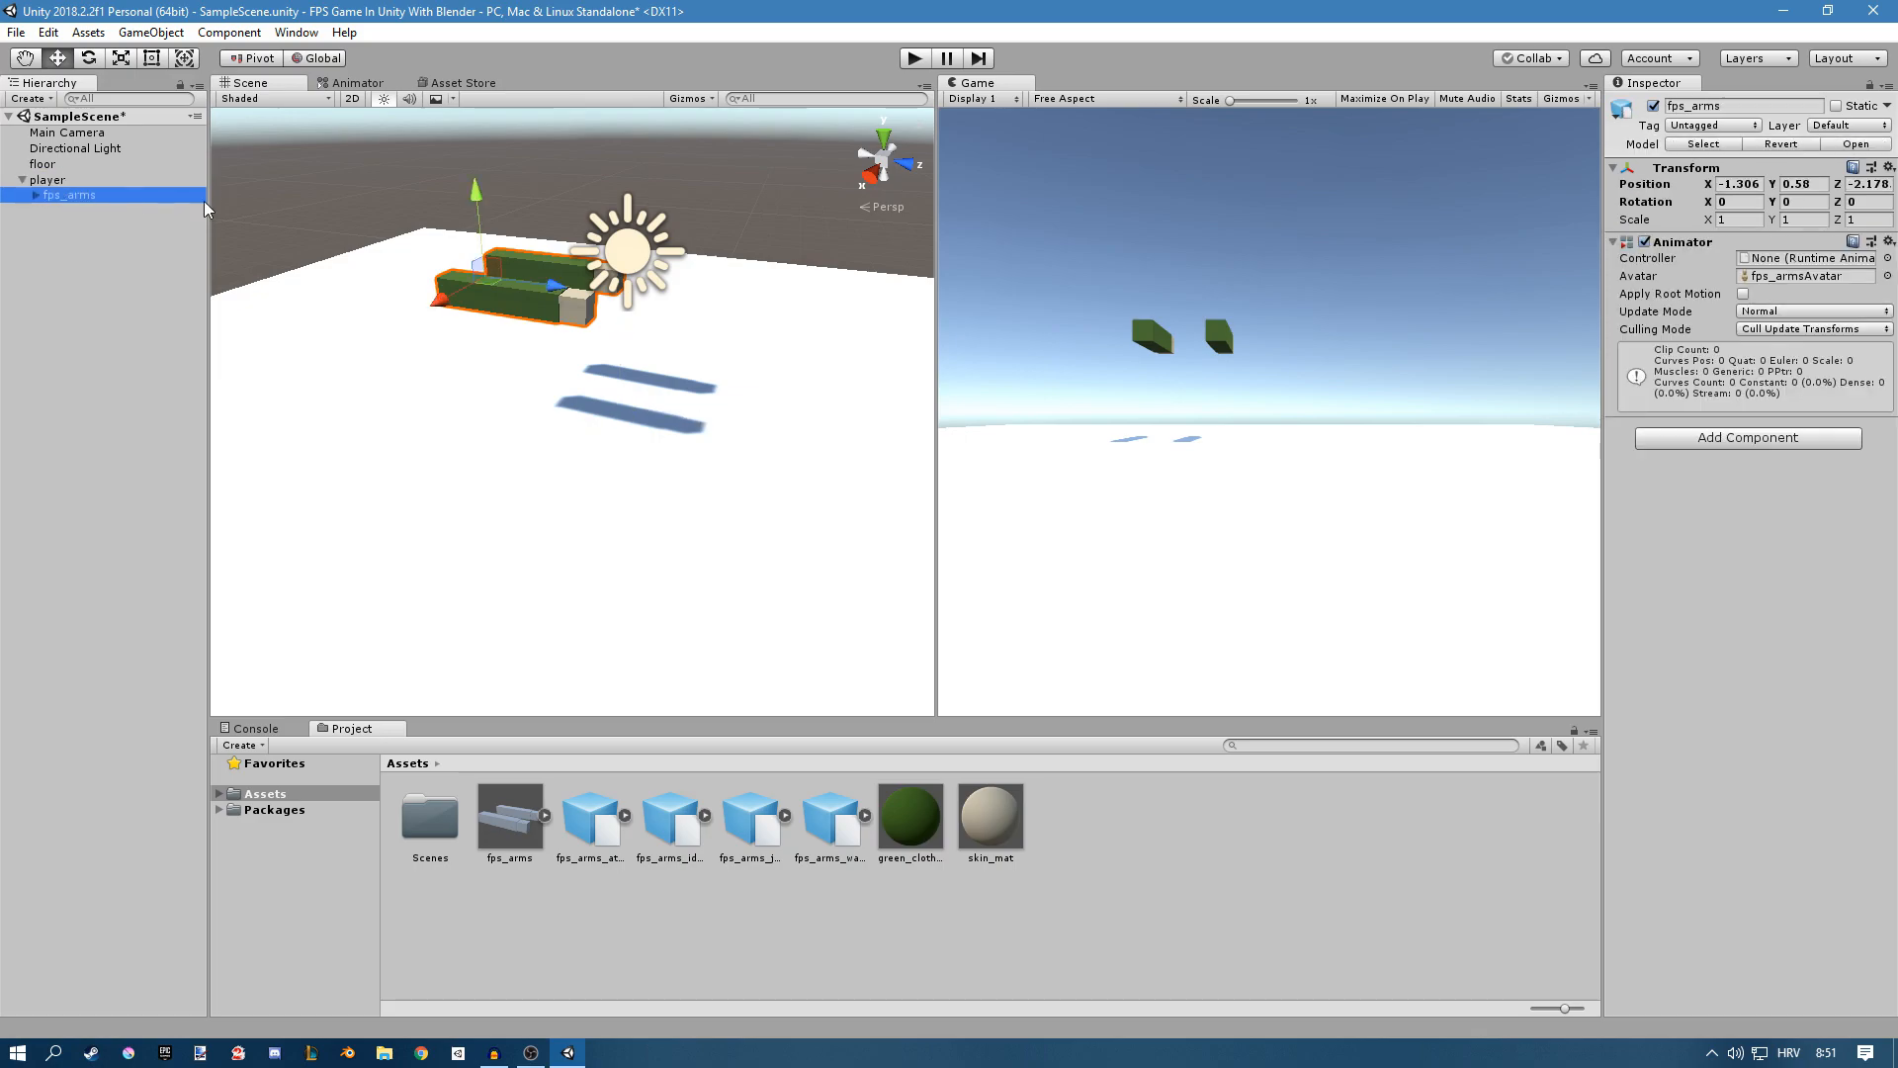
click(47, 180)
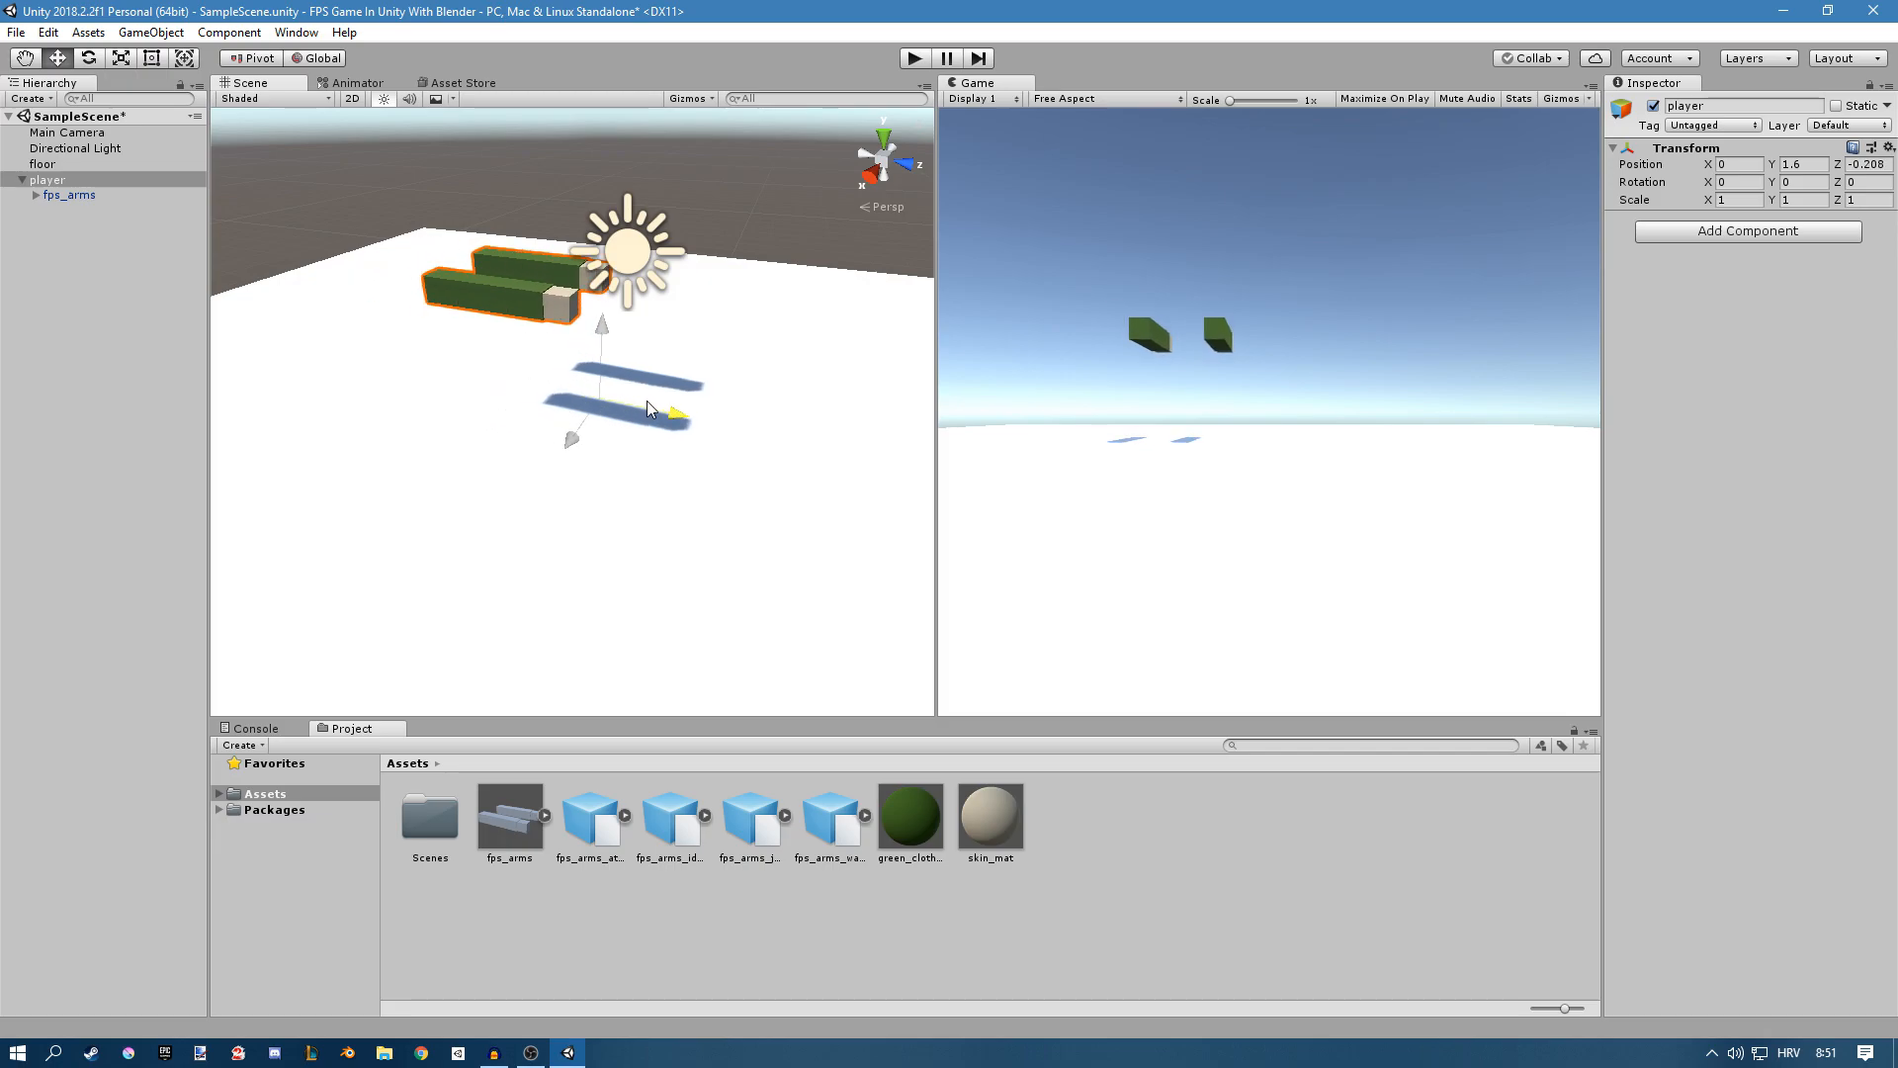
click(72, 195)
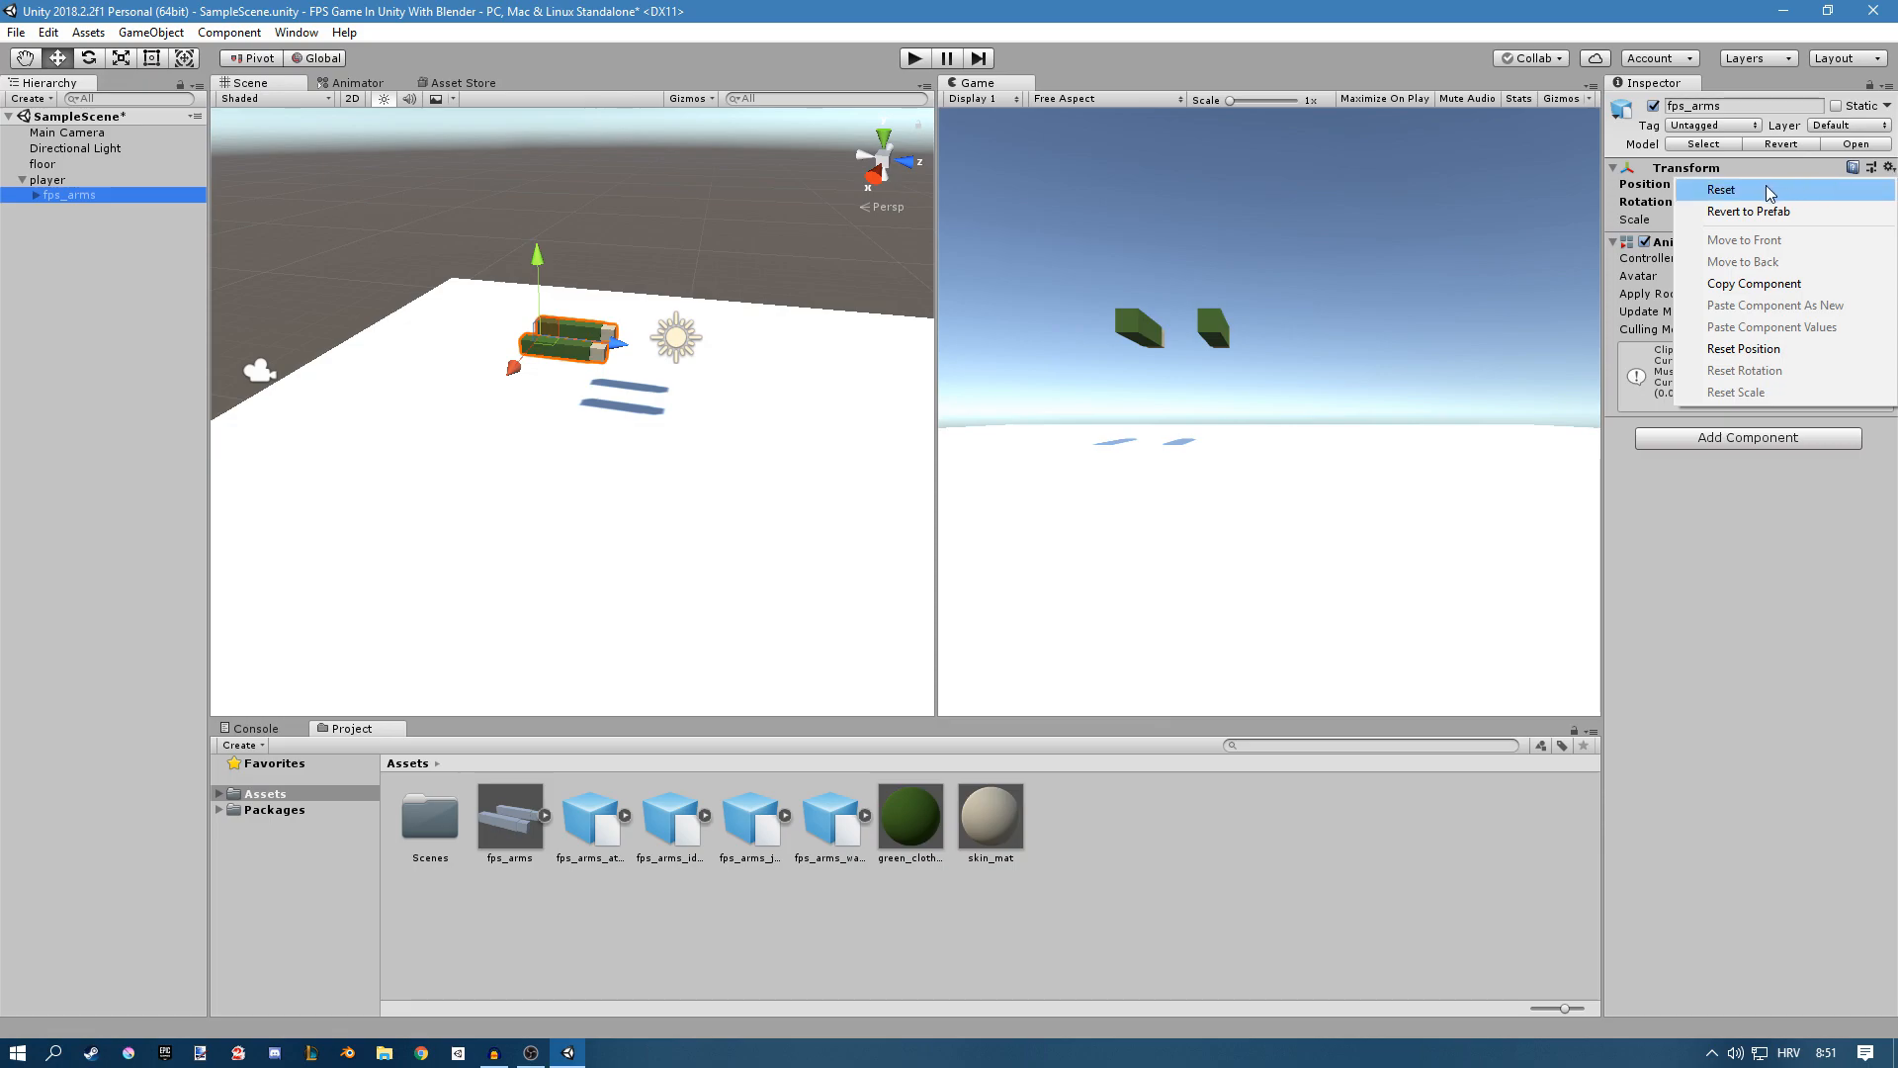
click(1718, 190)
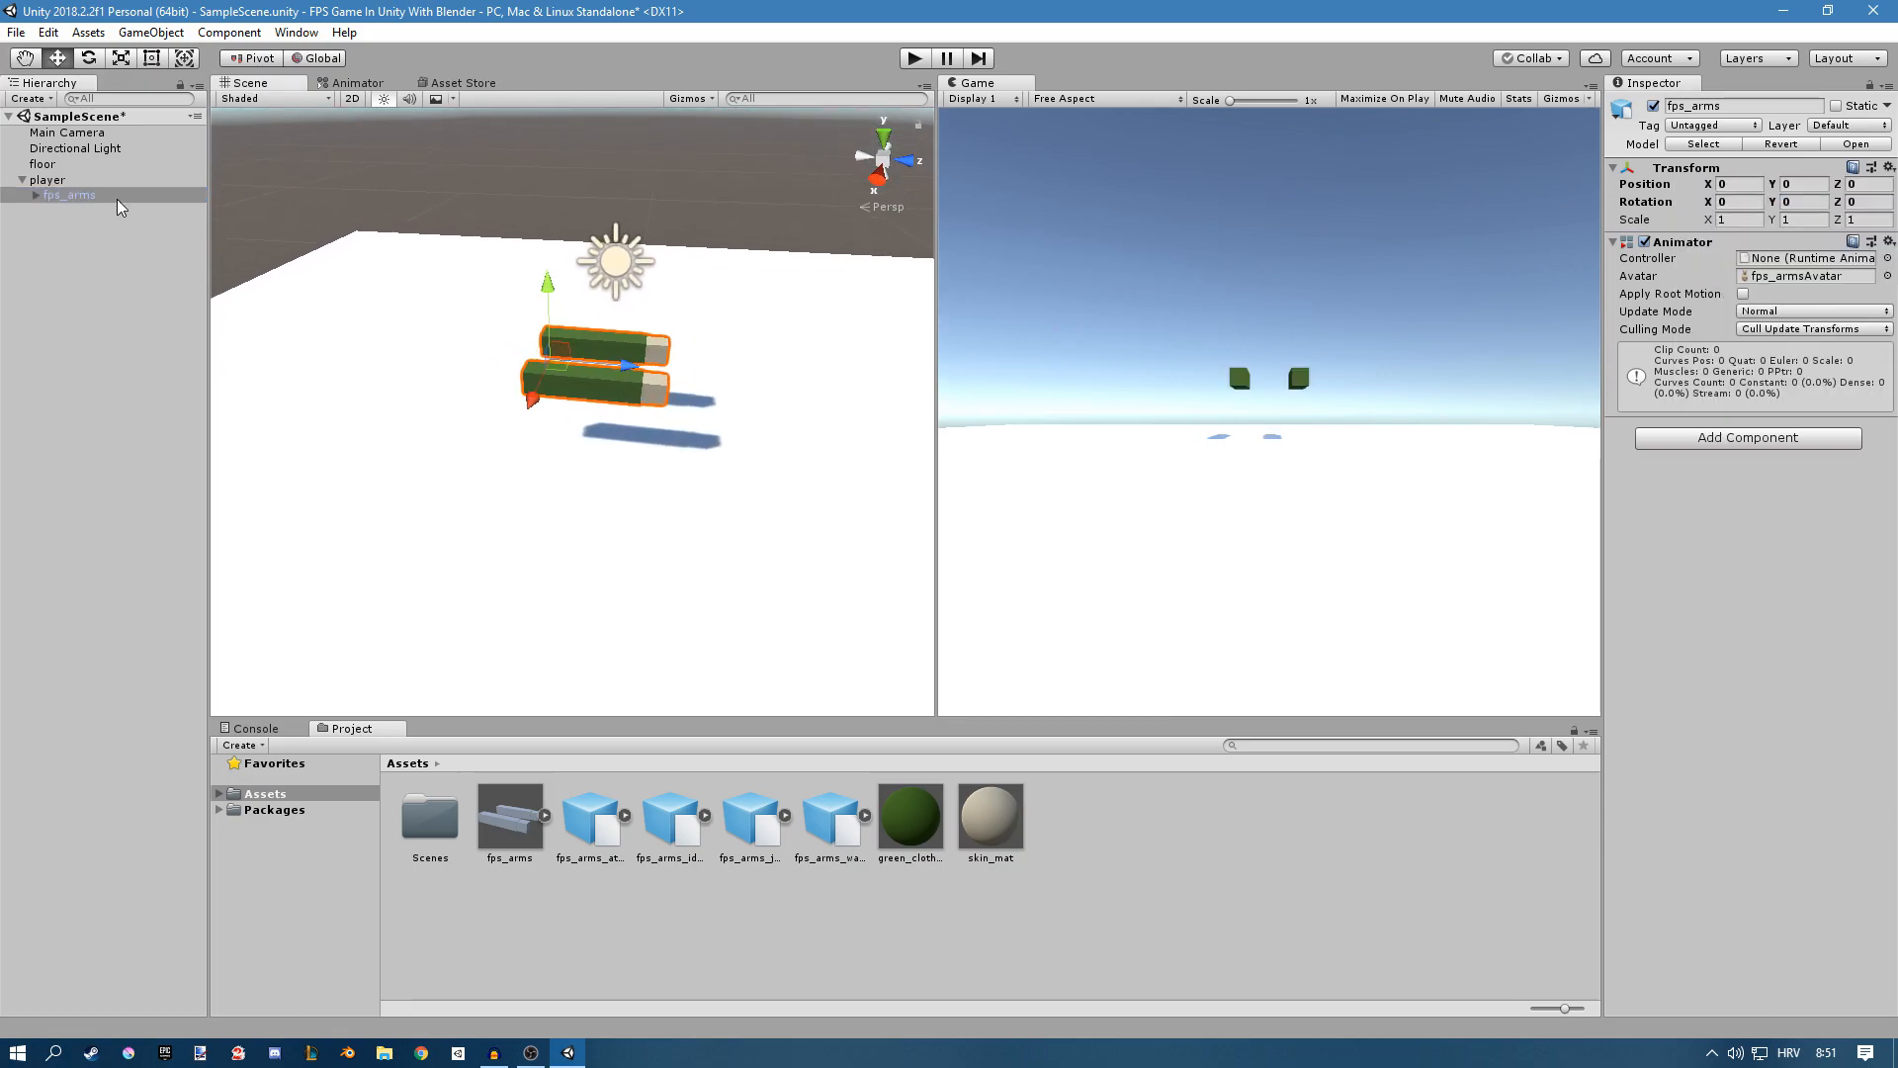
Step: Raise fps_arms to a local height of 1.5 and check the player's placement
click(48, 180)
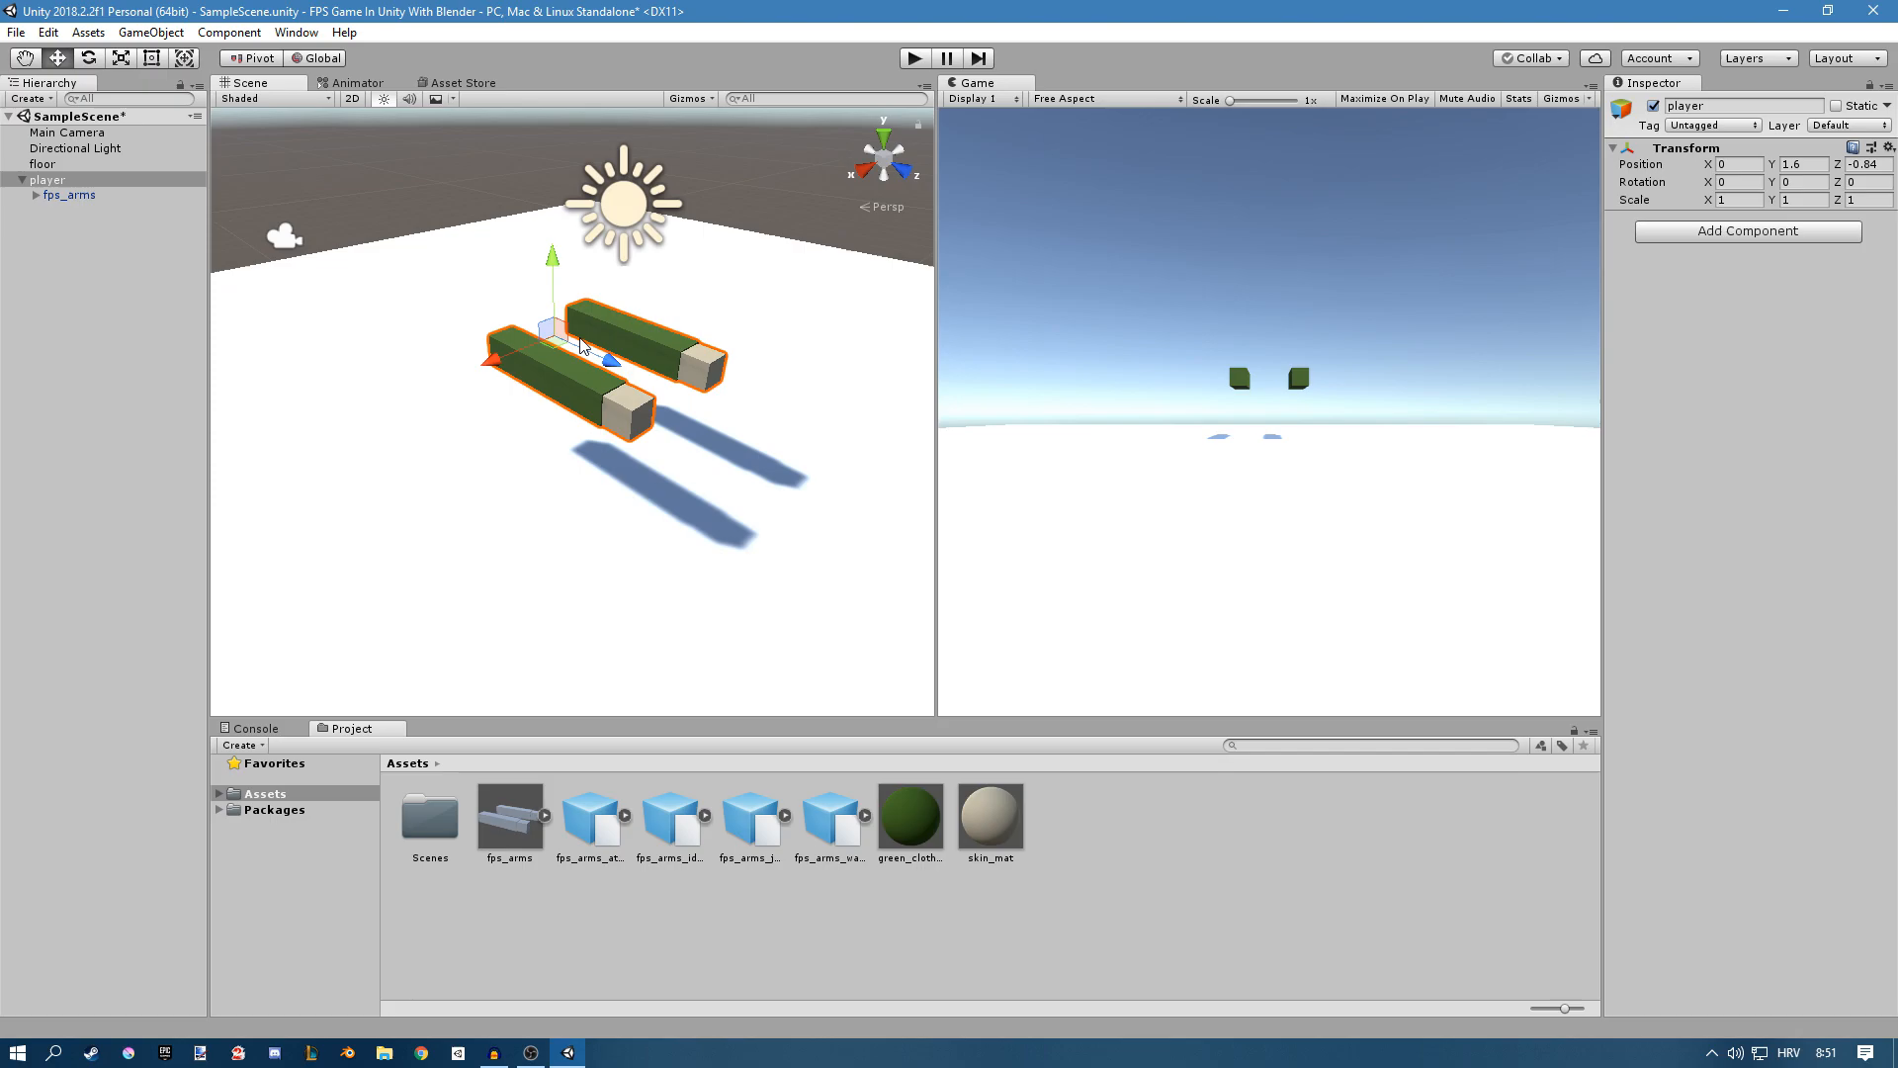
mouse_move(170, 198)
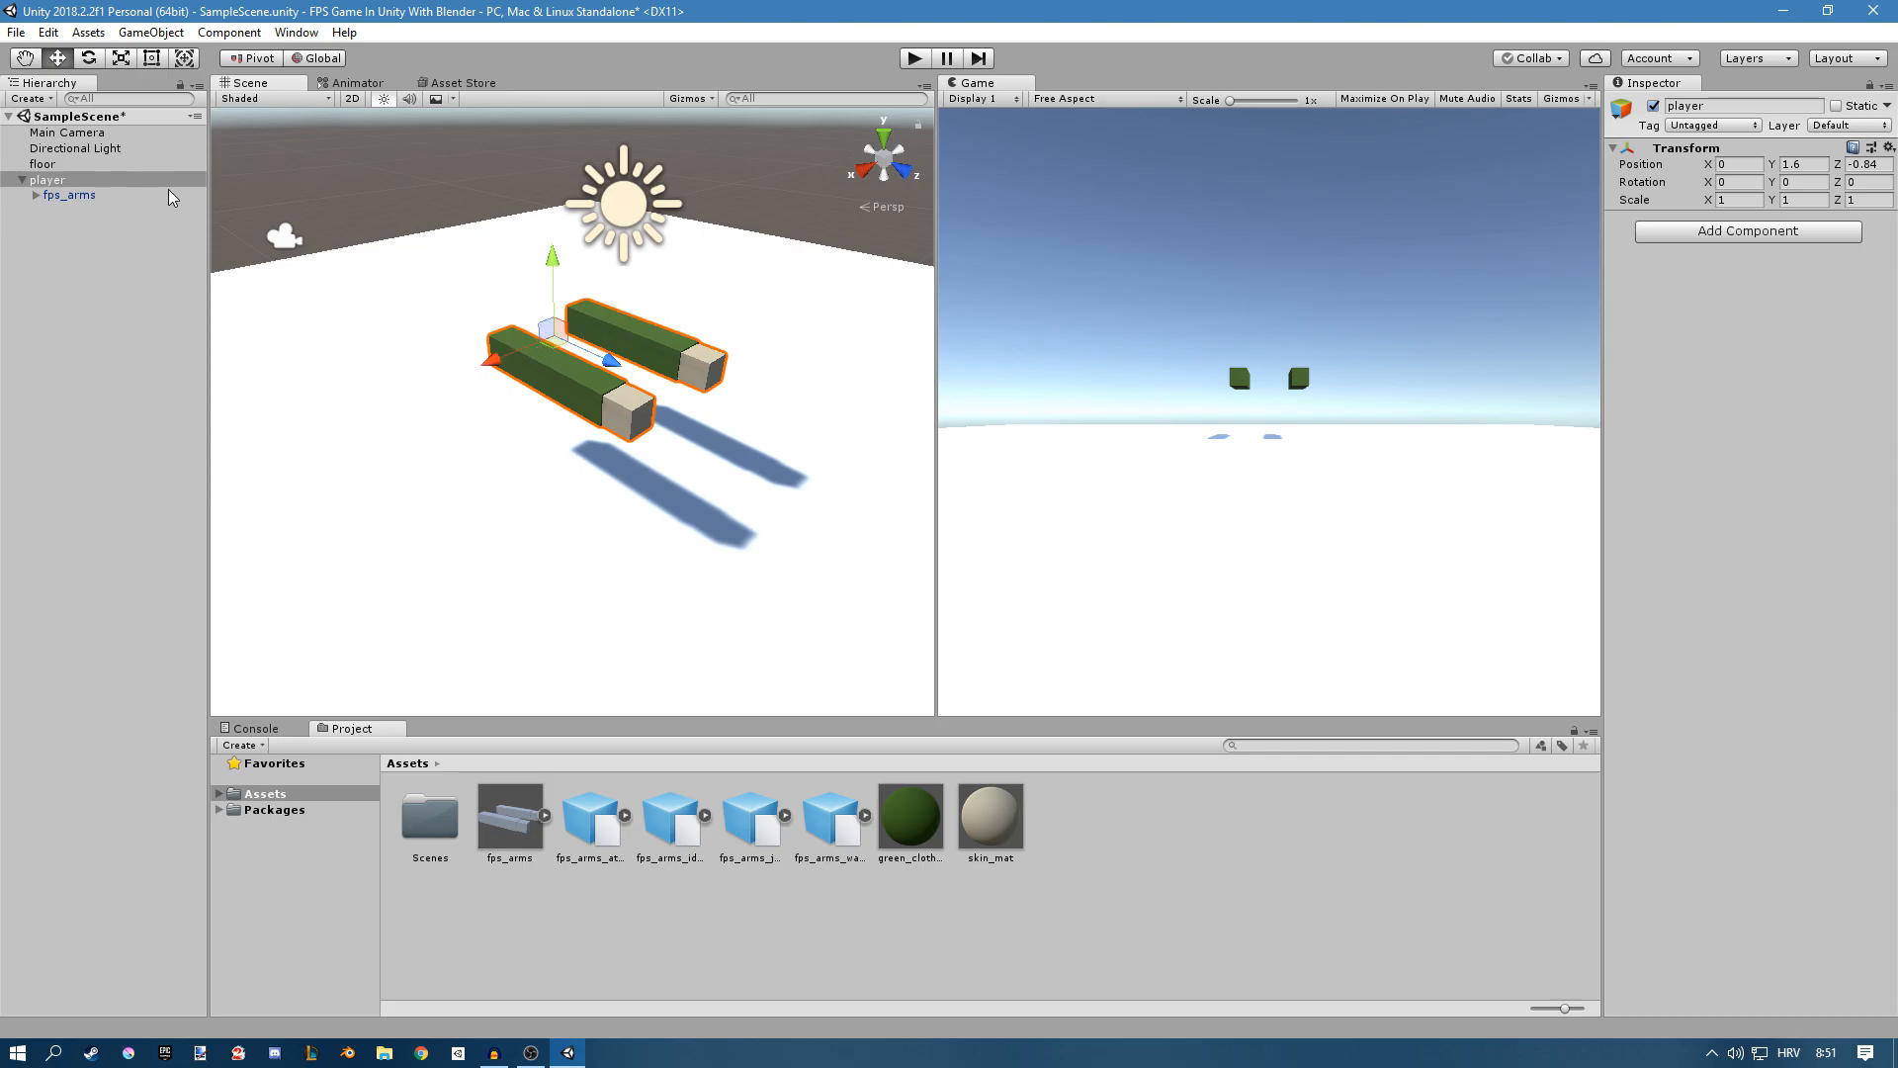
click(72, 196)
text(1.5)
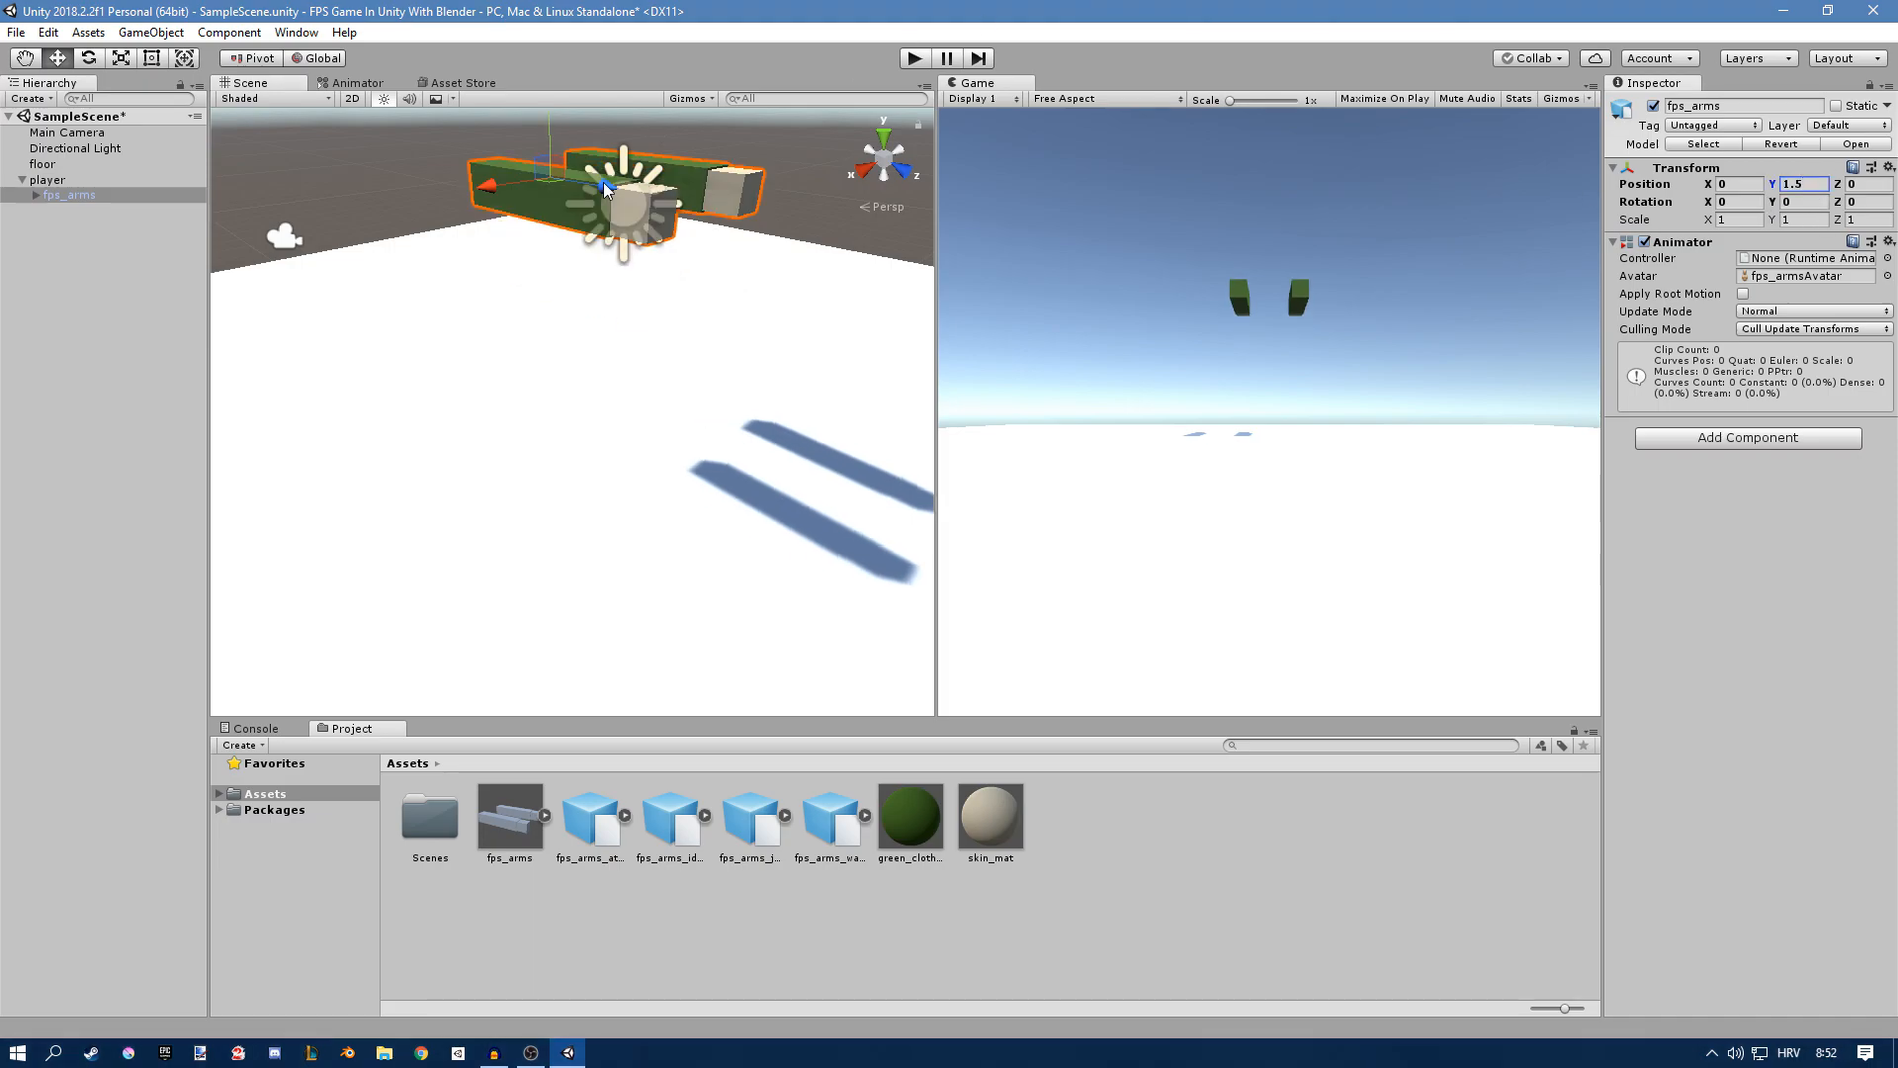
click(48, 180)
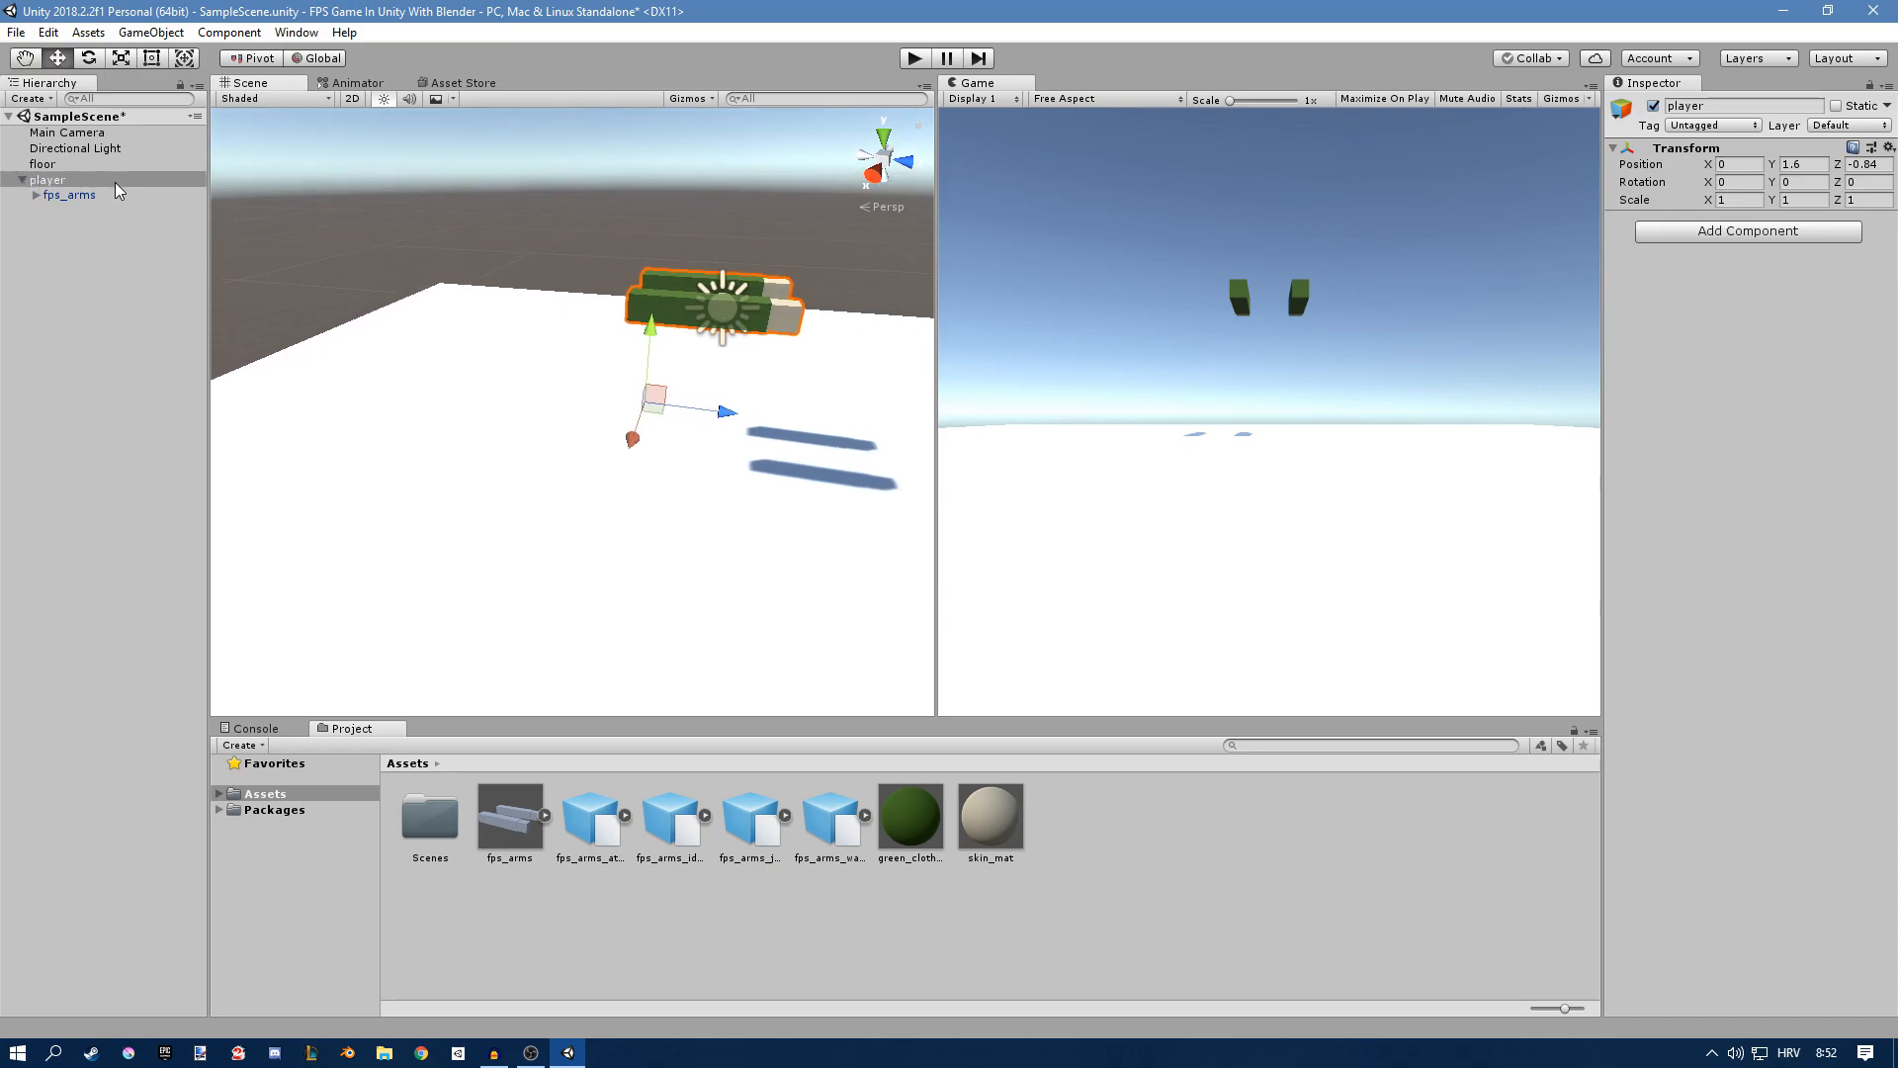
mouse_move(158, 176)
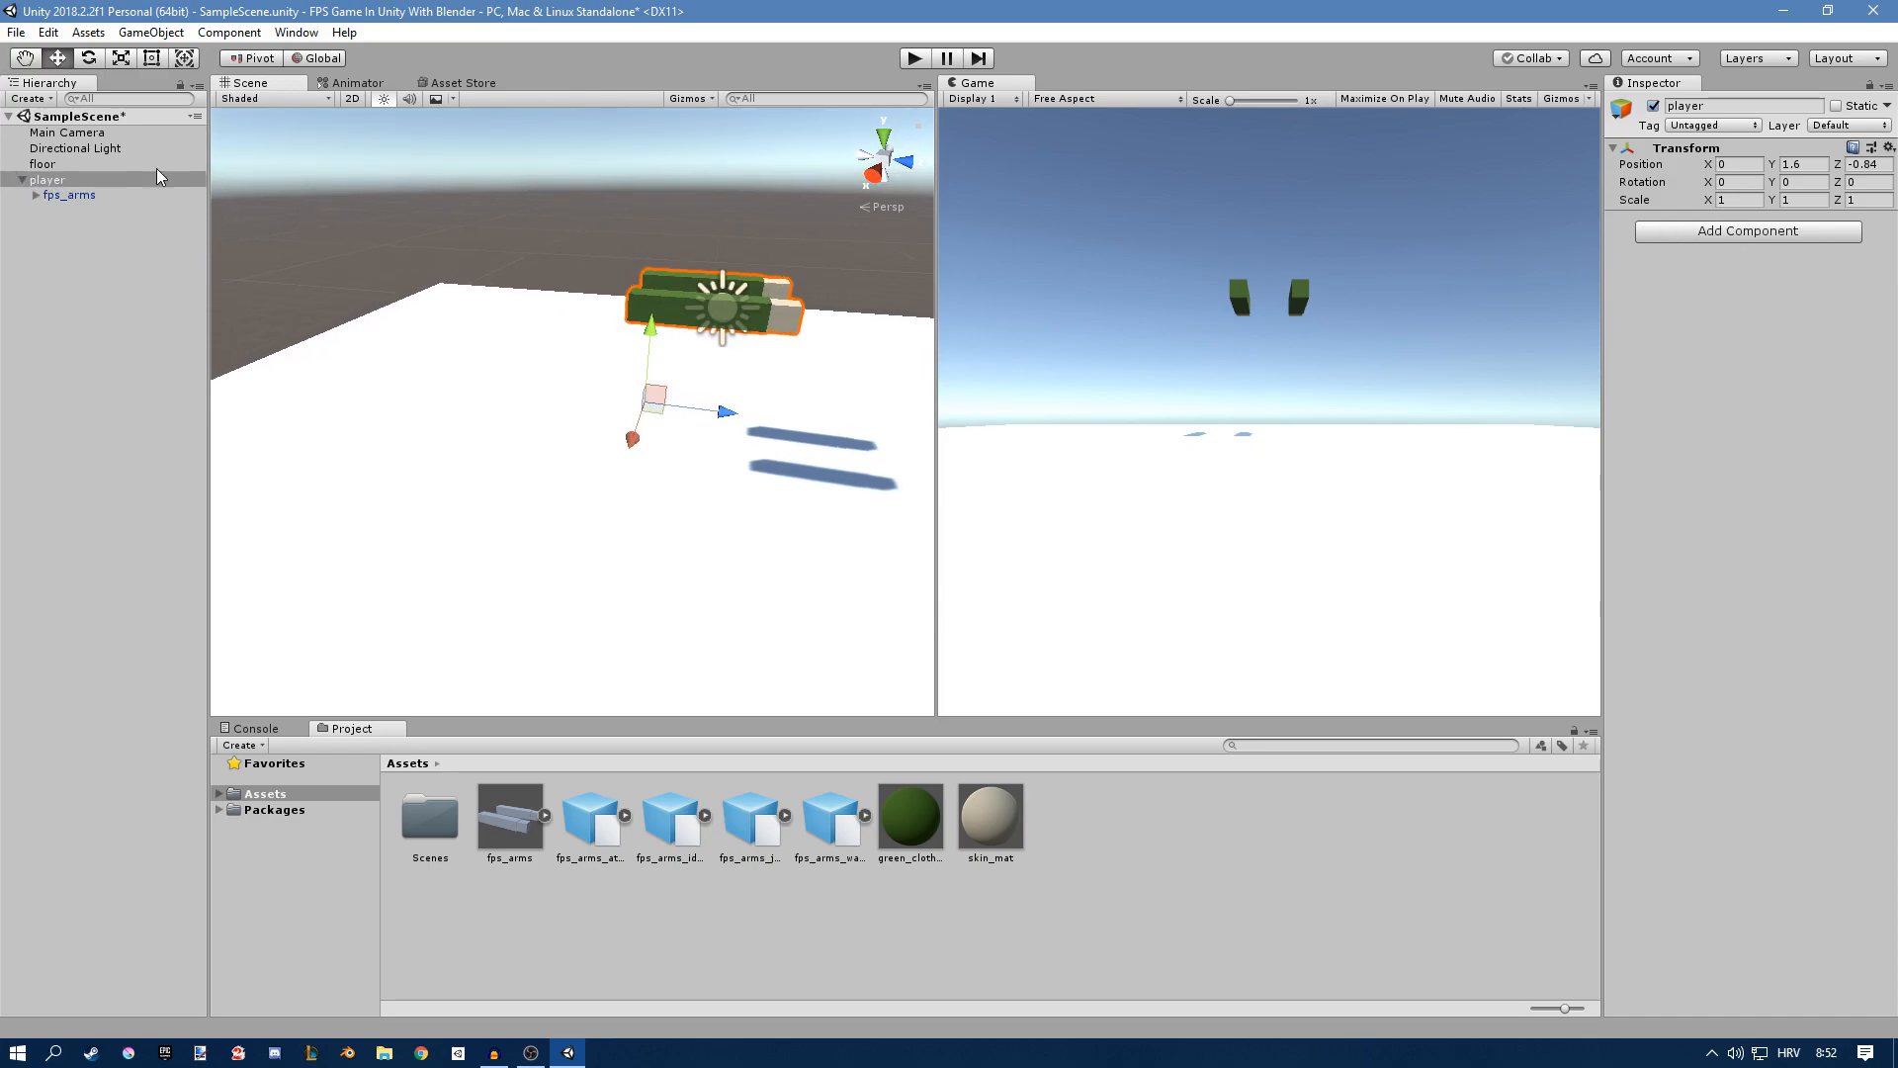
mouse_move(1728, 239)
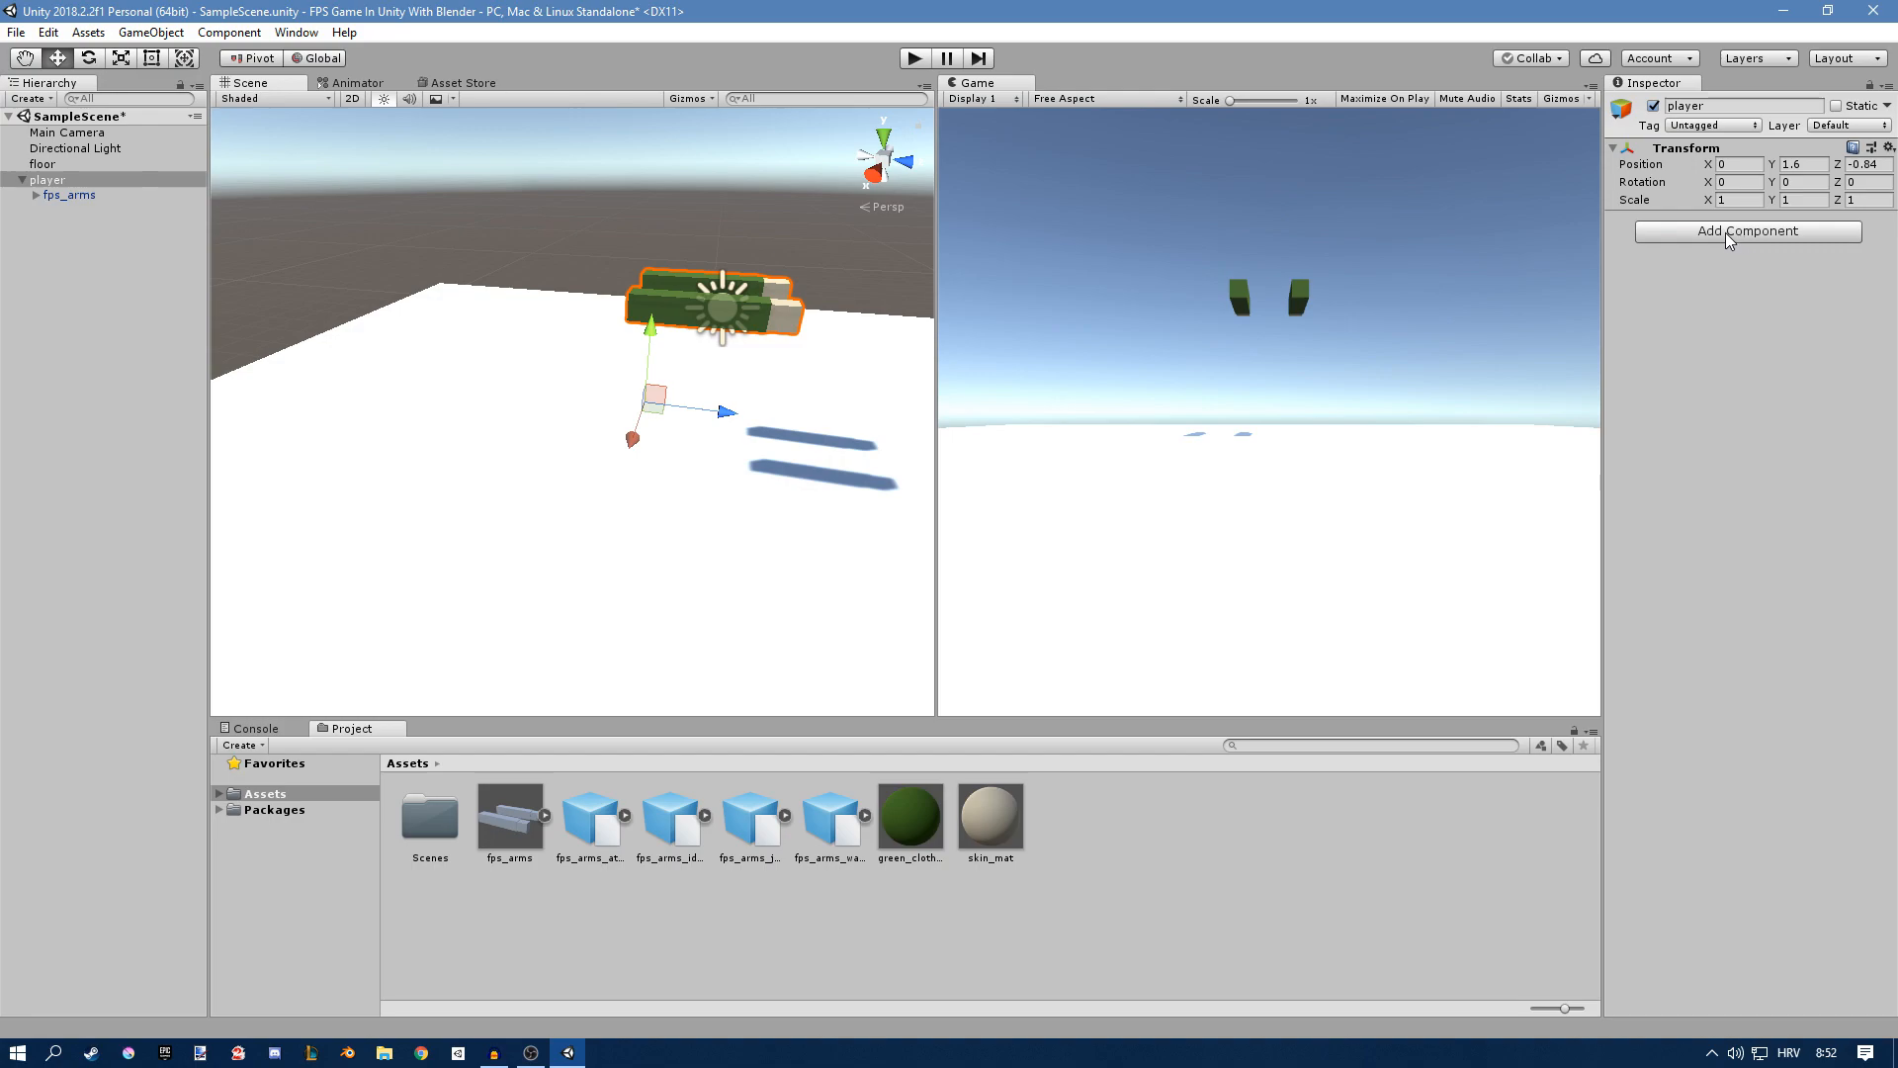
Step: Add a Capsule Collider to player with its Center Y set to 1.25
click(1746, 231)
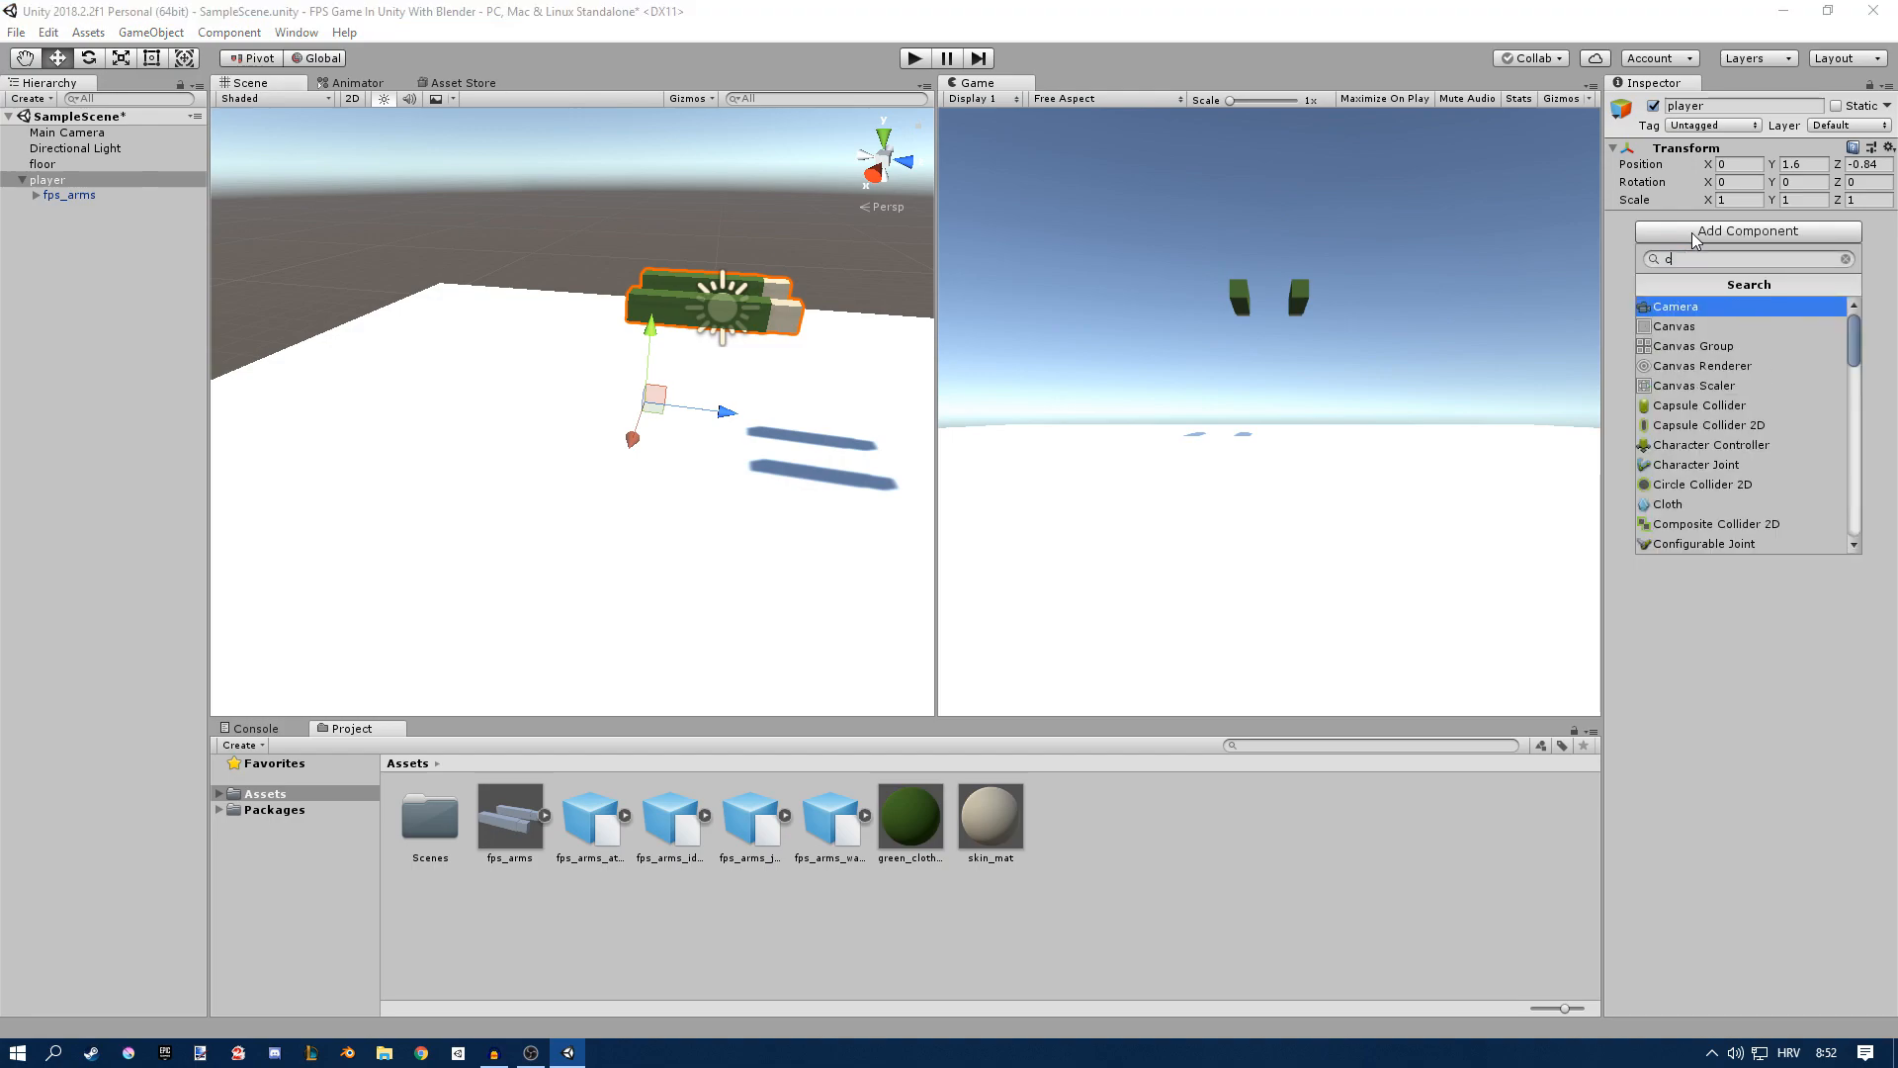
click(1696, 403)
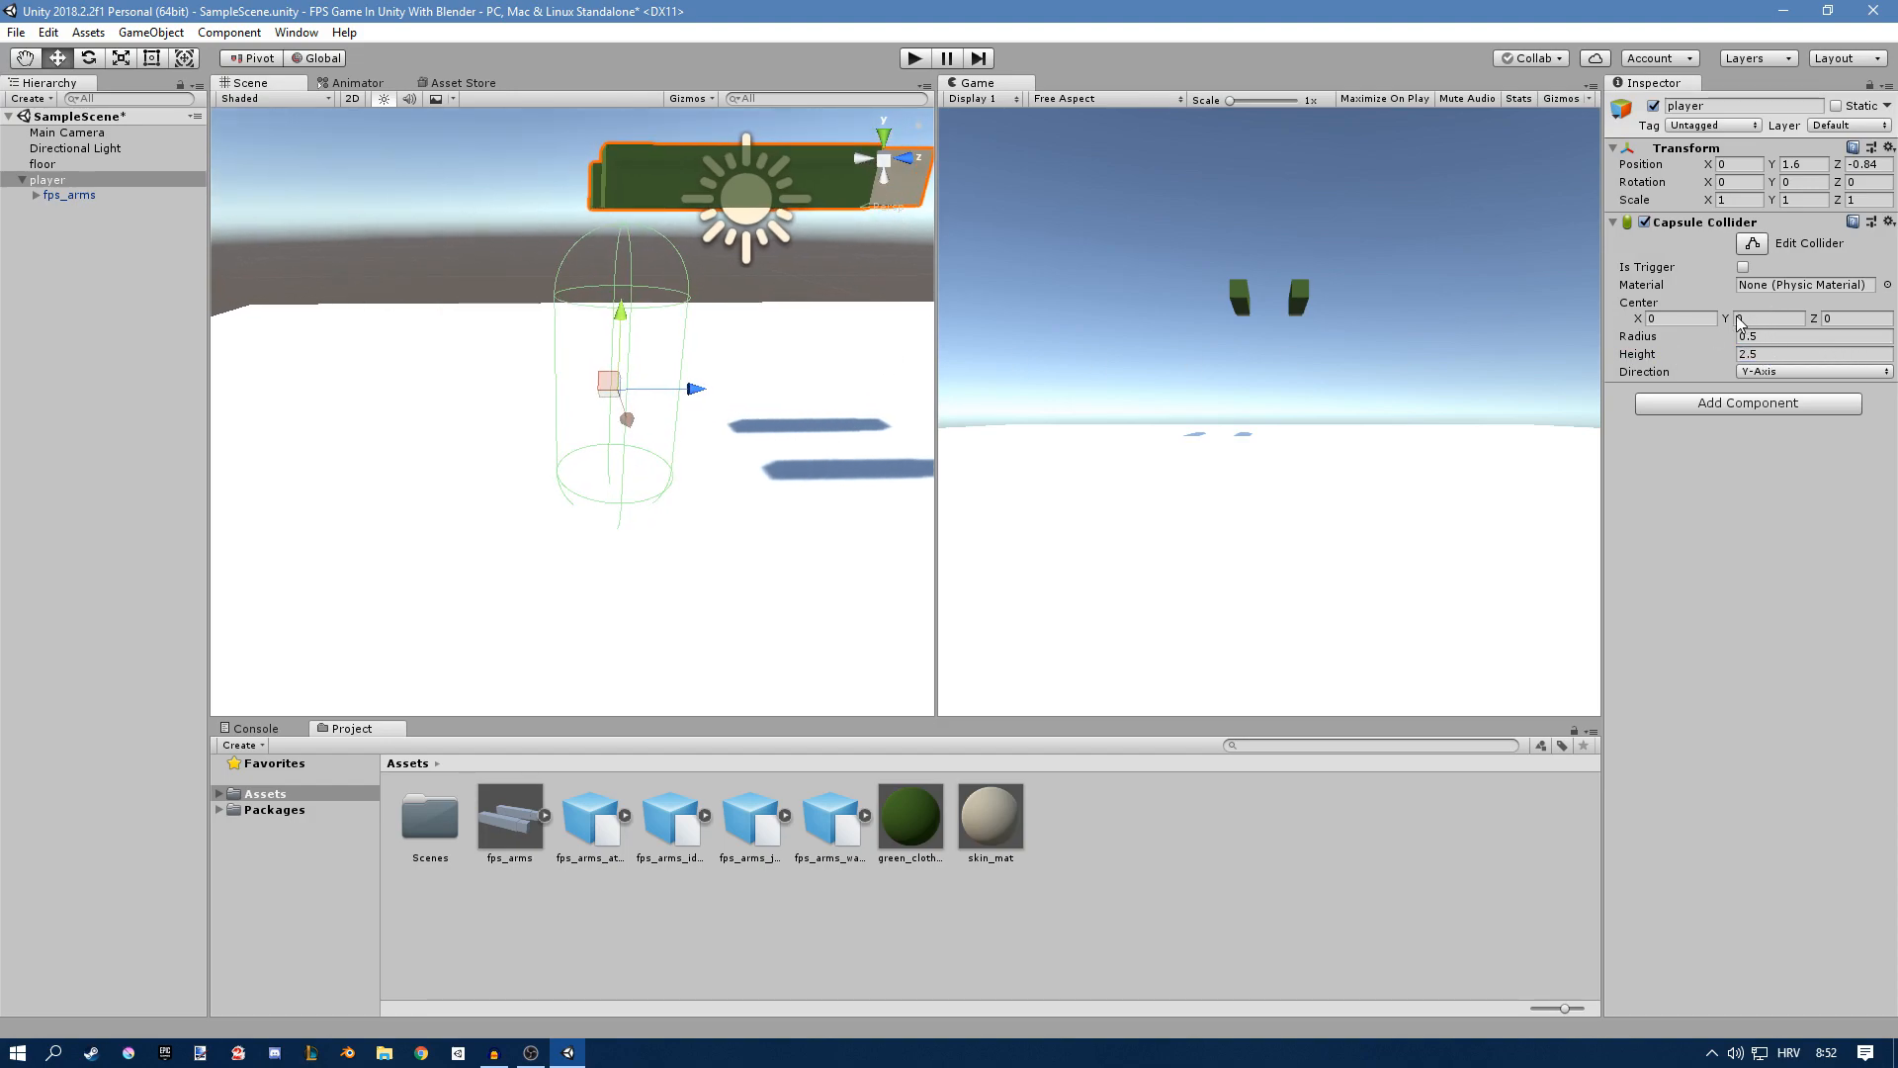
click(1768, 318)
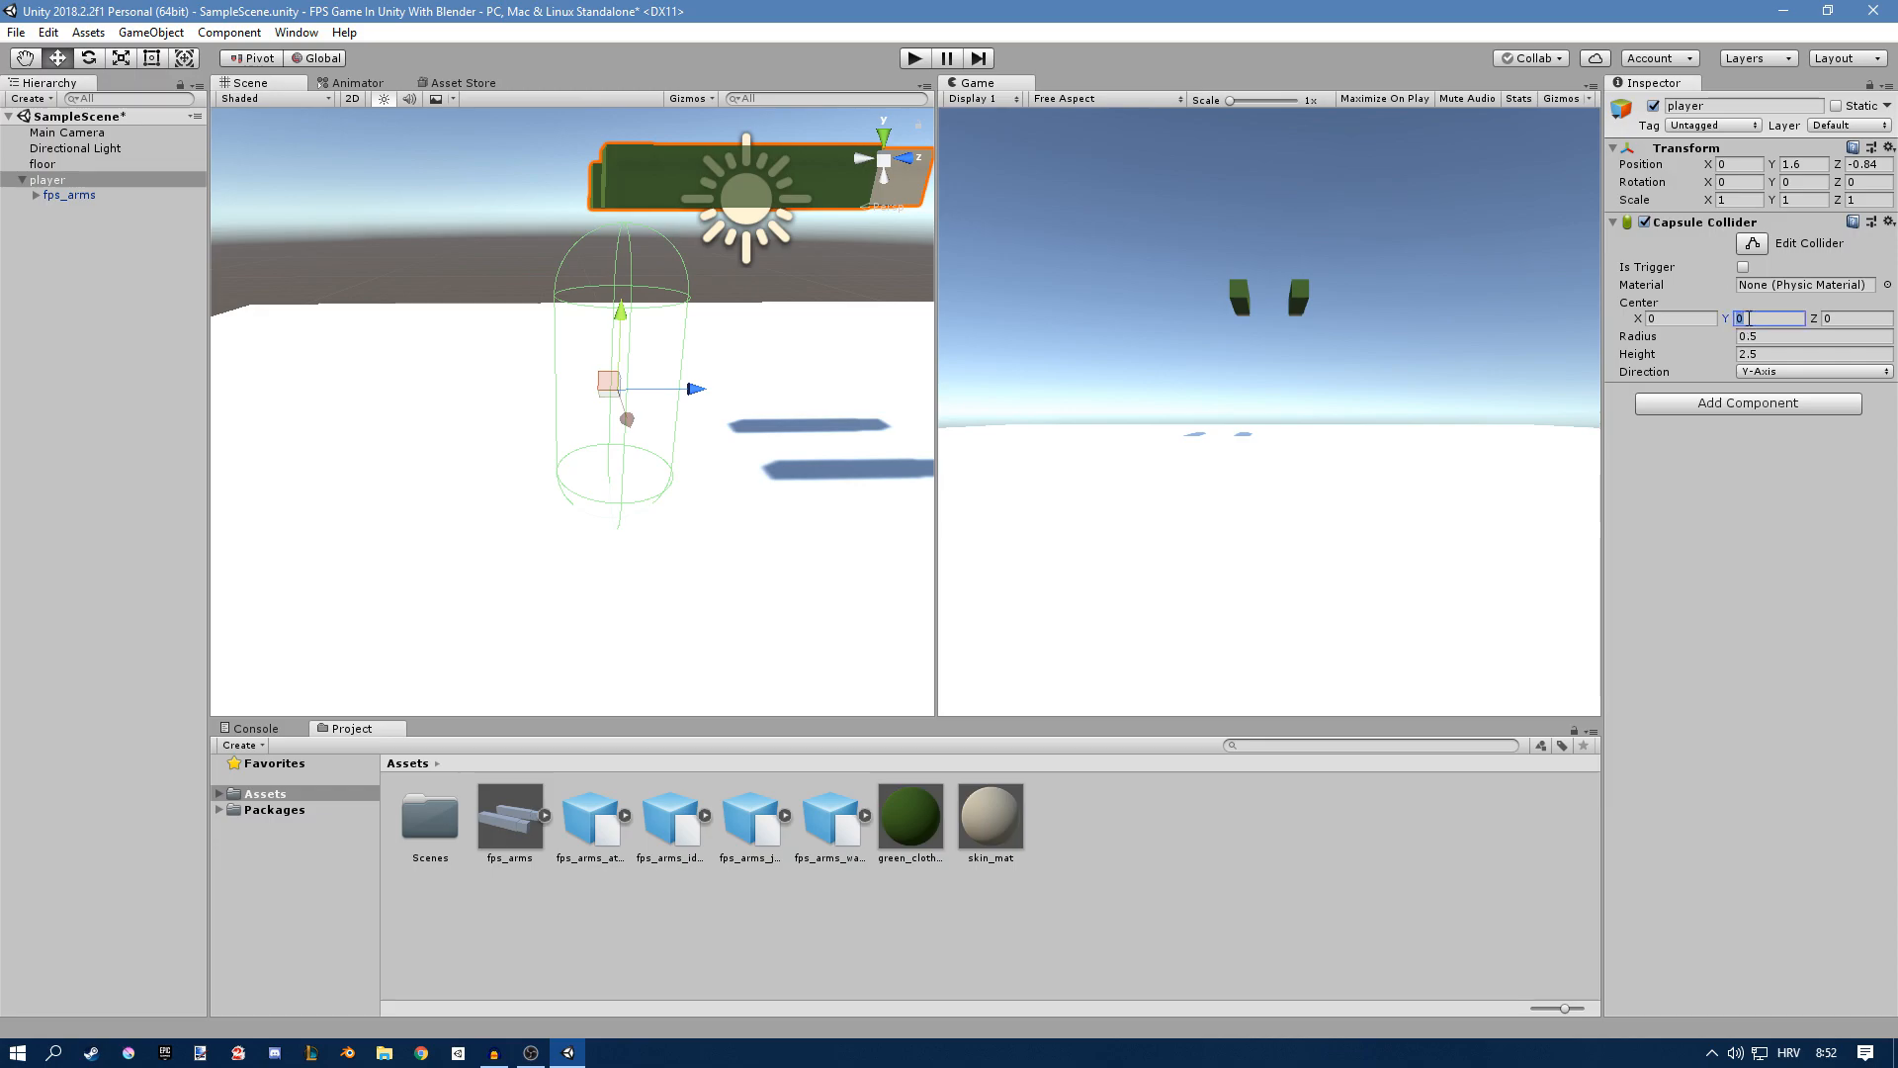
text(1.5)
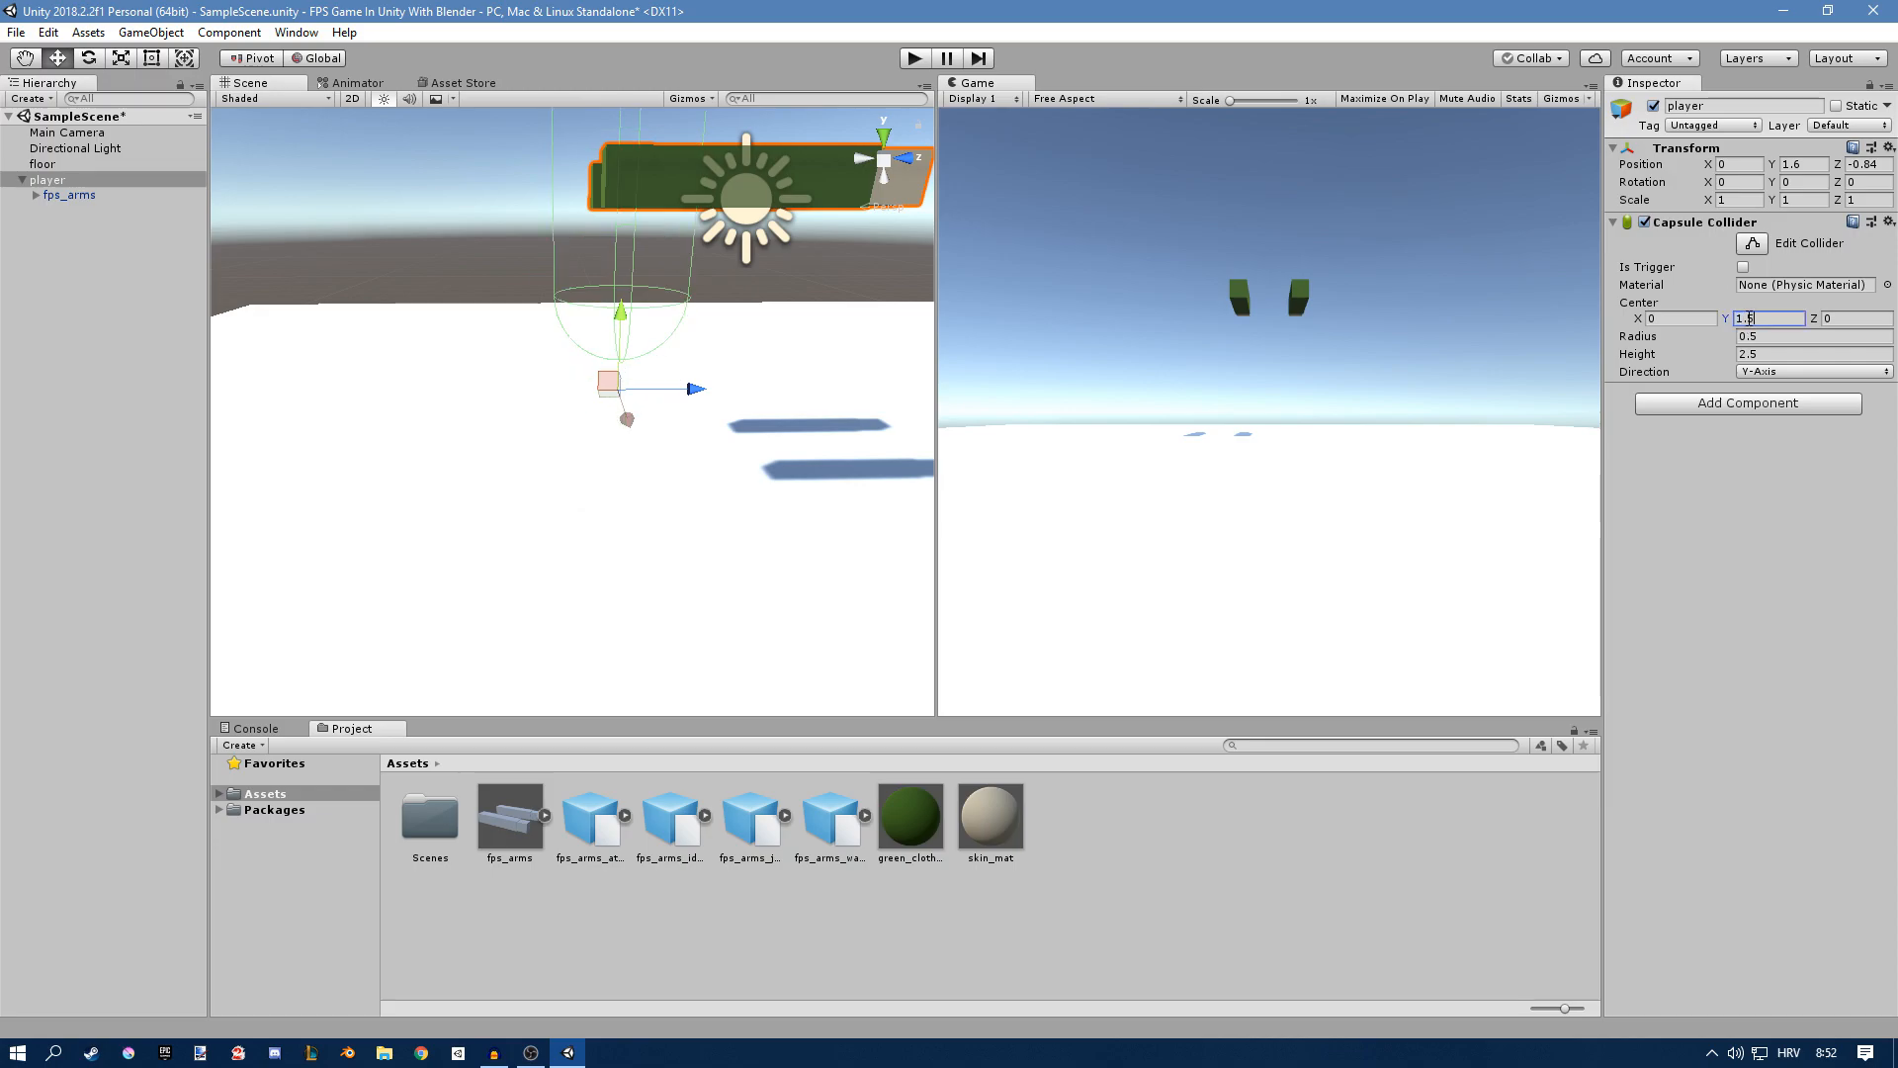
text(1.25)
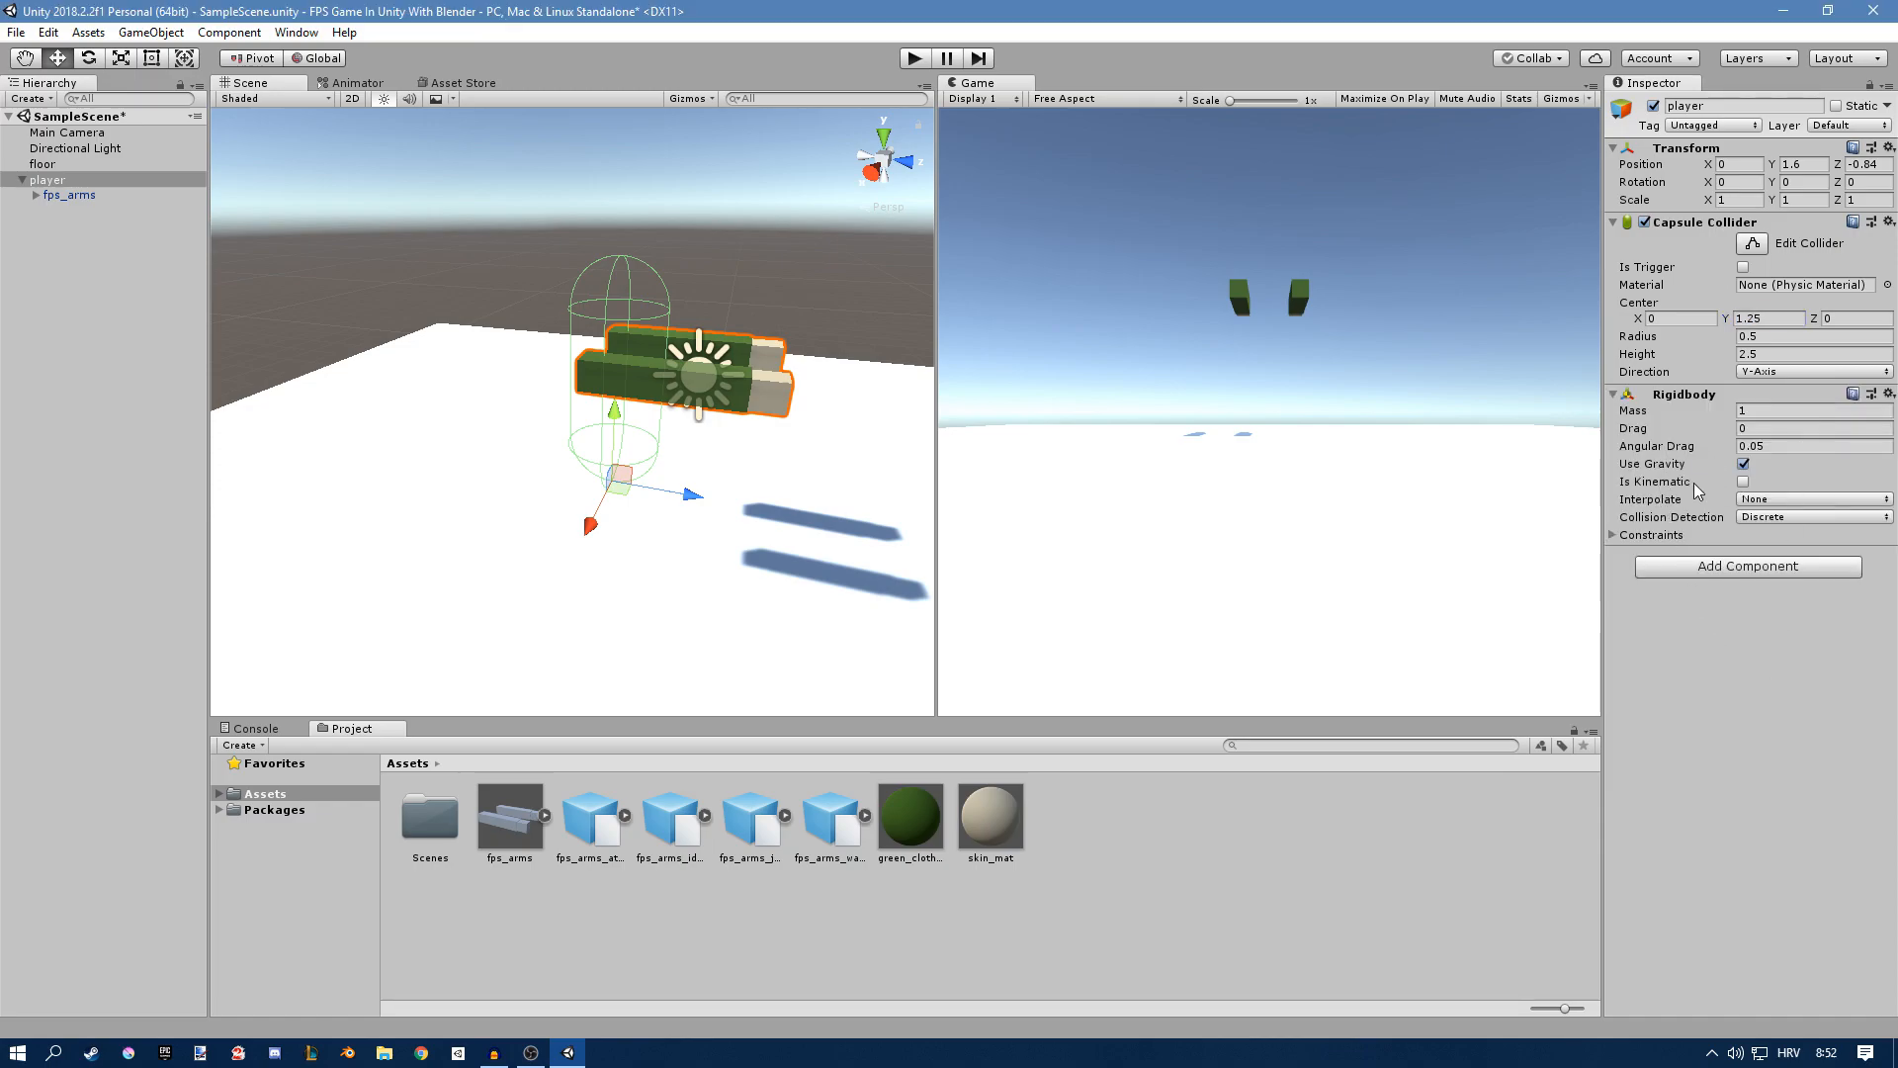
Step: Make the Rigidbody kinematic and add a Character Controller centred at Y 1.25
click(1742, 482)
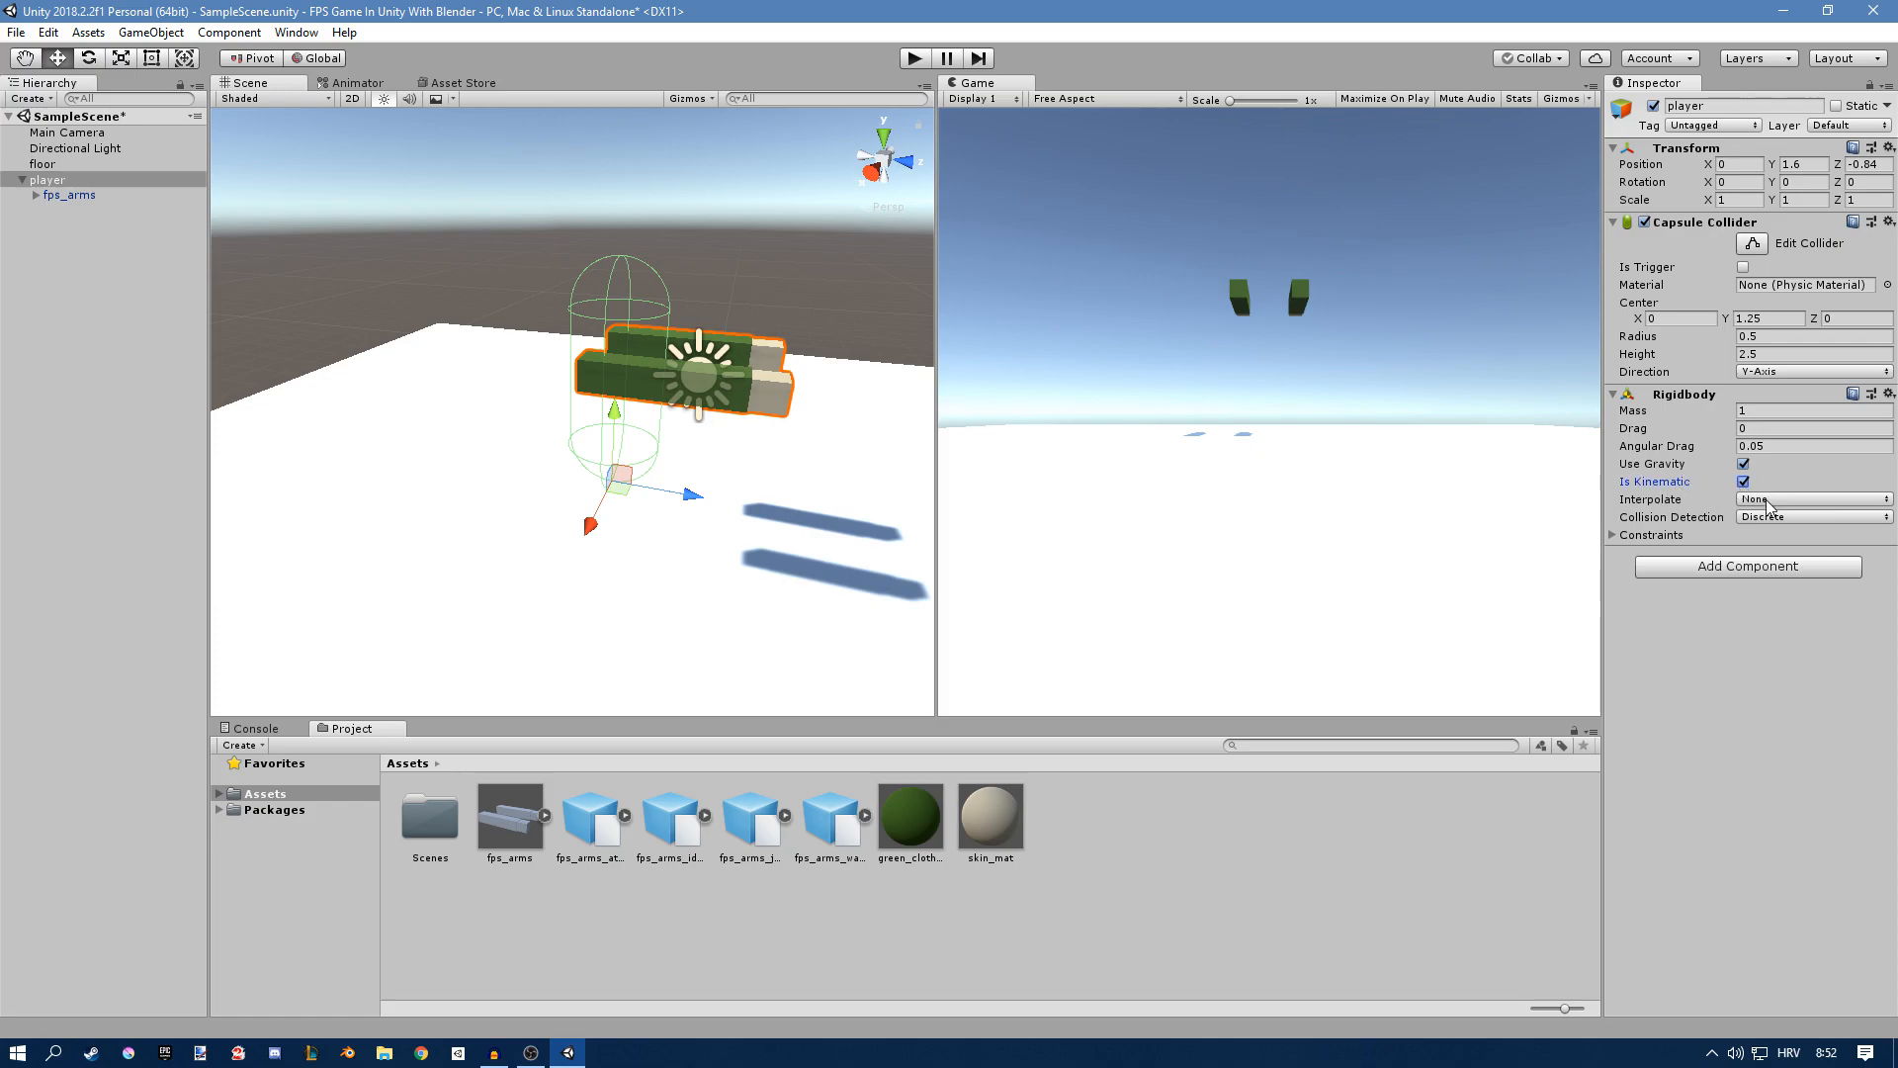
click(1746, 565)
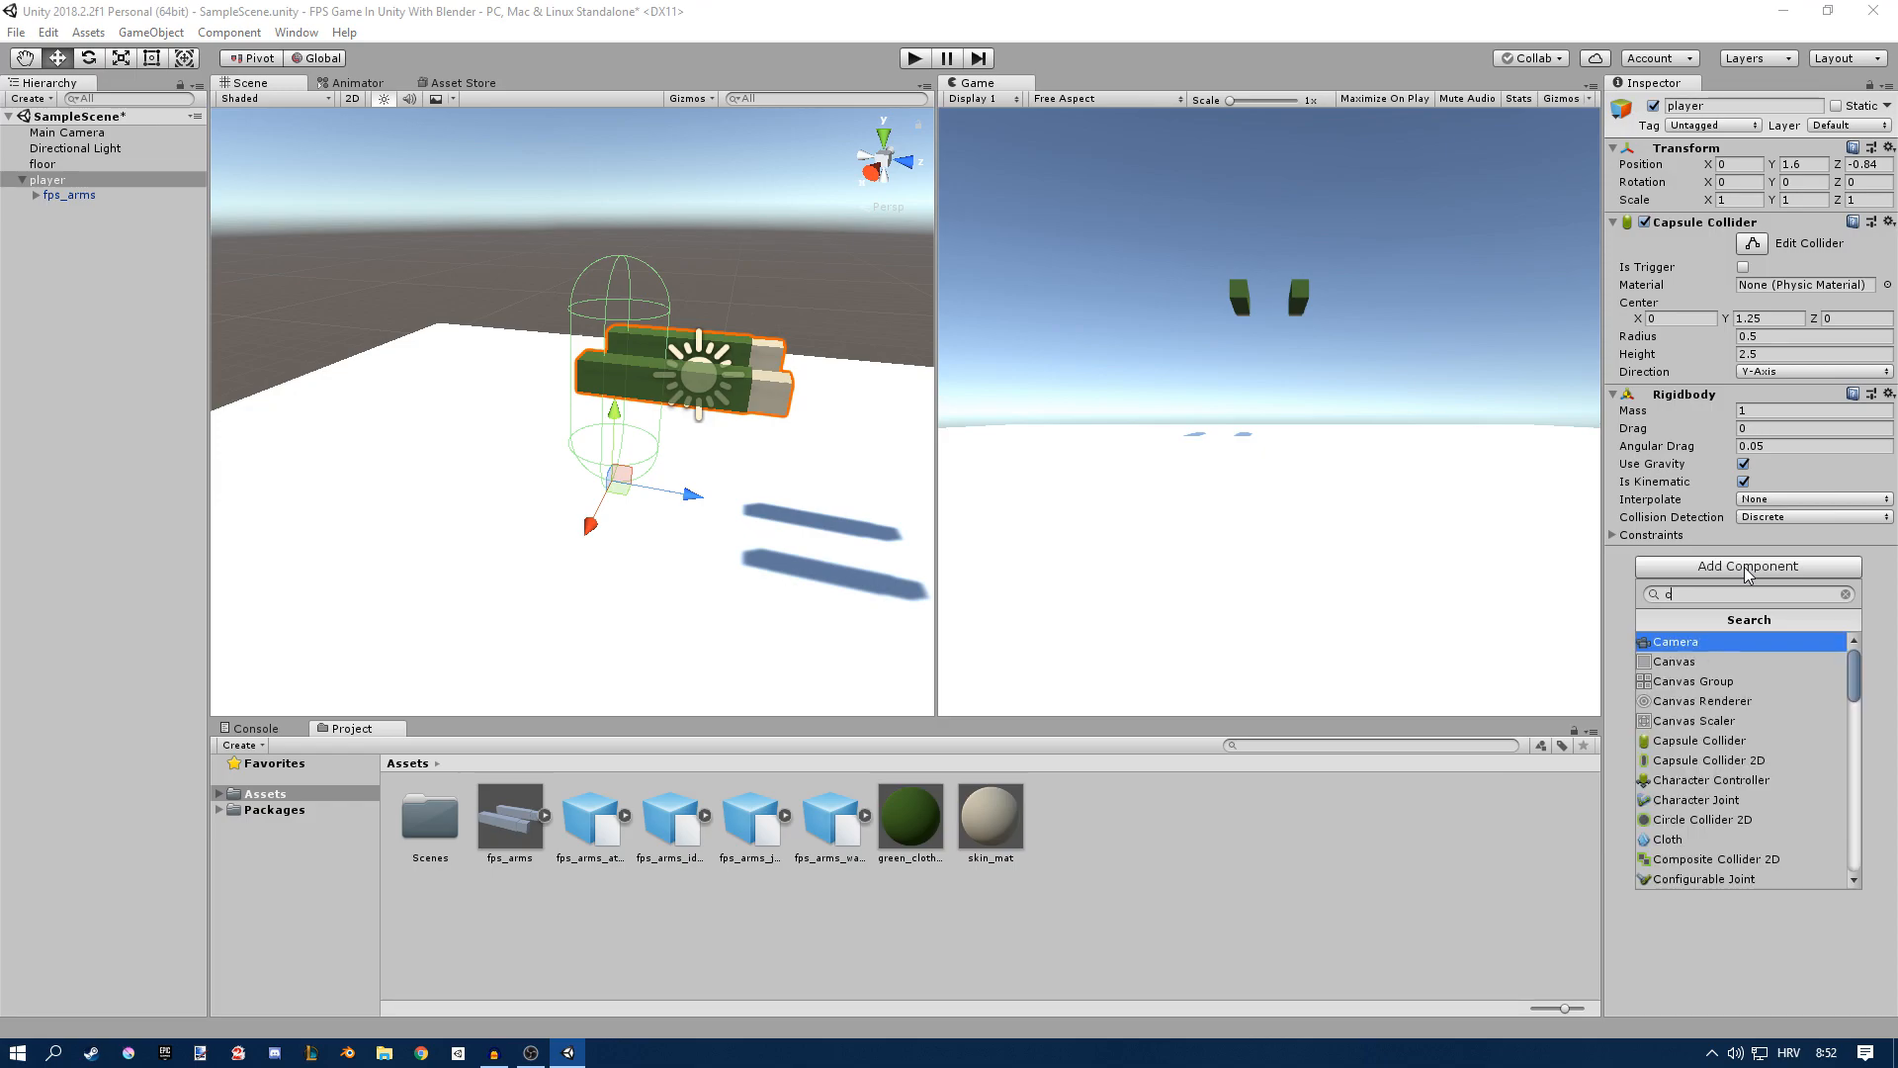
click(1700, 781)
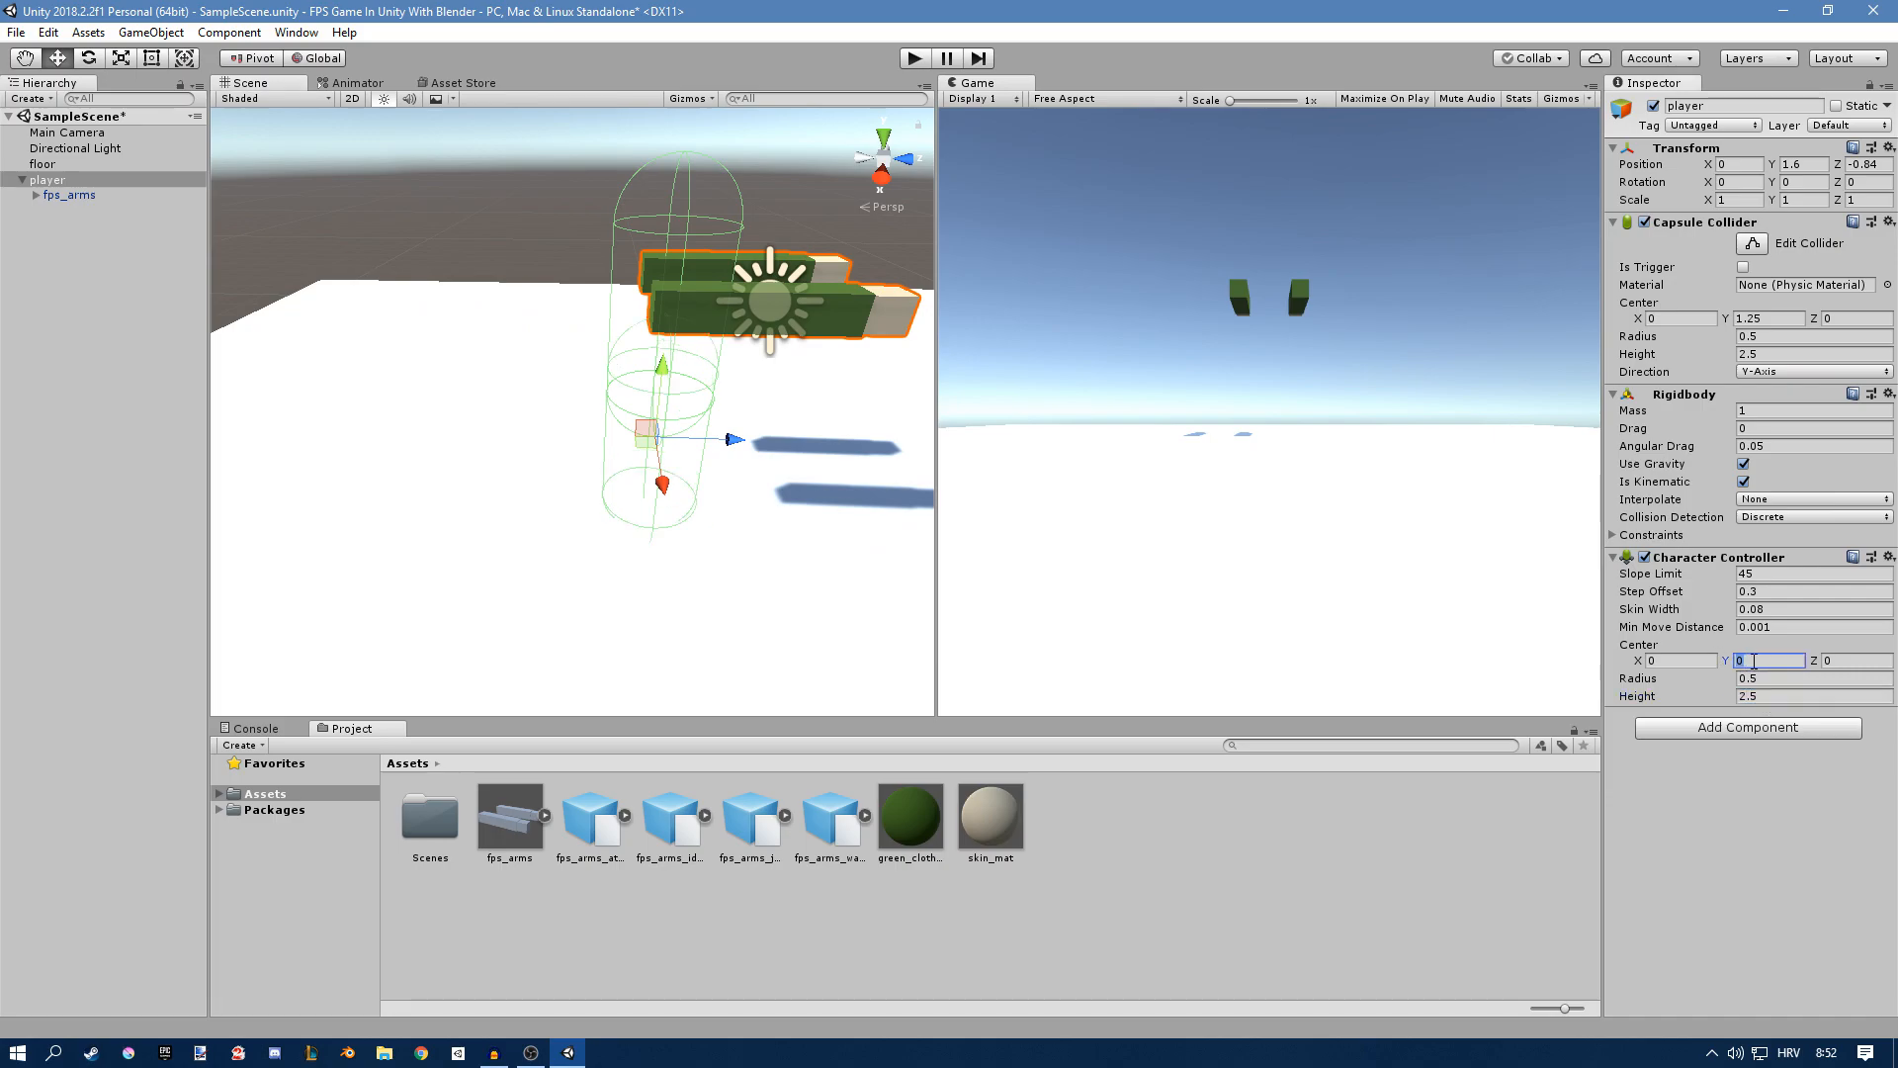
text(1.25)
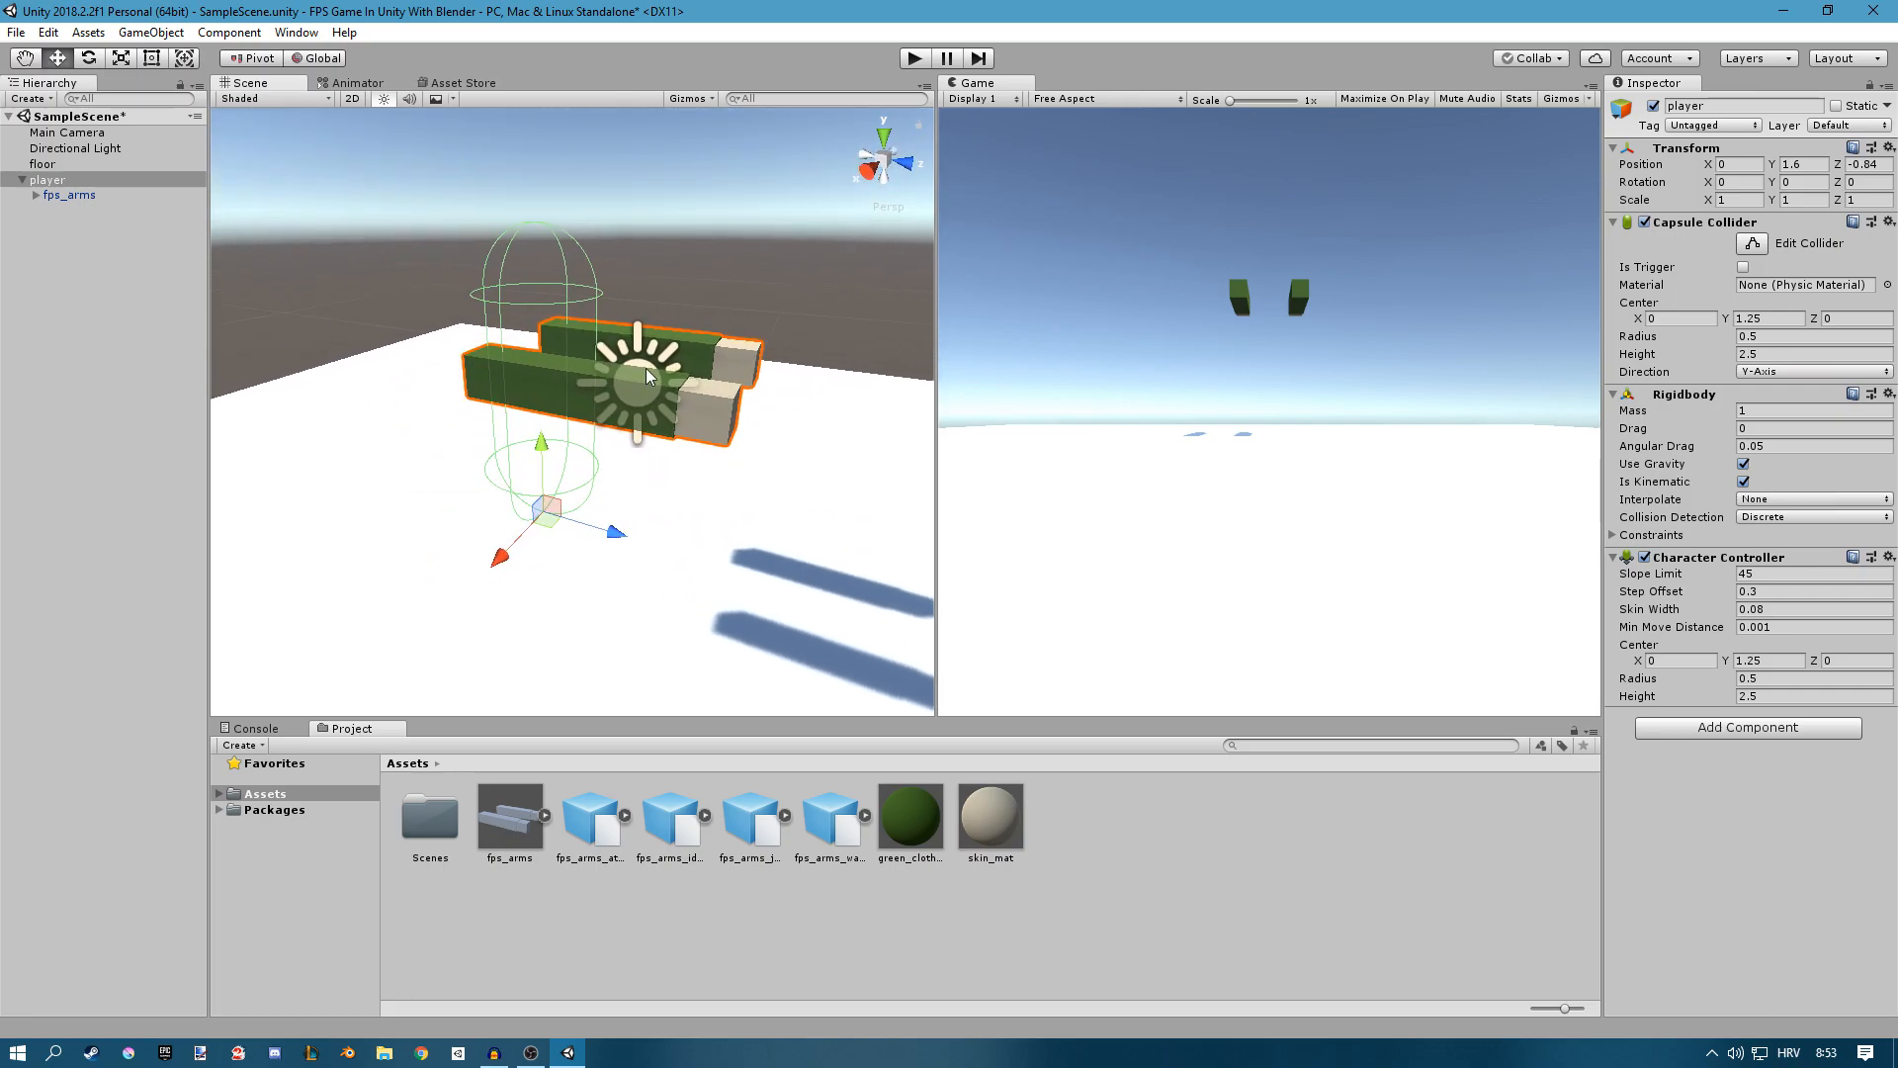
mouse_move(572, 316)
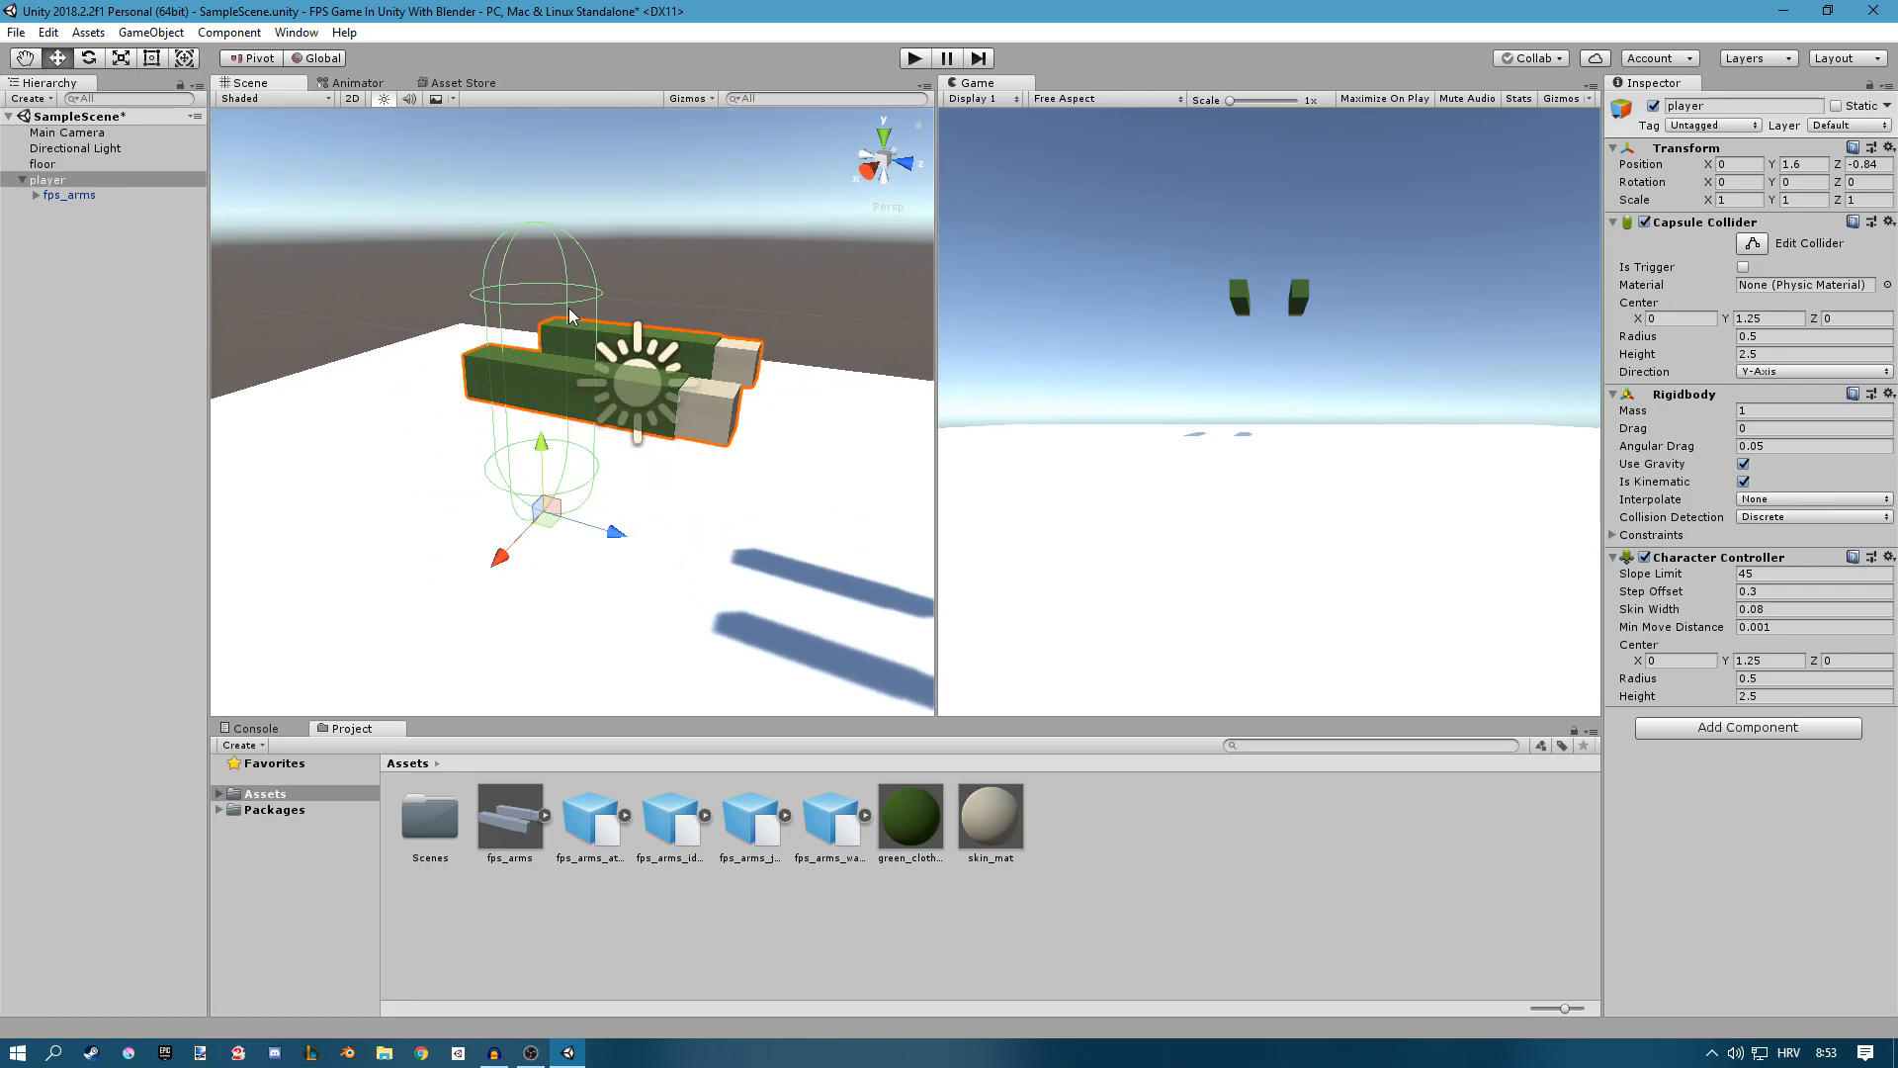
Step: Create a new Animator Controller asset for the arms in the Project Assets
click(69, 196)
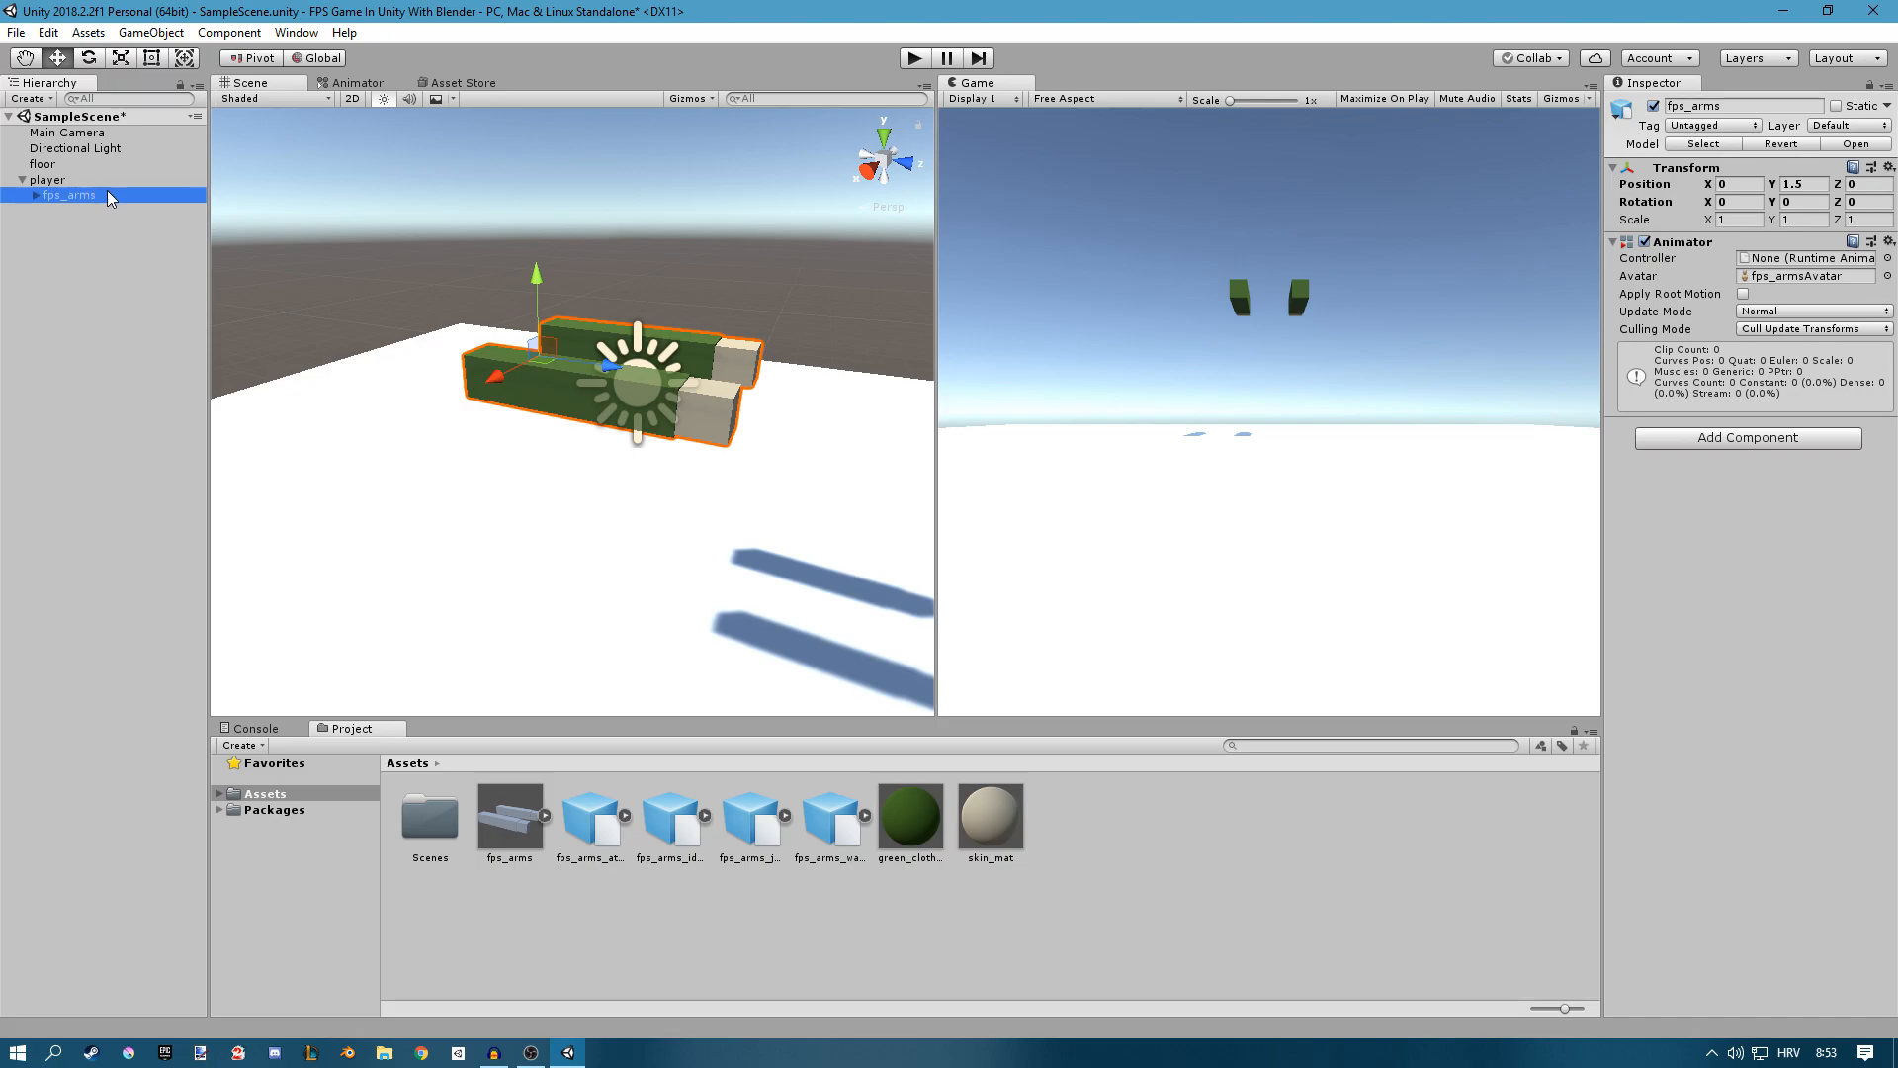
mouse_move(1682, 257)
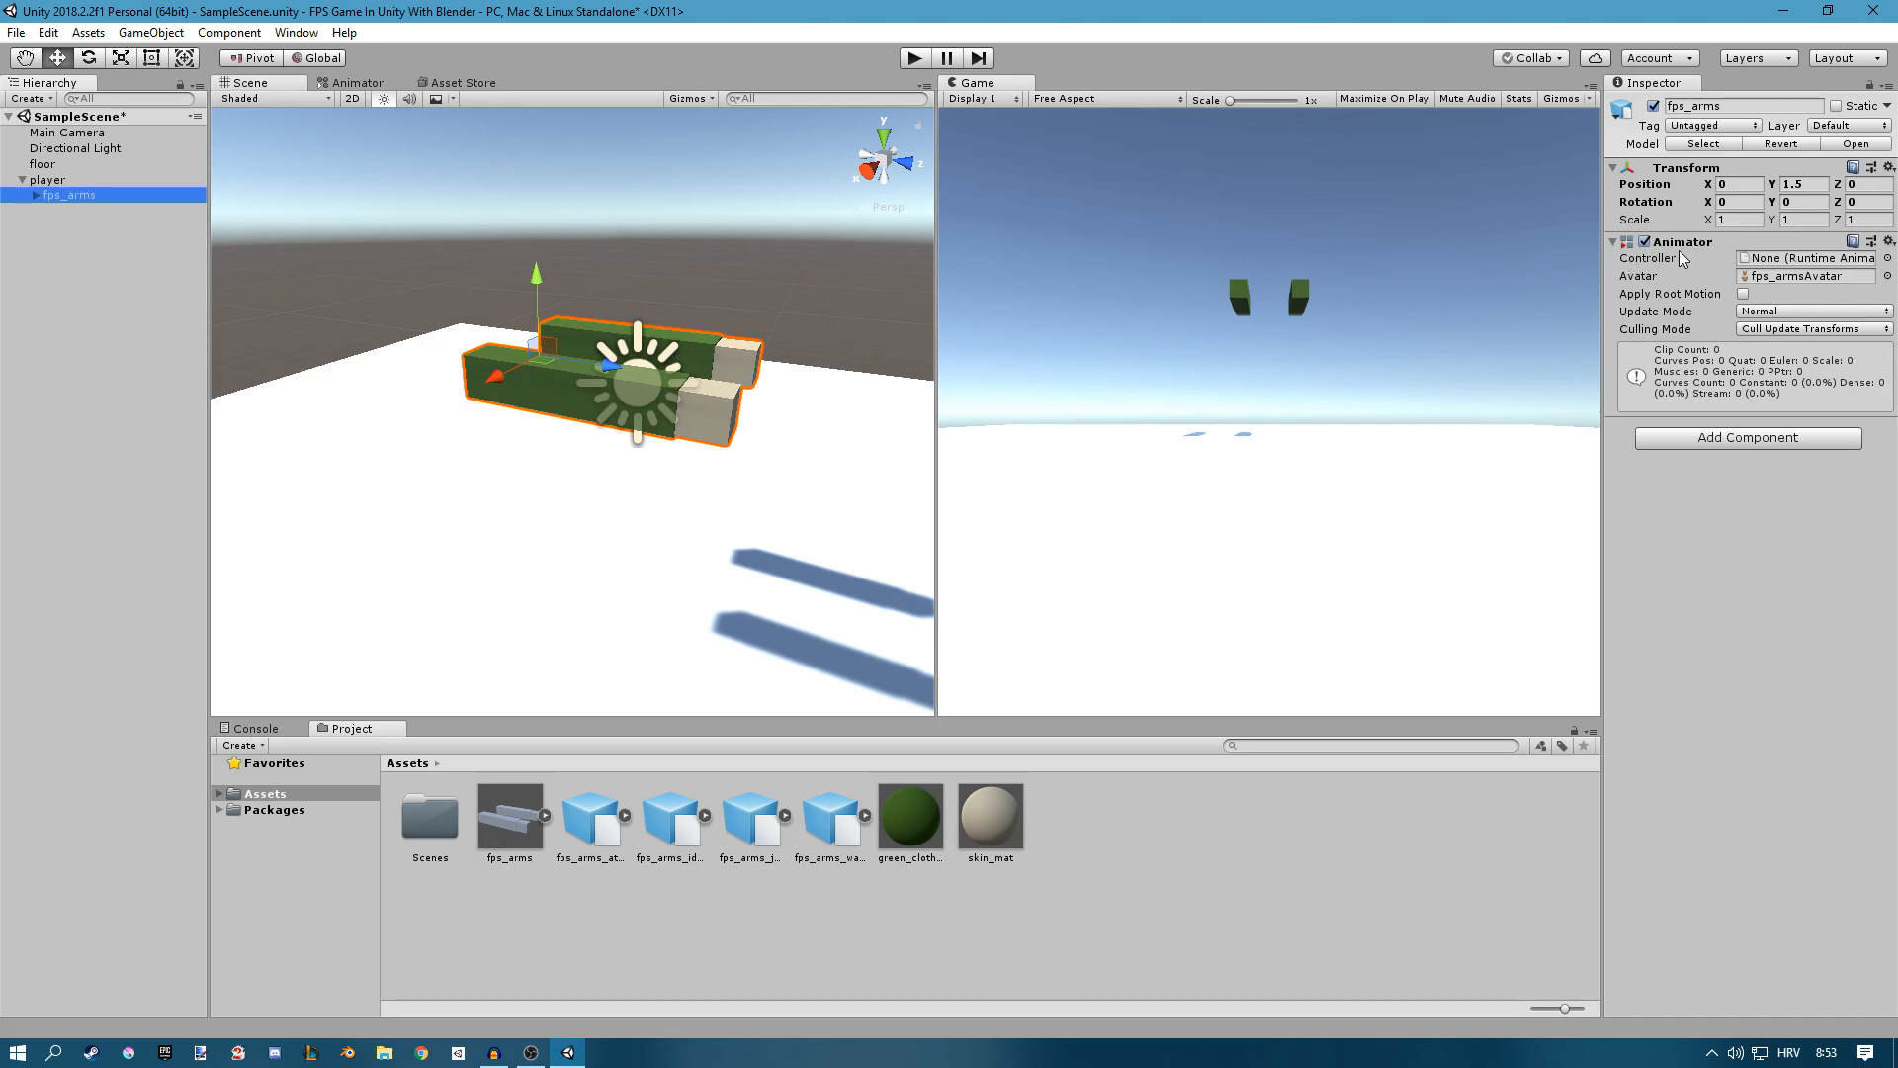
mouse_move(1071, 809)
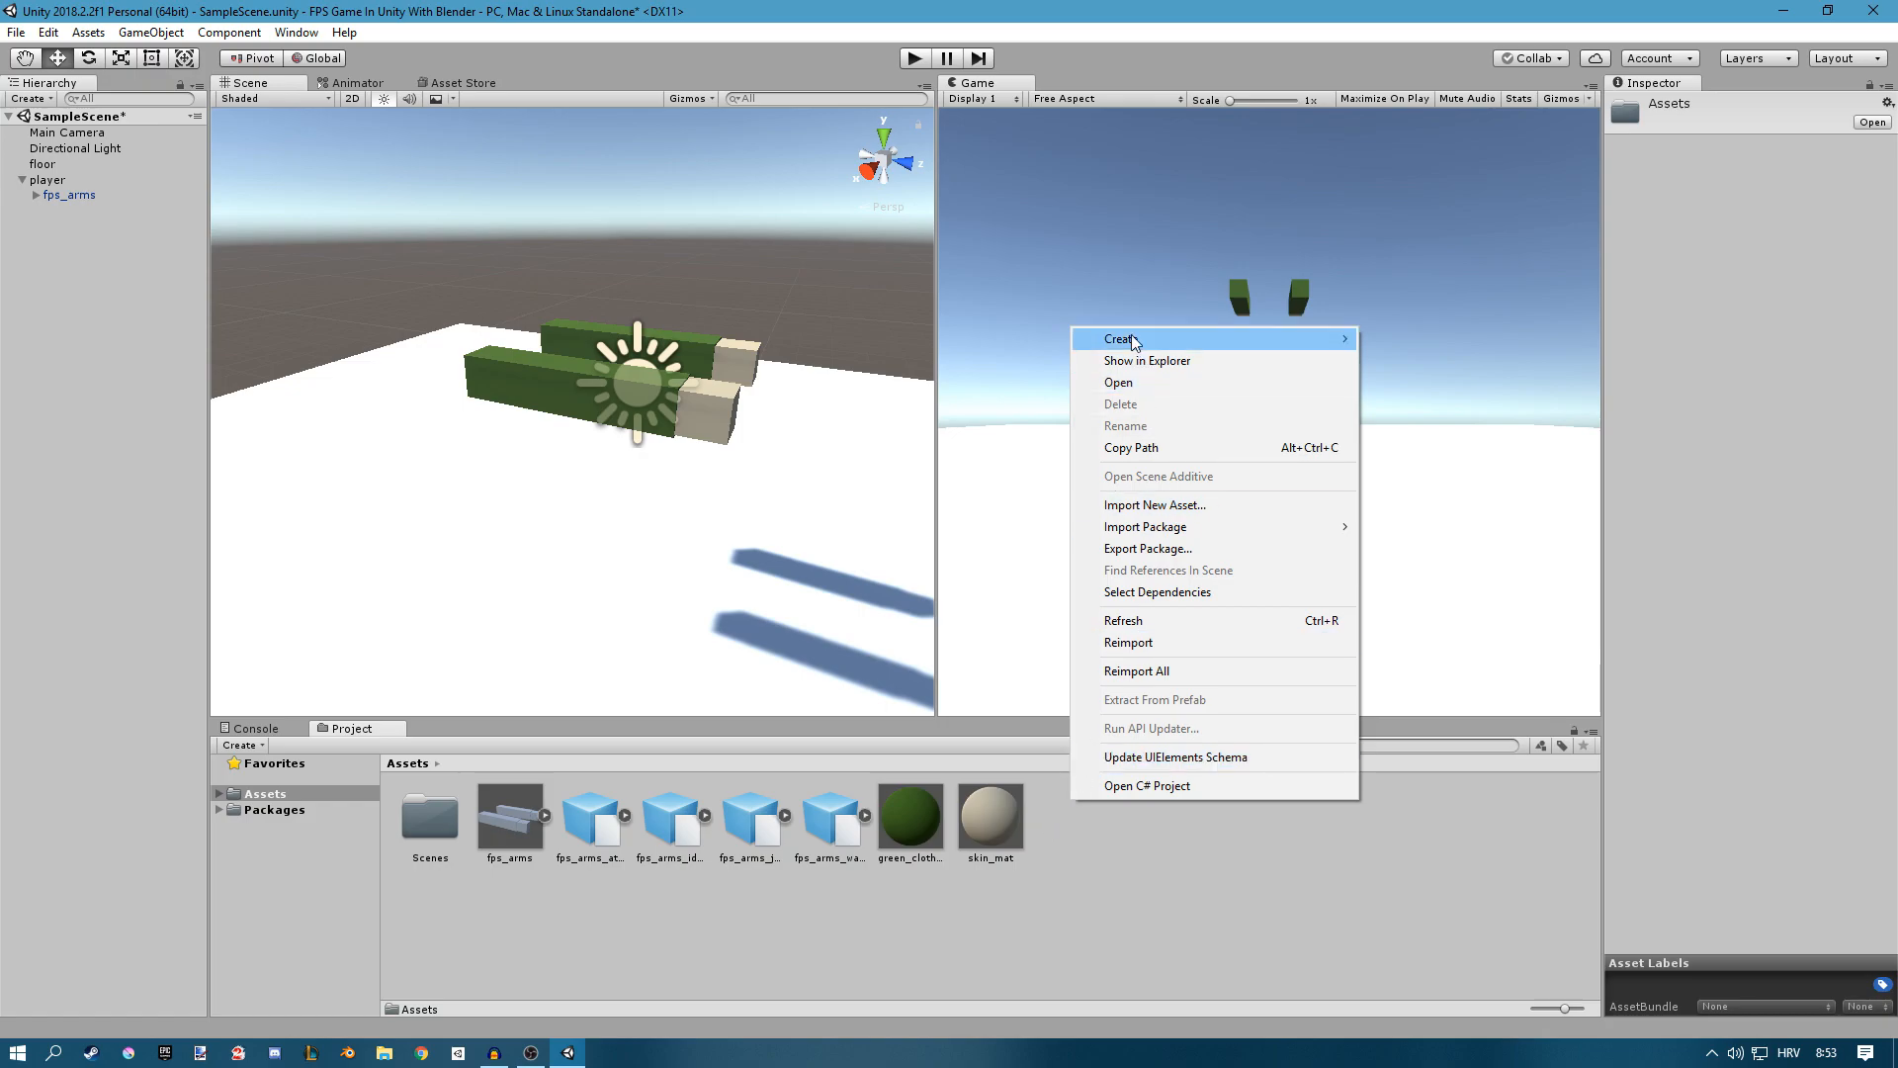
click(1119, 338)
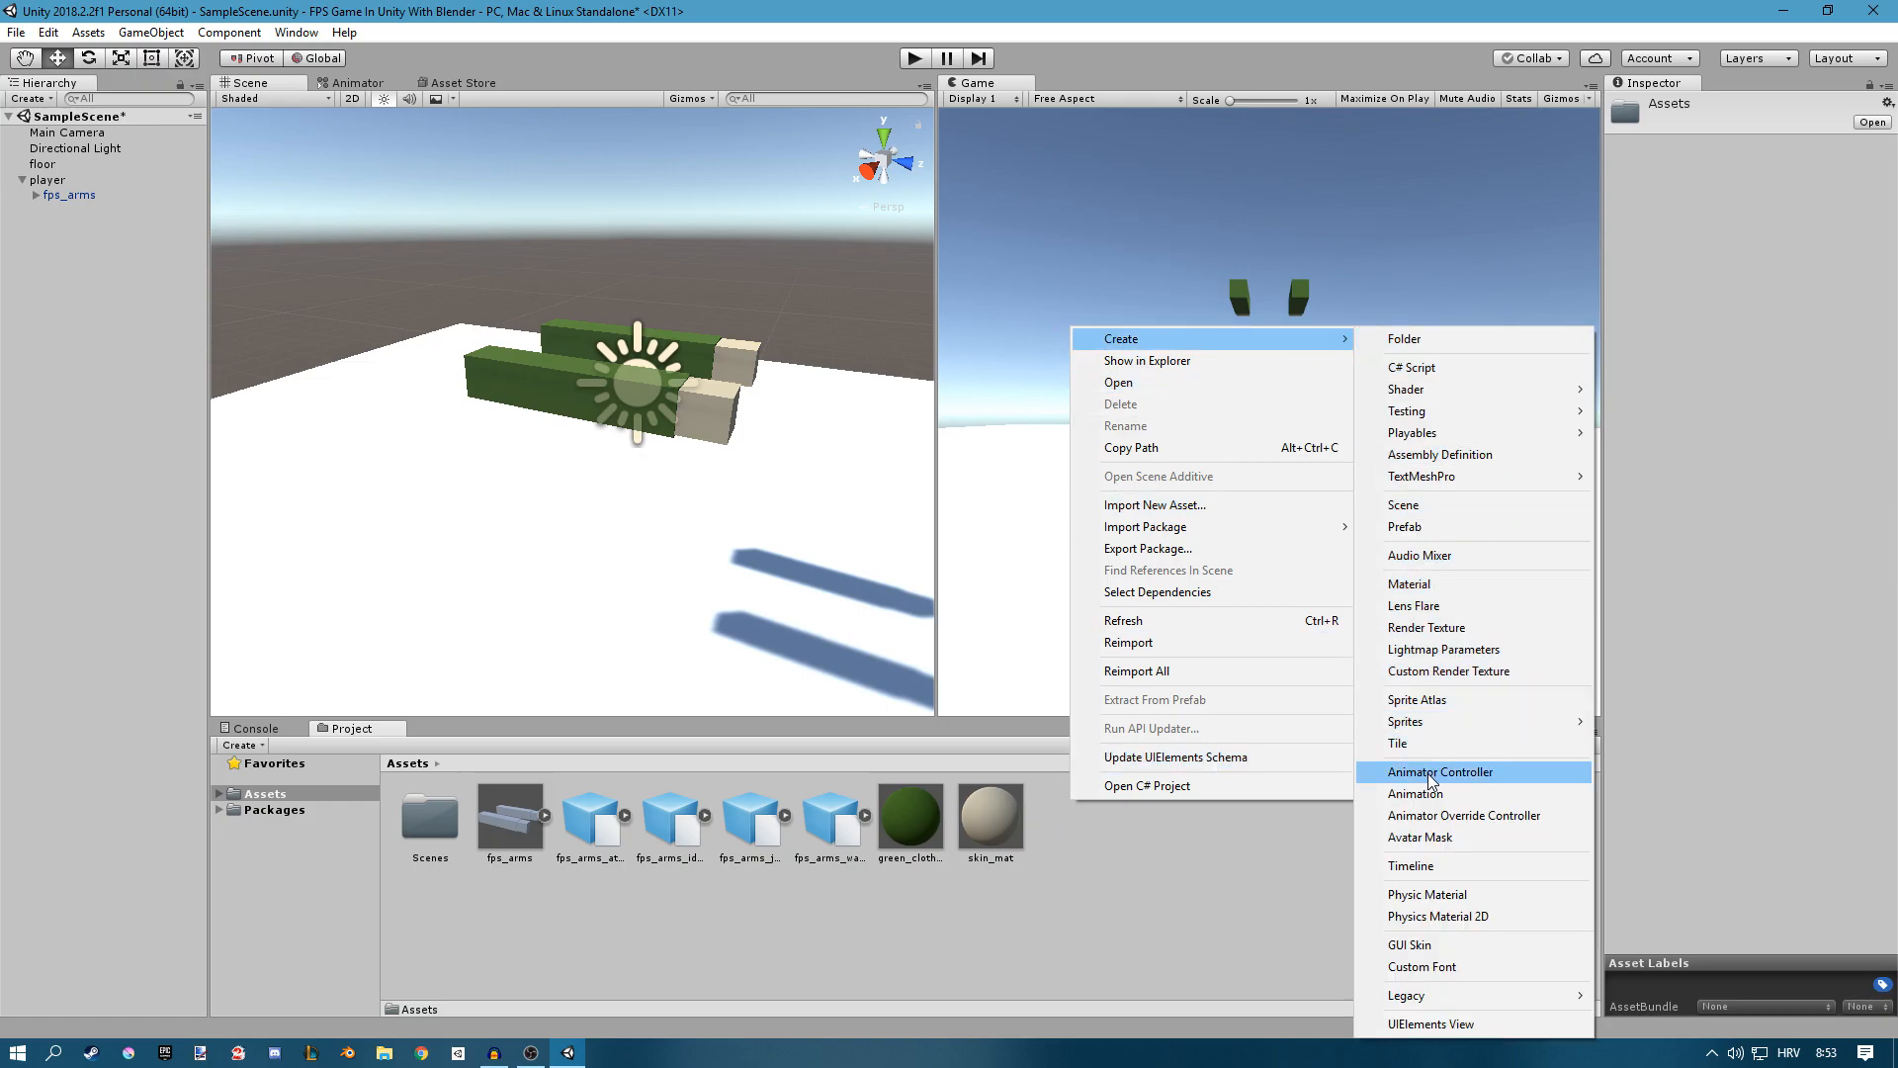
click(1440, 771)
text(arms_animat)
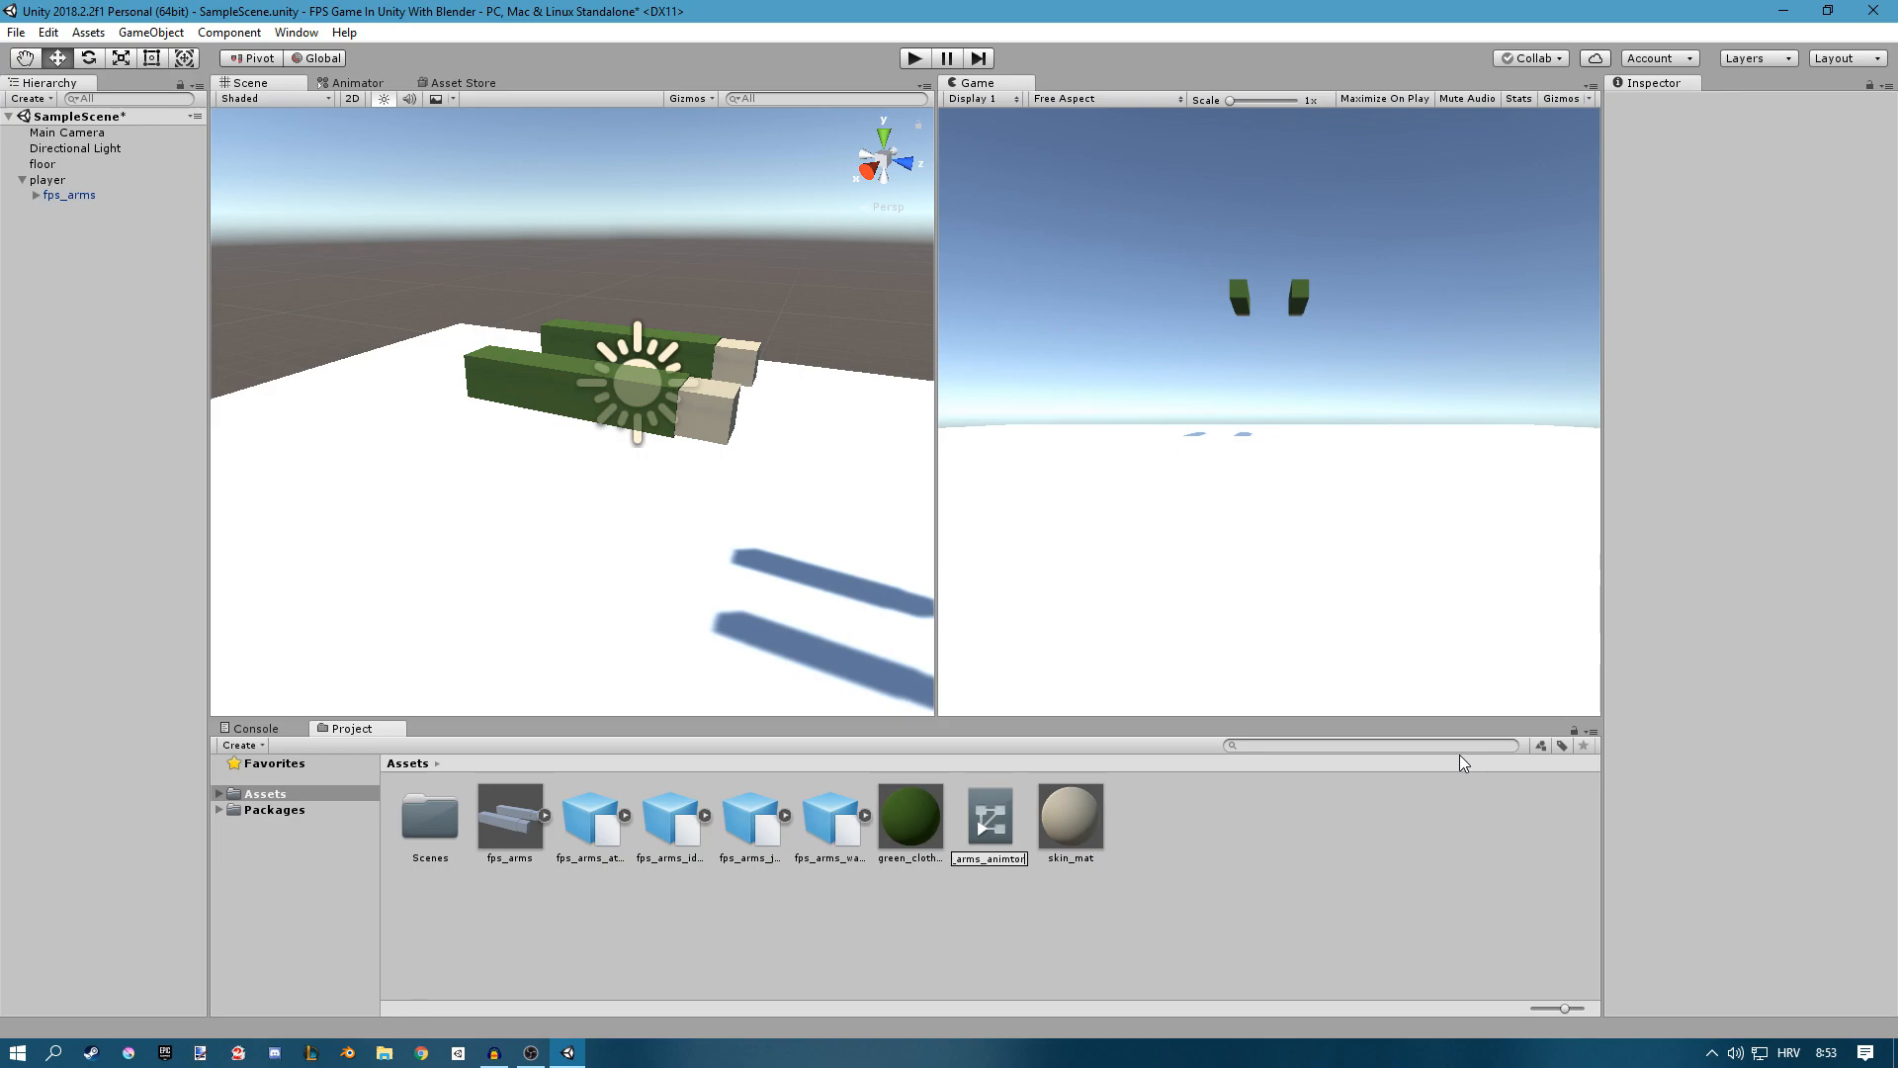
click(71, 195)
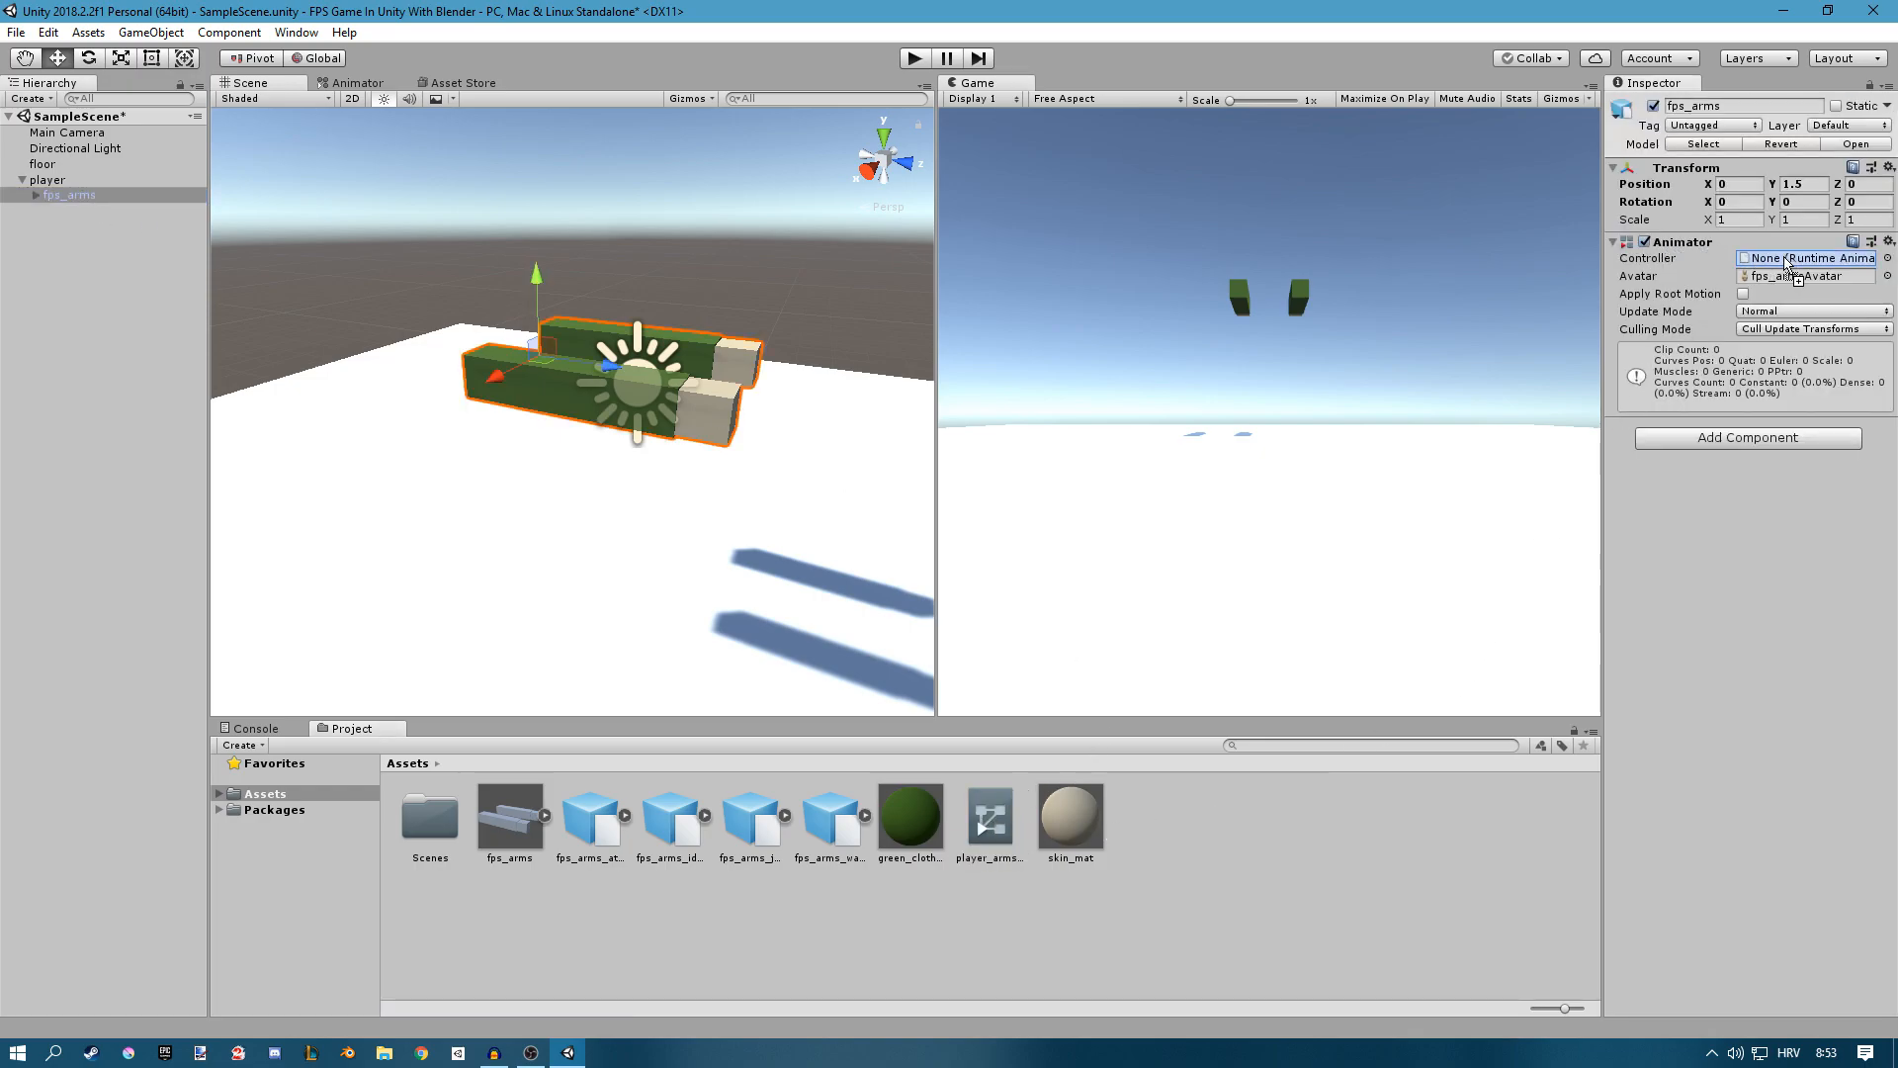
click(48, 180)
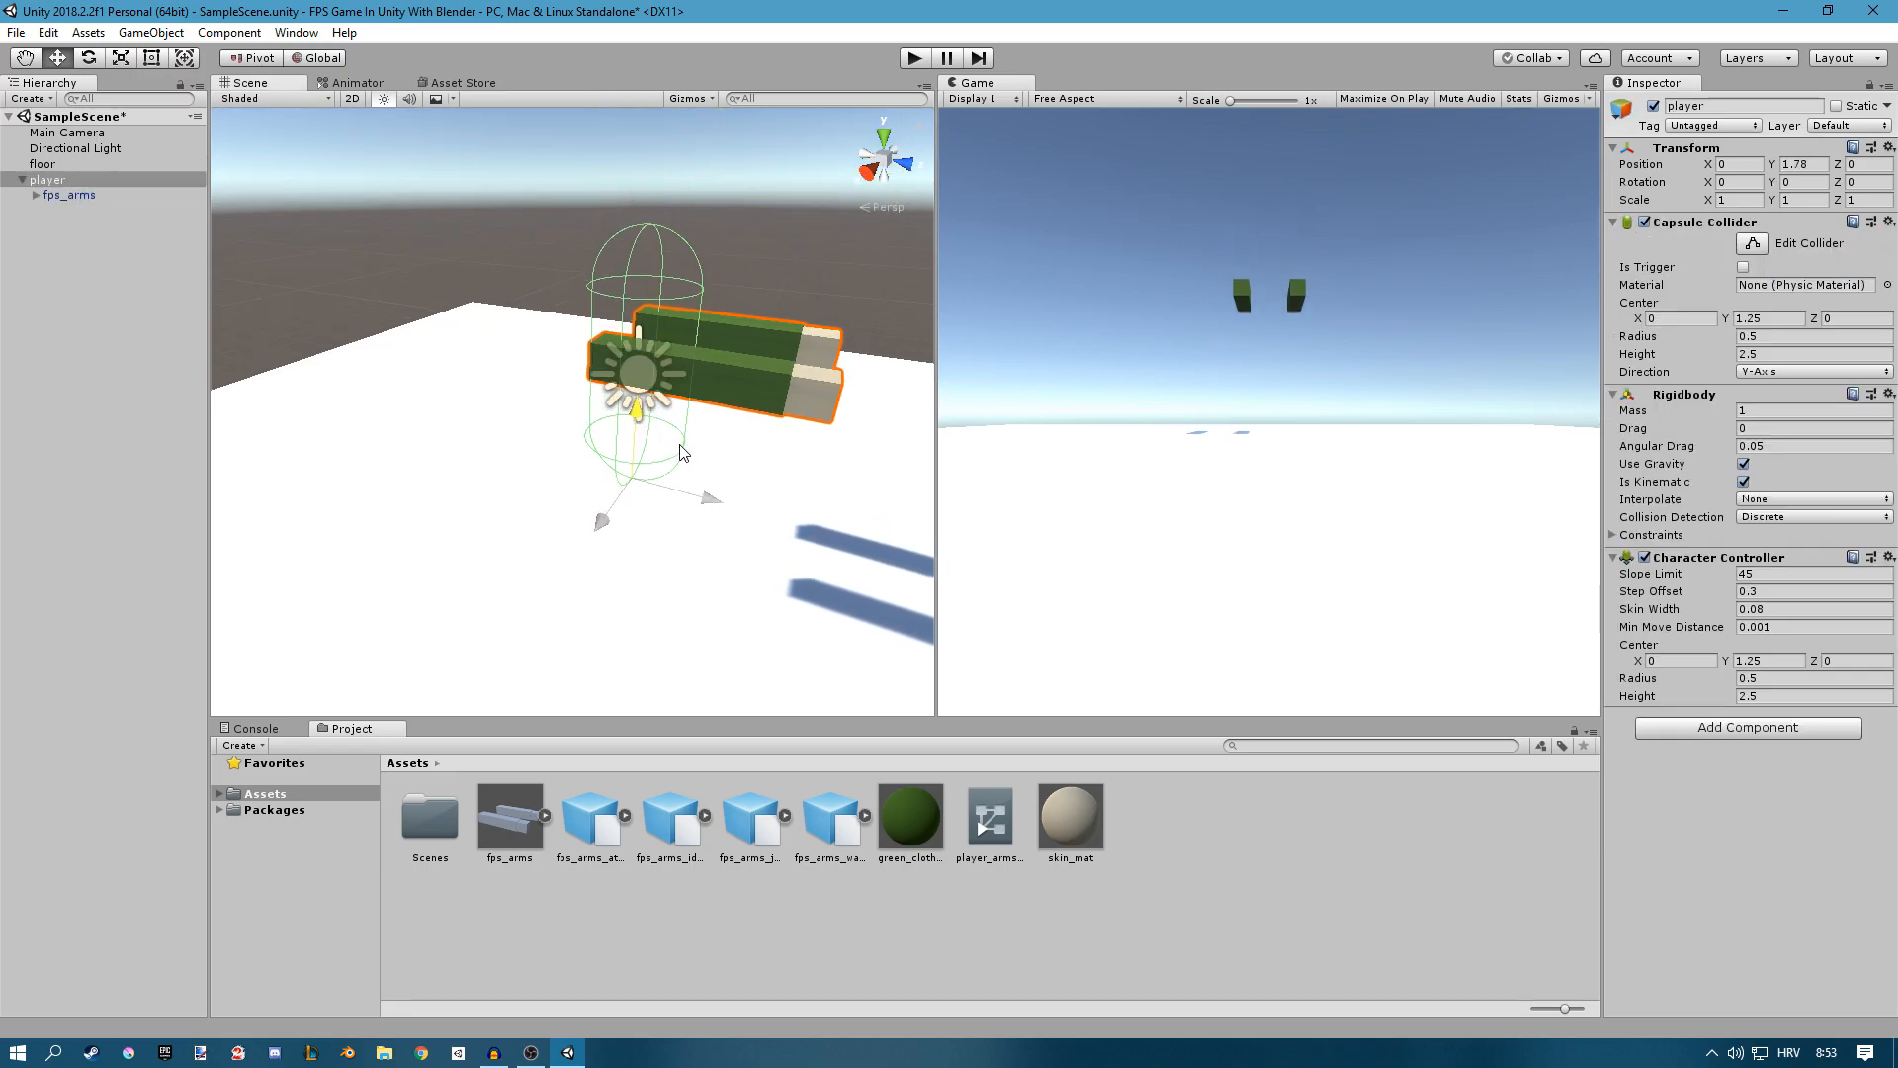